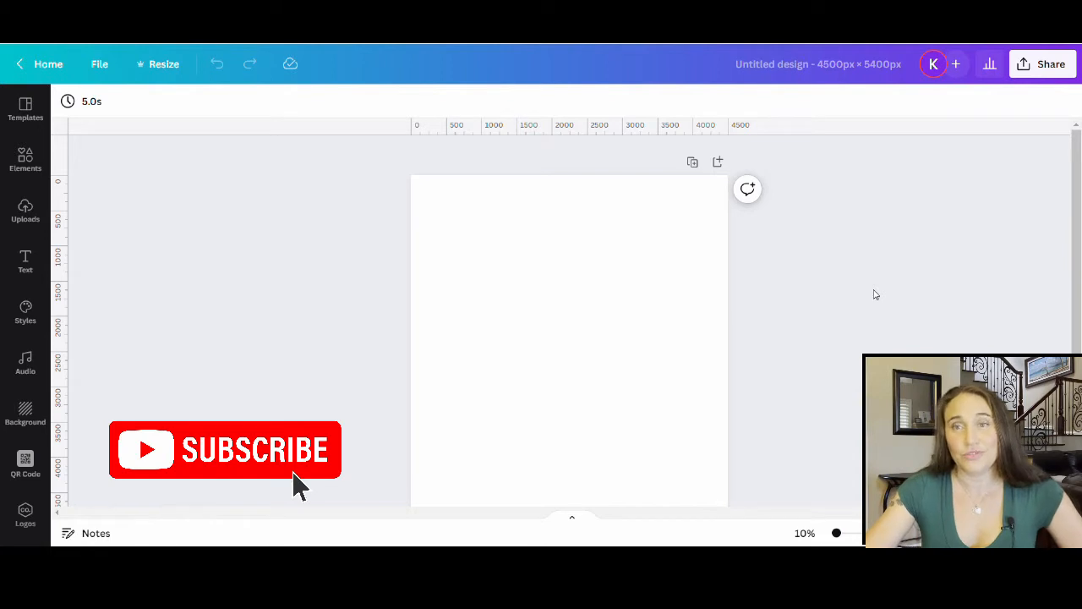
Fill the blank page background with Dark Gray #545454.
{"action": "left_click", "coordinate": [540, 284]}
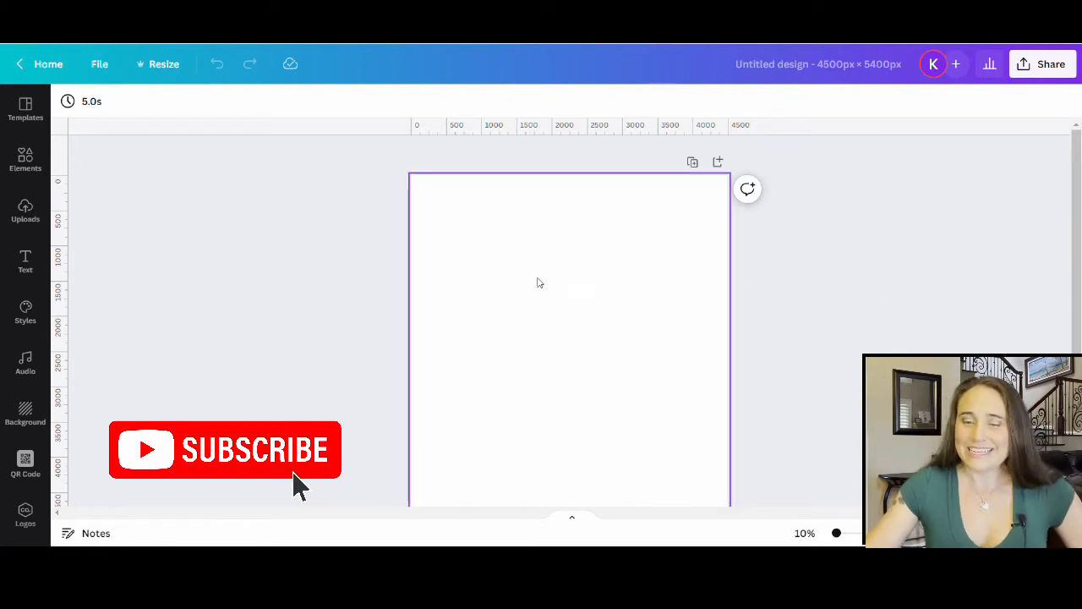
{"action": "mouse_move", "coordinate": [537, 292]}
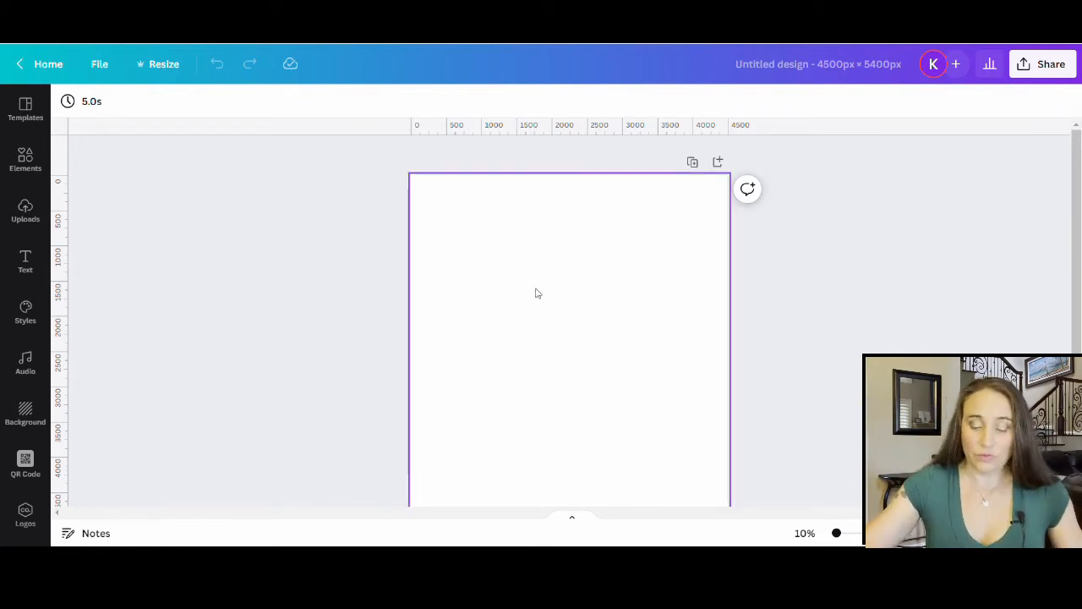
{"action": "mouse_move", "coordinate": [504, 289]}
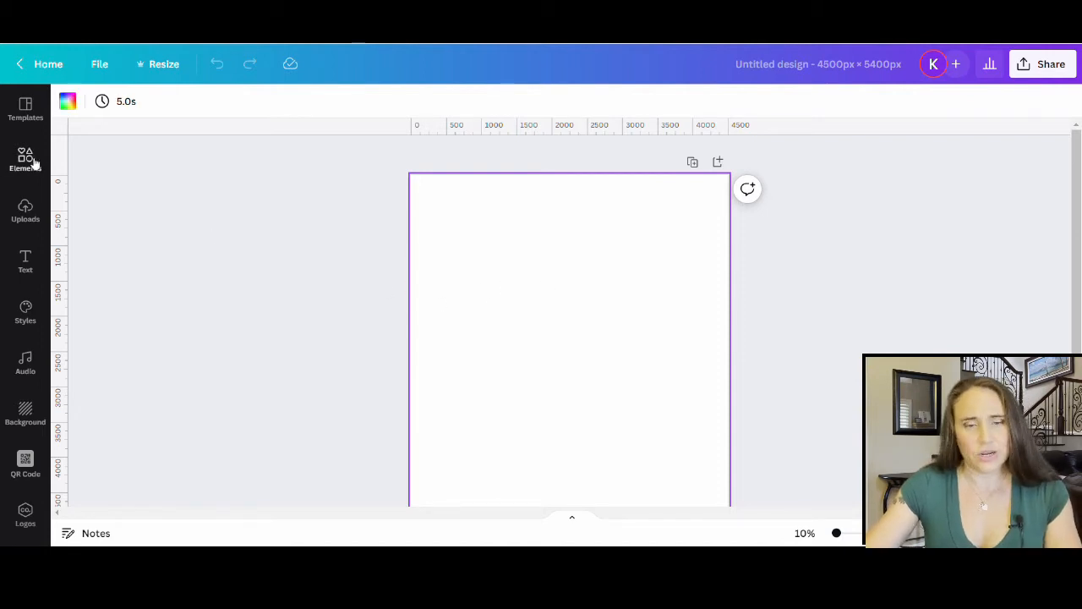
{"action": "left_click", "coordinate": [67, 101]}
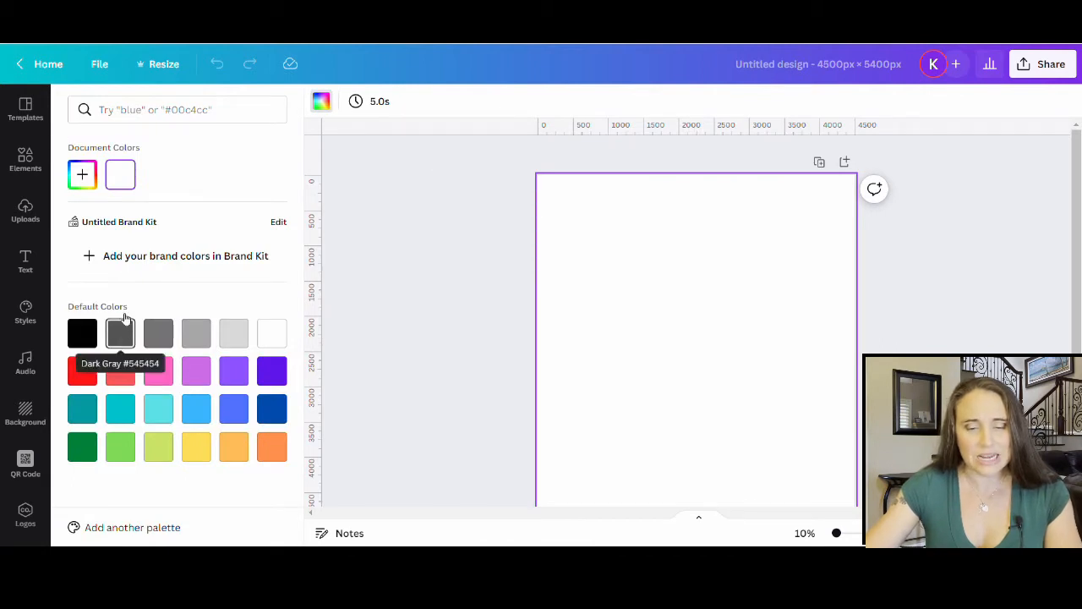
{"action": "left_click", "coordinate": [120, 332]}
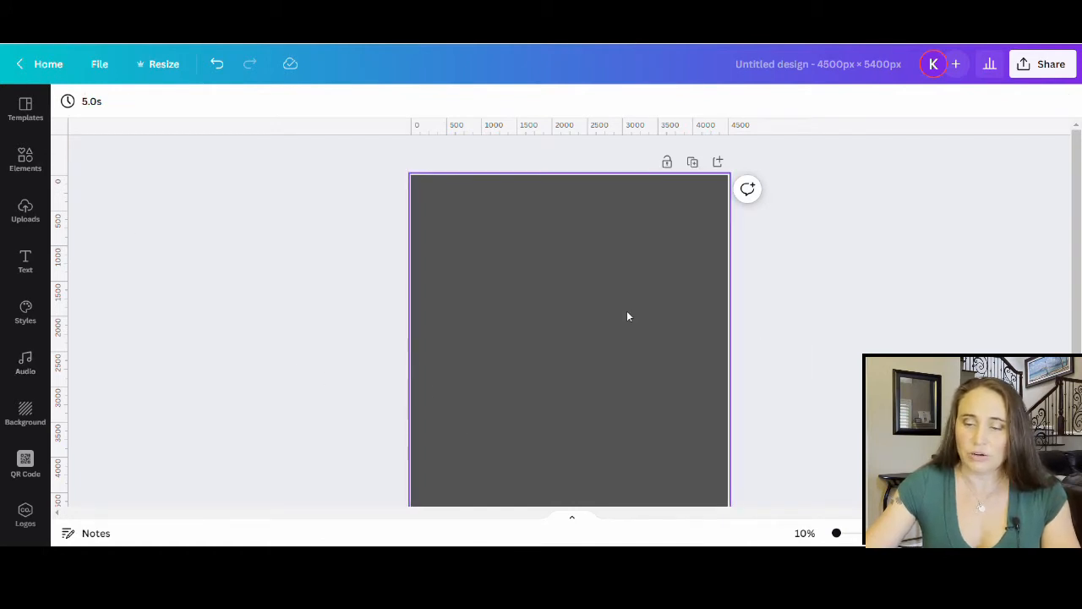
{"action": "mouse_move", "coordinate": [593, 318]}
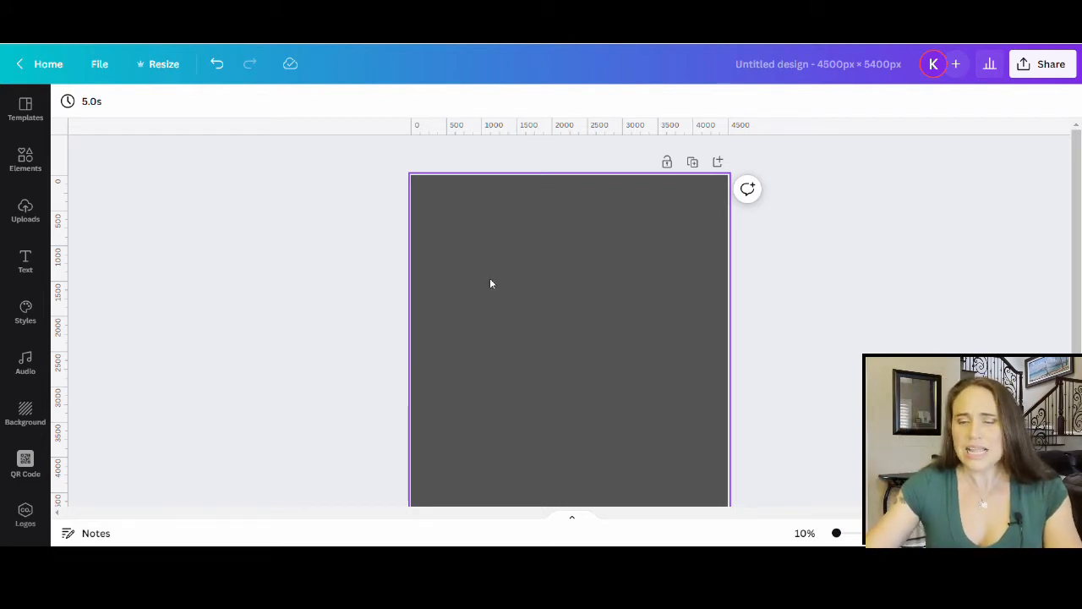
{"action": "mouse_move", "coordinate": [461, 336]}
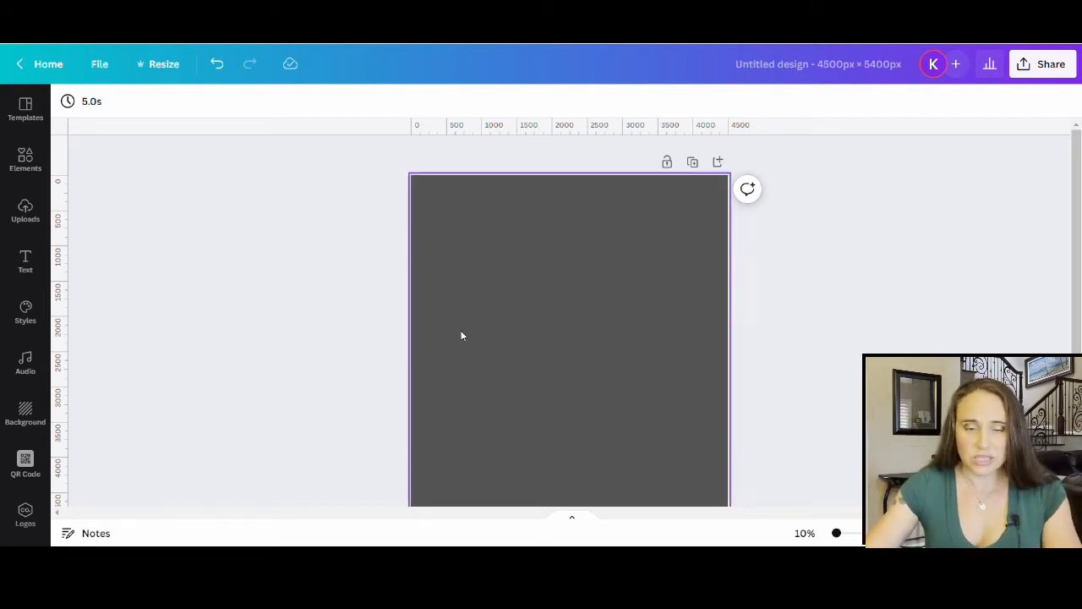
{"action": "mouse_move", "coordinate": [549, 294]}
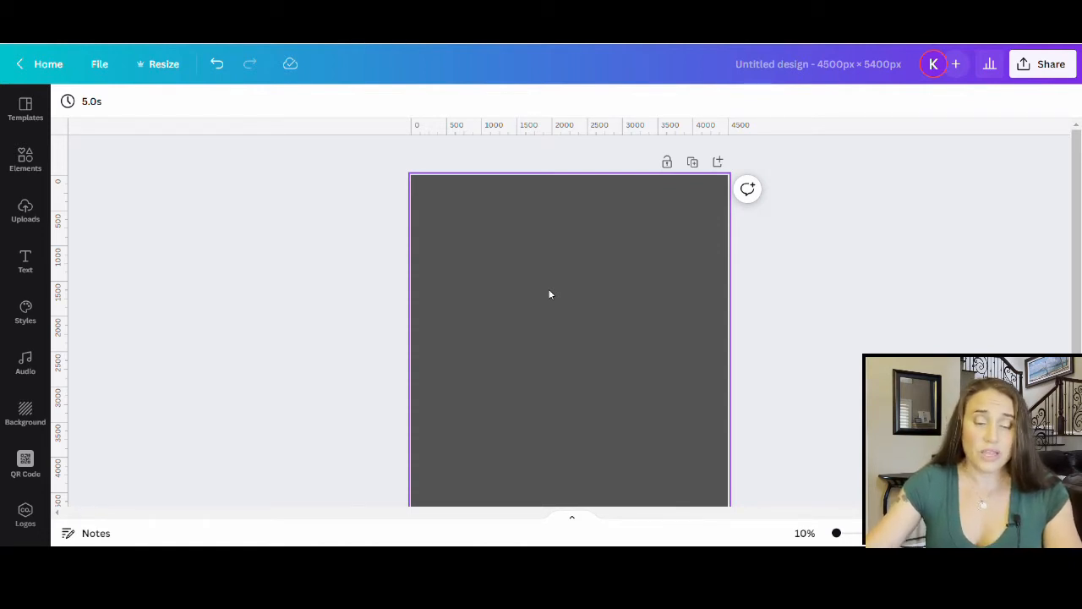
{"action": "mouse_move", "coordinate": [484, 290]}
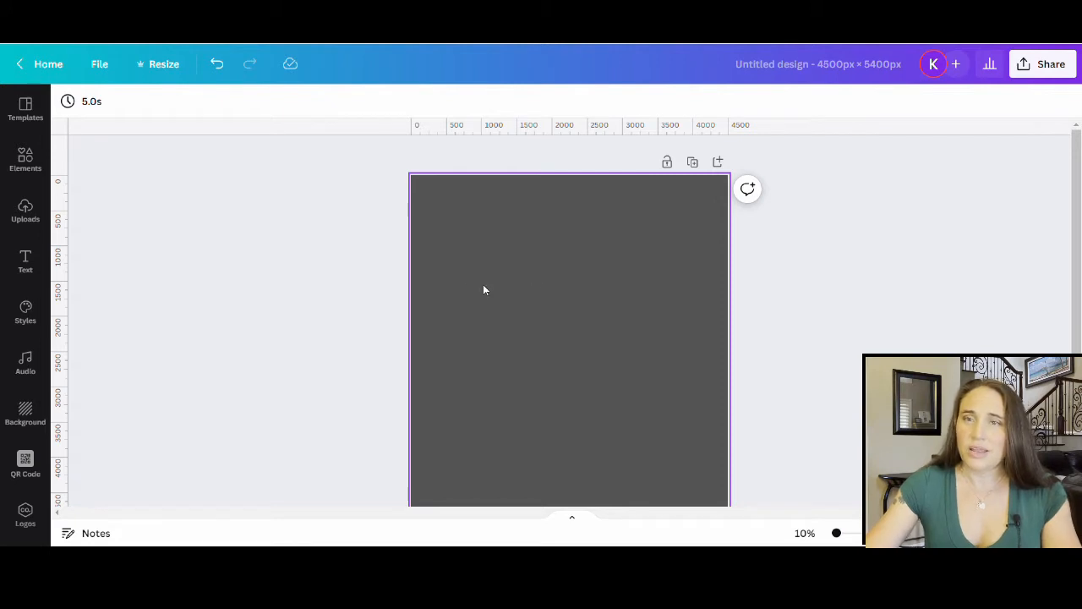
{"action": "left_click", "coordinate": [305, 305]}
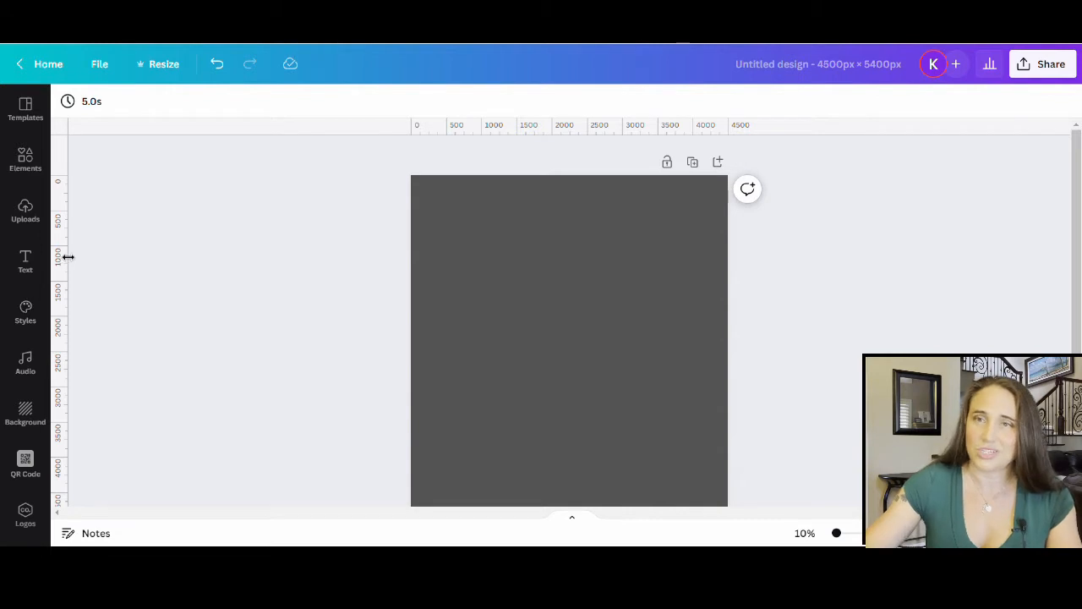
{"action": "mouse_move", "coordinate": [25, 258]}
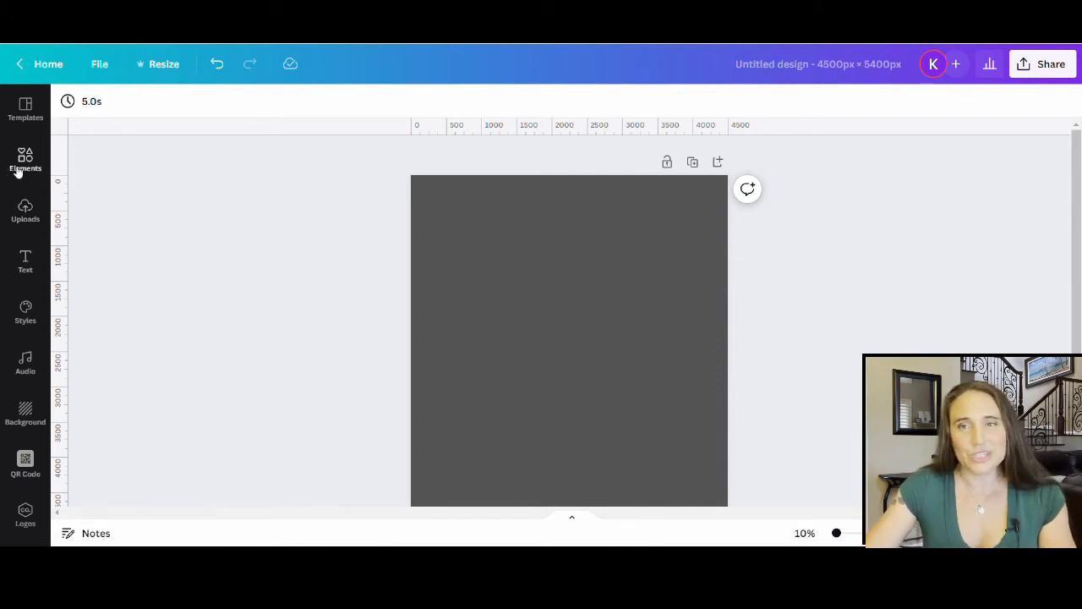
Search the Elements library for 'football uprights' and browse the results.
{"action": "left_click", "coordinate": [25, 160]}
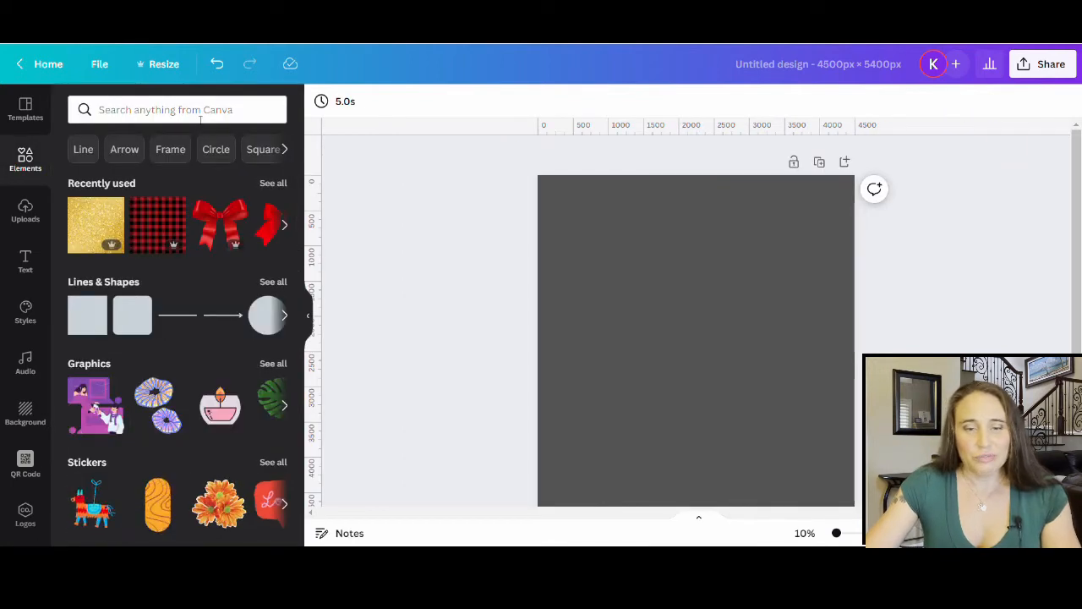
{"action": "left_click", "coordinate": [177, 109]}
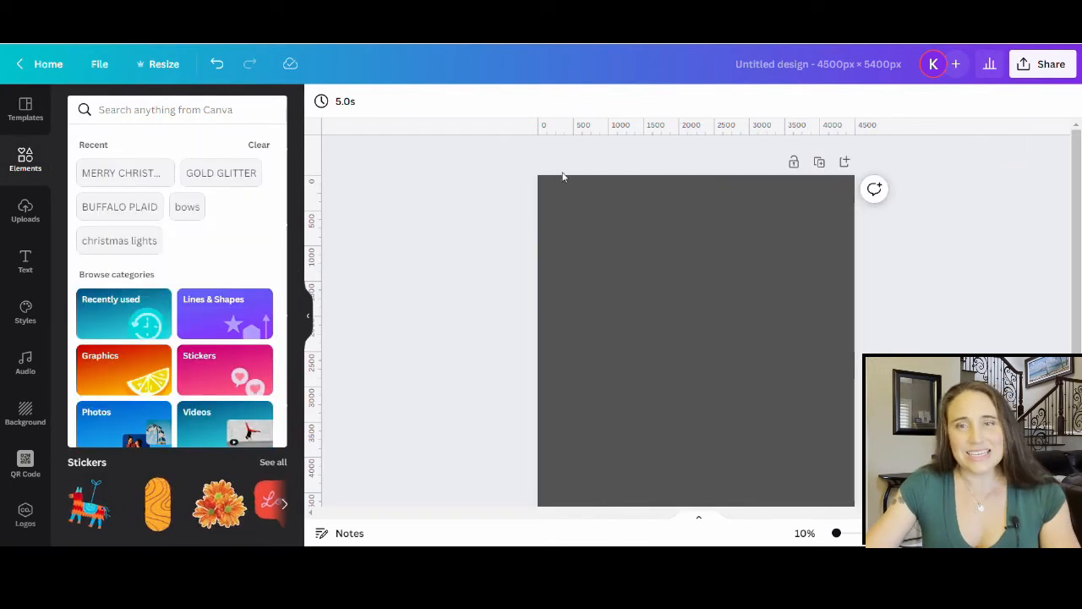
{"action": "mouse_move", "coordinate": [481, 412]}
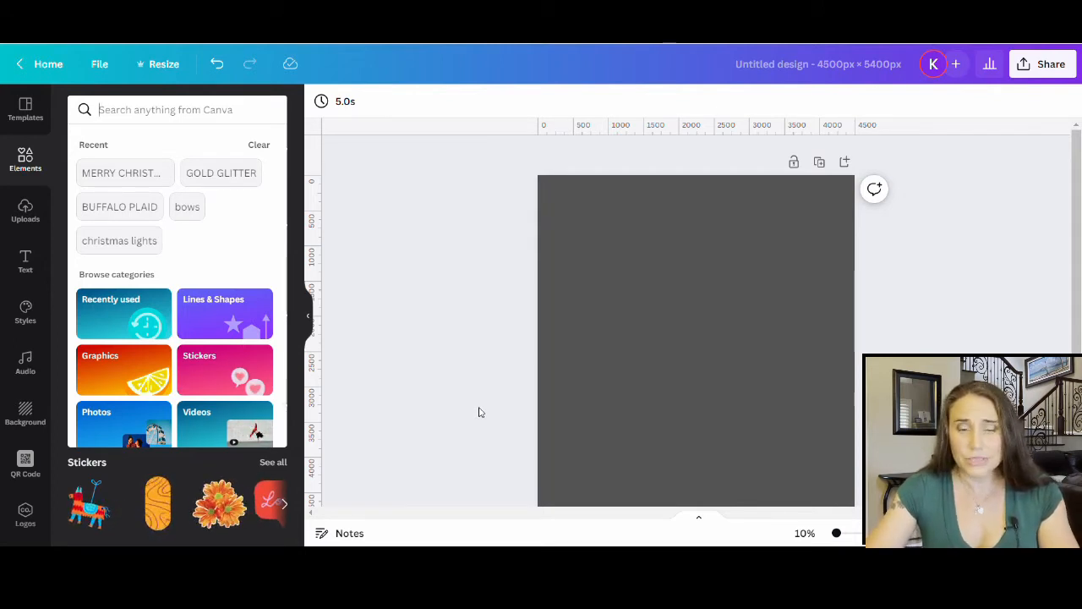
{"action": "type", "text": "f"}
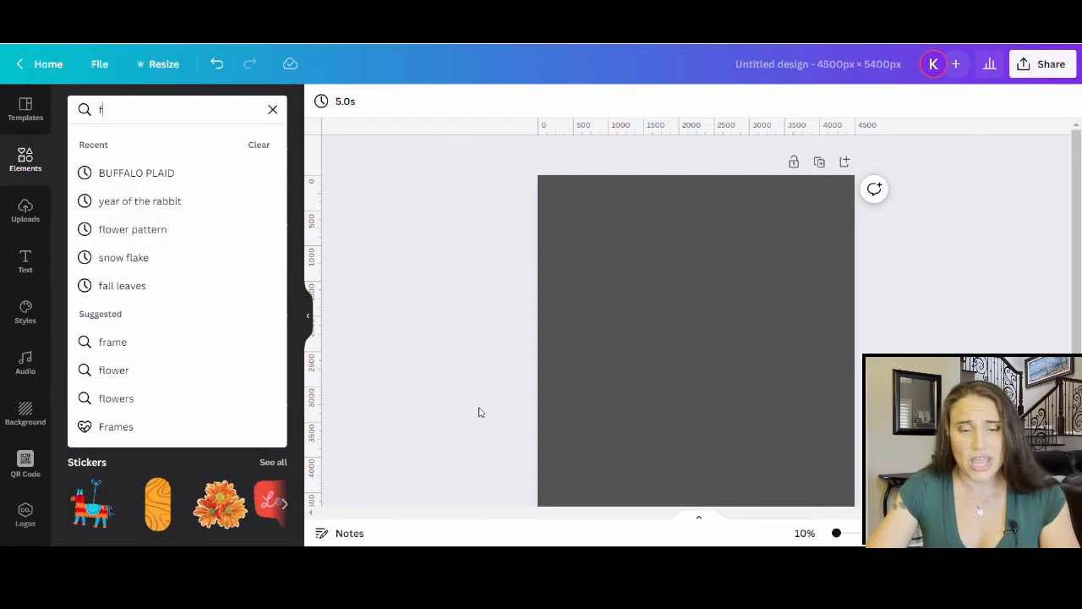
{"action": "type", "text": "ootbal"}
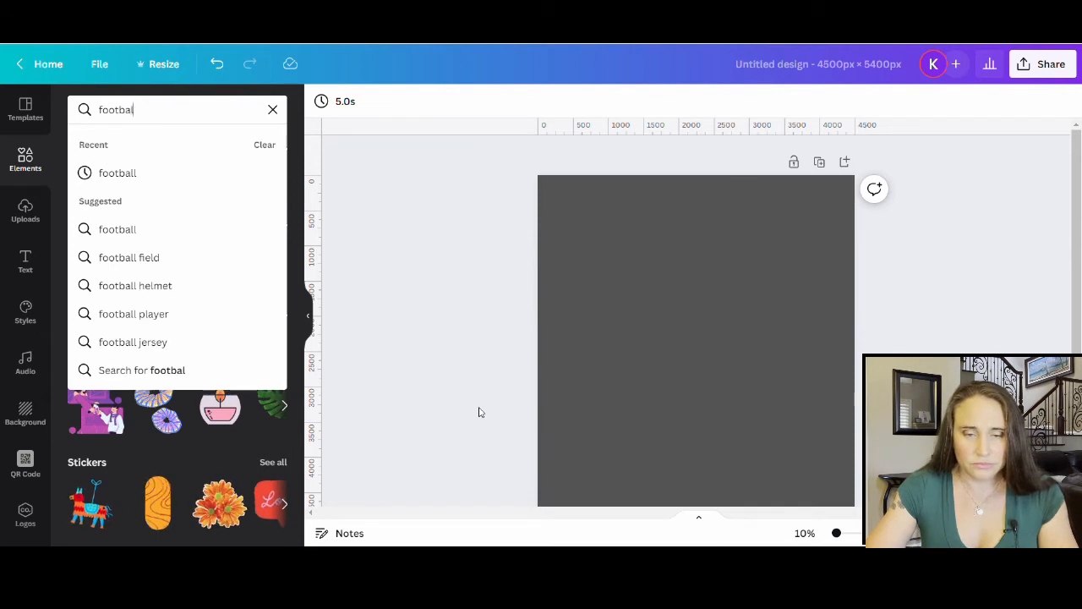
{"action": "type", "text": "uprights"}
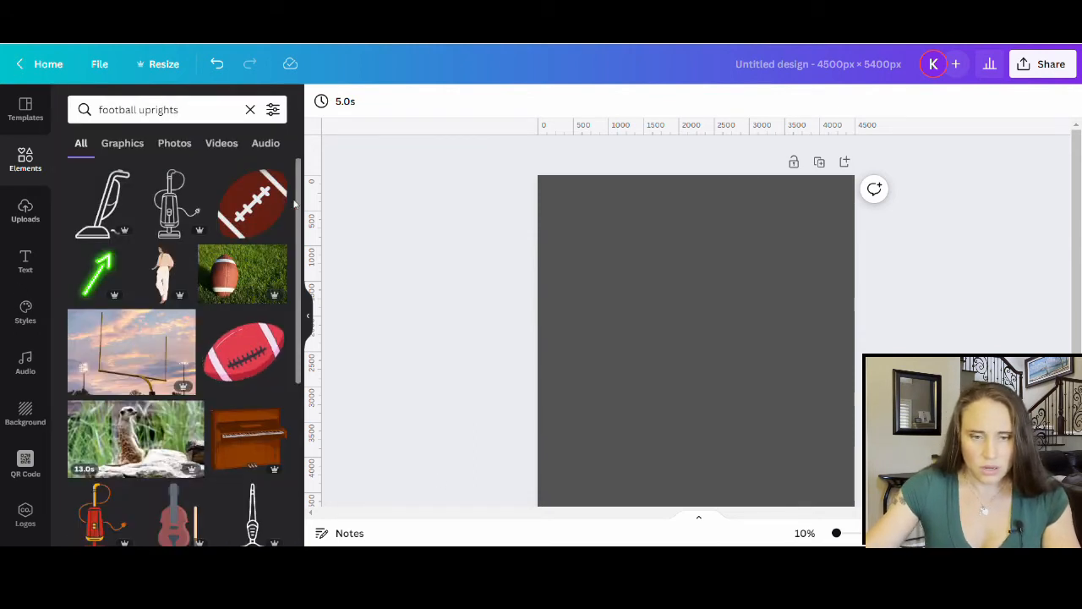
{"action": "scroll", "scroll_direction": "down", "scroll_amount": 3}
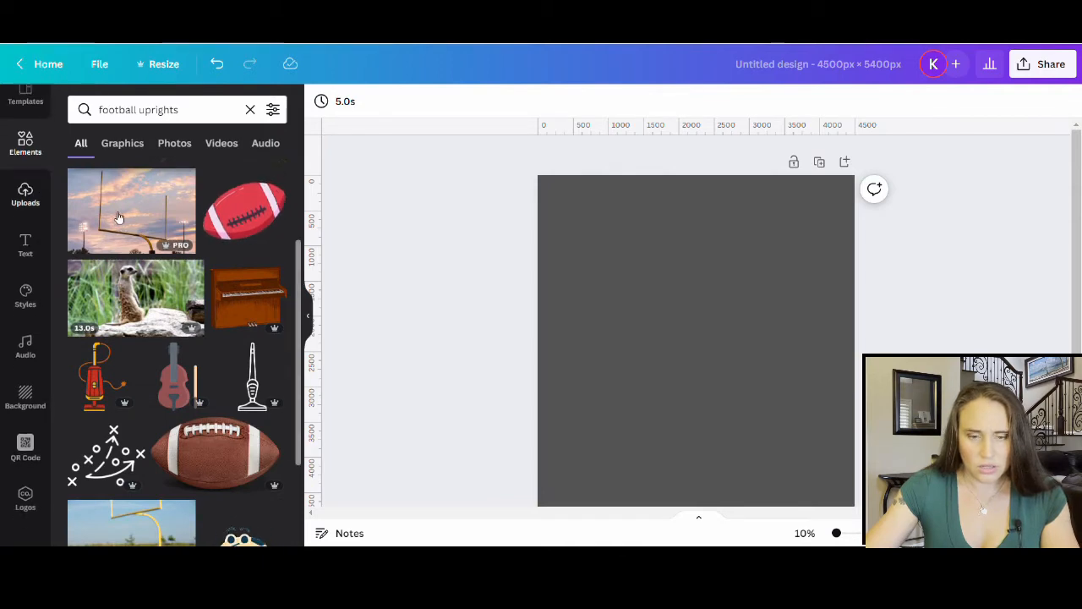
{"action": "scroll", "scroll_direction": "down", "scroll_amount": 3}
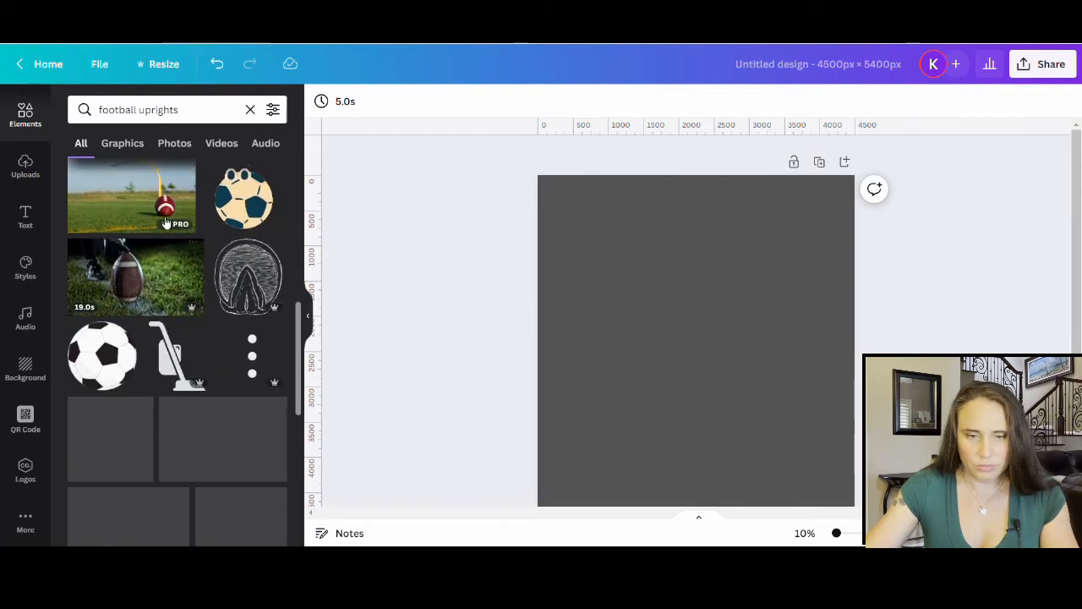
Broaden the element search to 'football' and scroll through the graphics.
{"action": "left_click", "coordinate": [156, 109]}
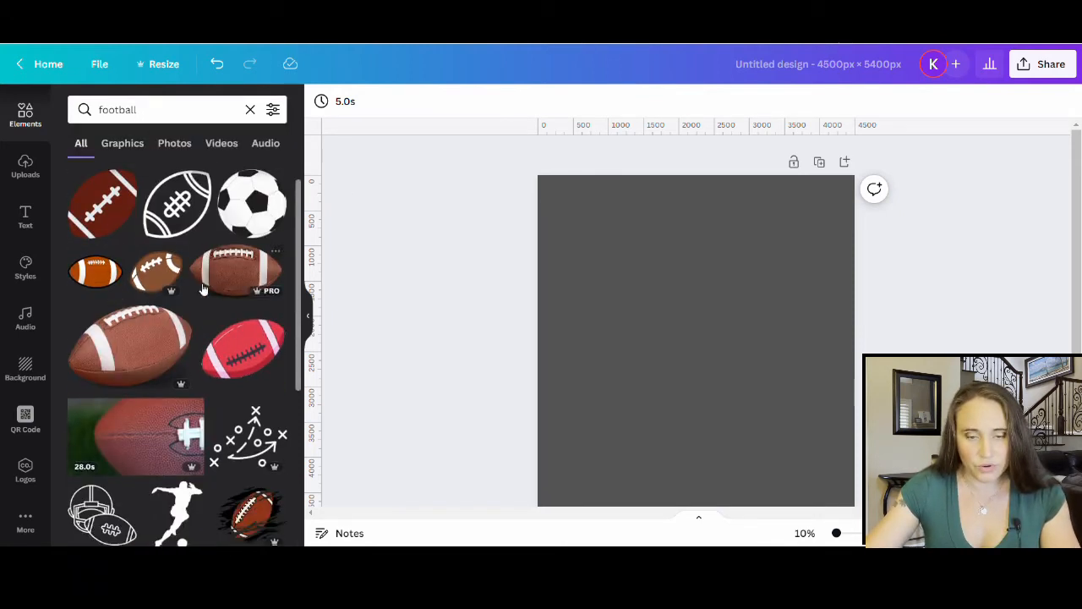
{"action": "scroll", "scroll_direction": "down", "scroll_amount": 3}
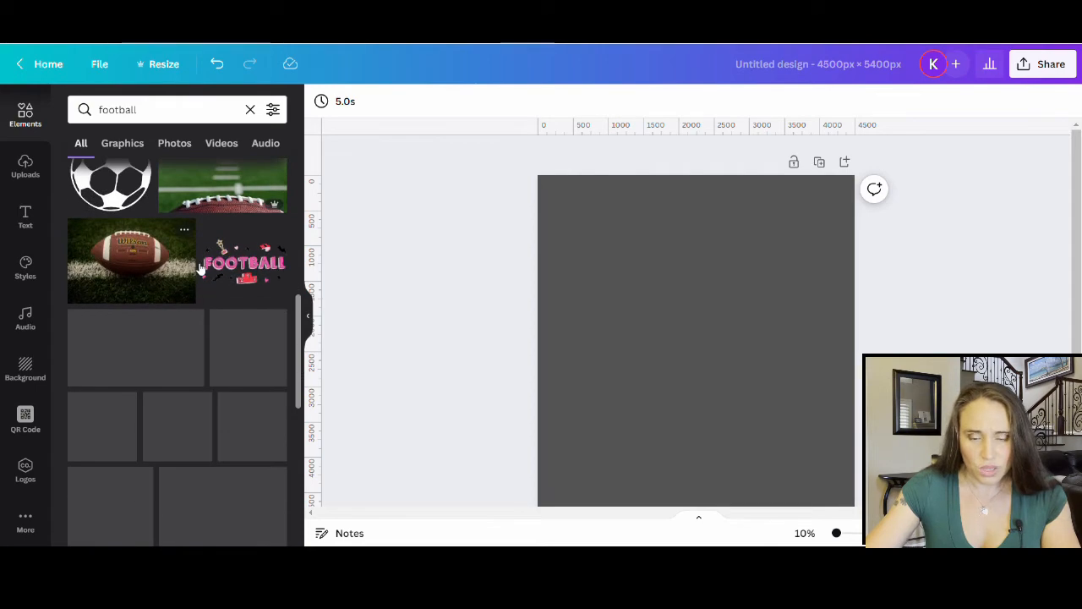
{"action": "scroll", "scroll_direction": "down", "scroll_amount": 3}
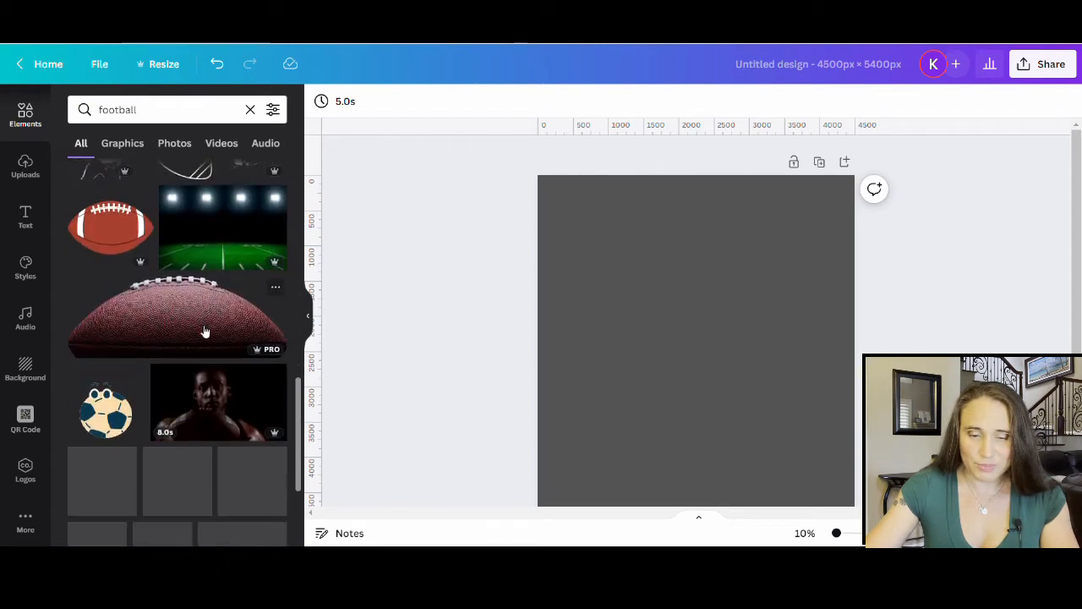
{"action": "scroll", "scroll_direction": "down", "scroll_amount": 3}
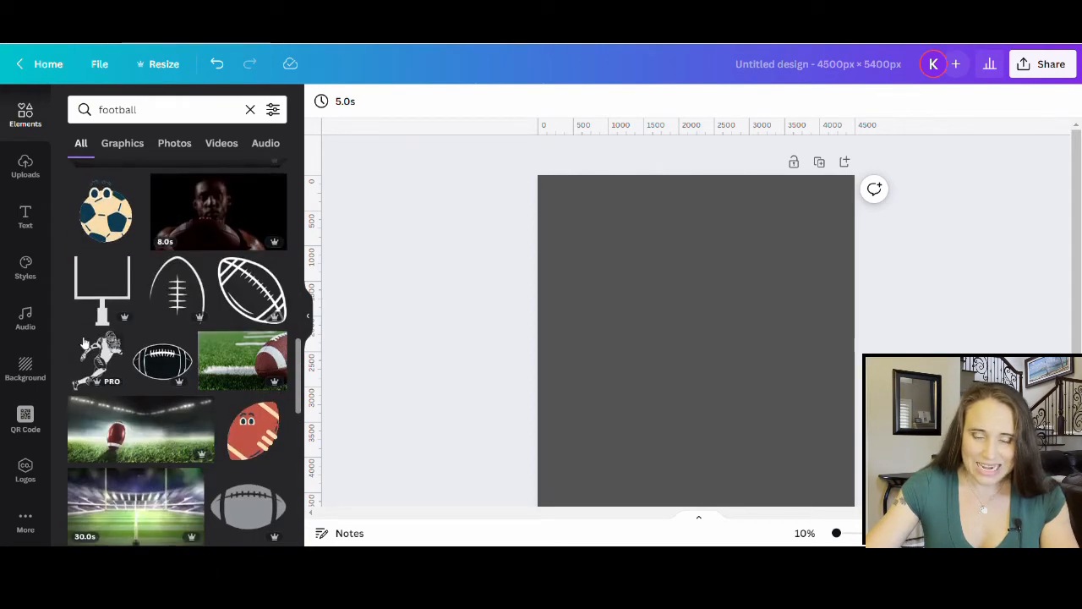
Add the goalpost silhouette to the page and enlarge it near the top center.
{"action": "left_click", "coordinate": [101, 287]}
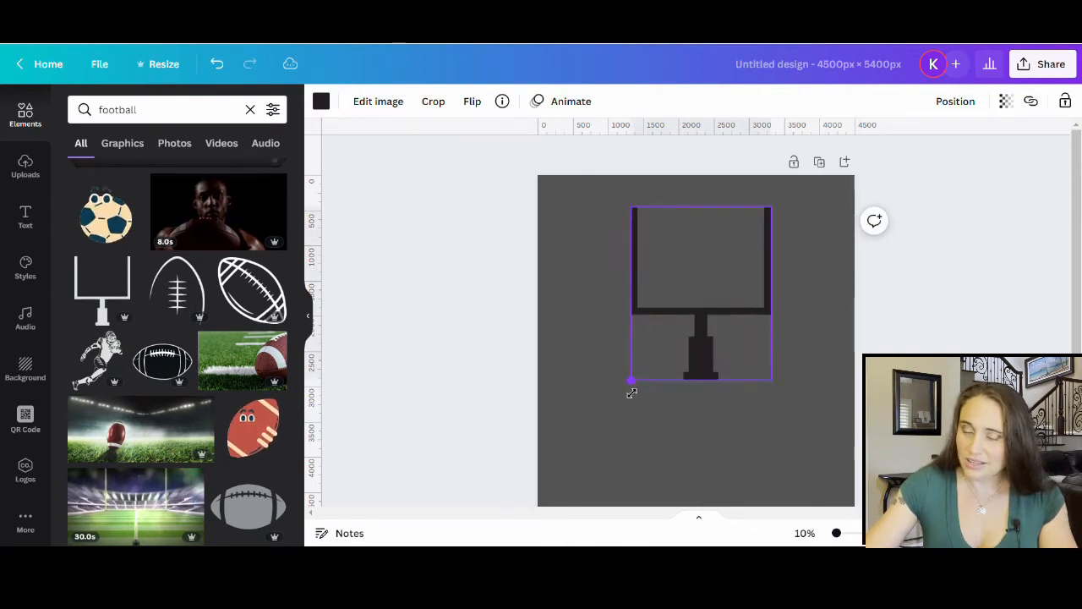
{"action": "left_click_drag", "start_coordinate": [700, 294], "coordinate": [728, 300]}
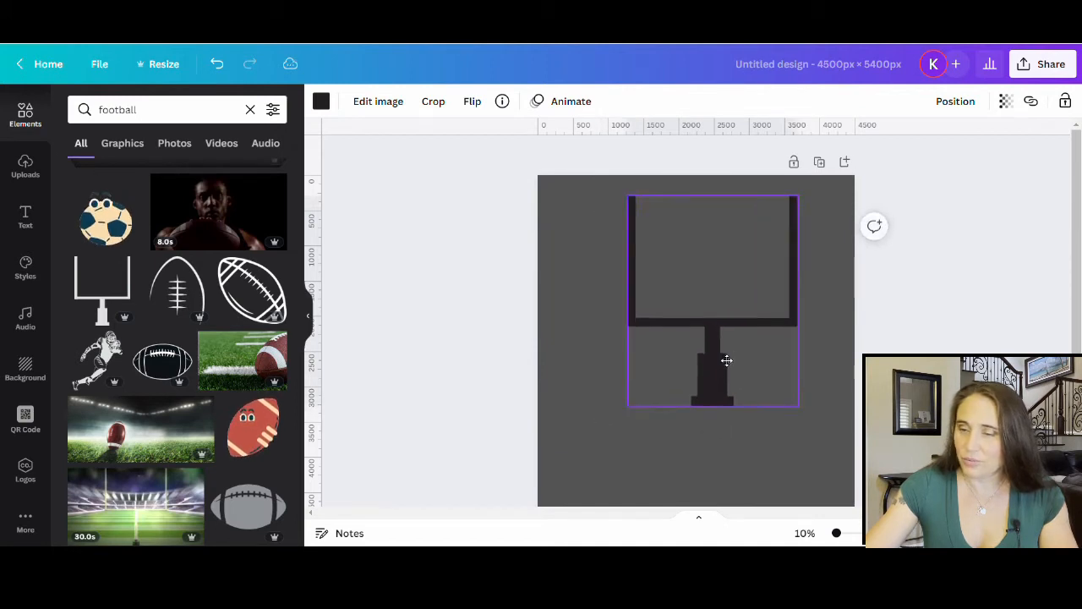
{"action": "left_click", "coordinate": [713, 372]}
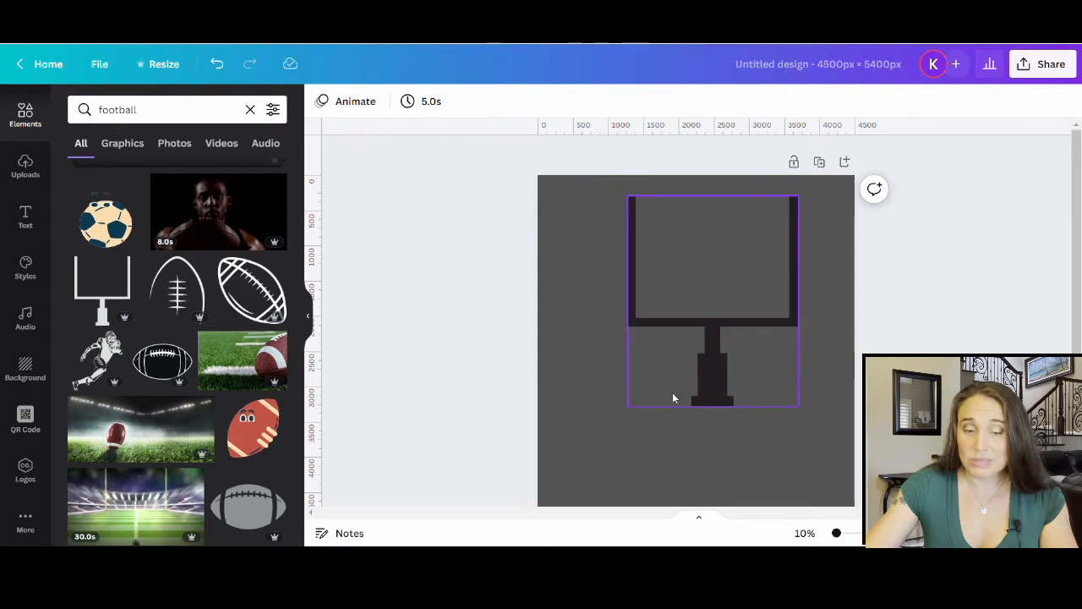
{"action": "mouse_move", "coordinate": [706, 292]}
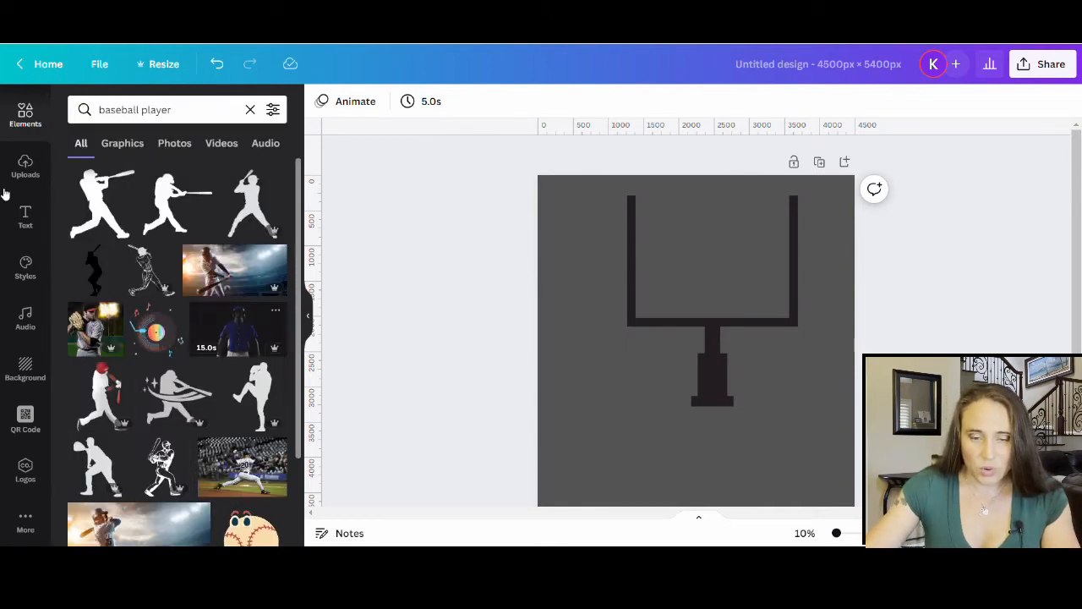
Add the baseball batter silhouette and move the goalpost into place.
{"action": "left_click", "coordinate": [100, 203]}
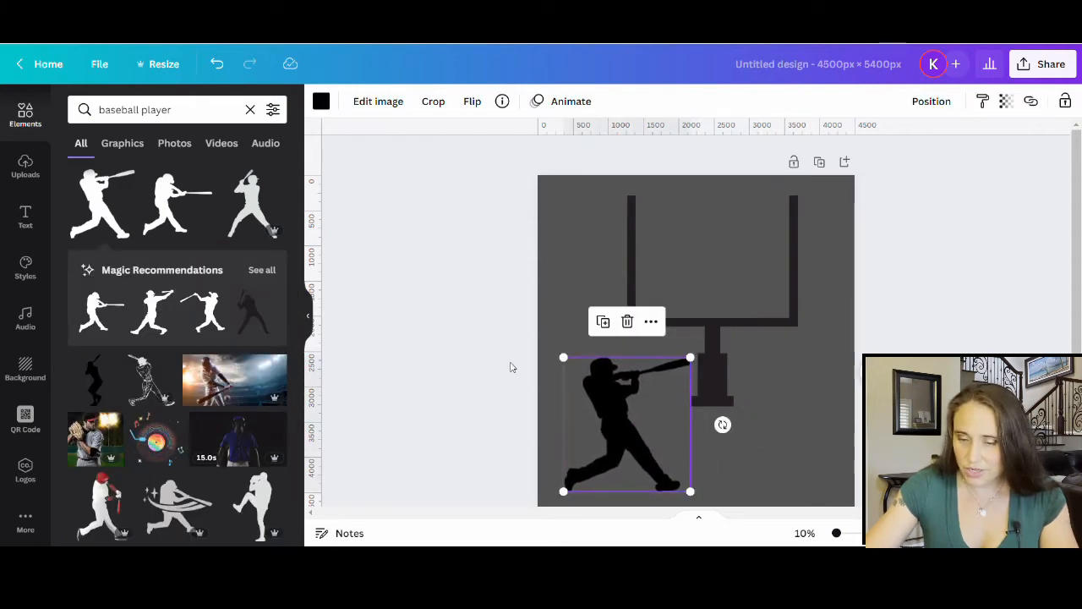
{"action": "scroll", "scroll_direction": "down", "scroll_amount": 3}
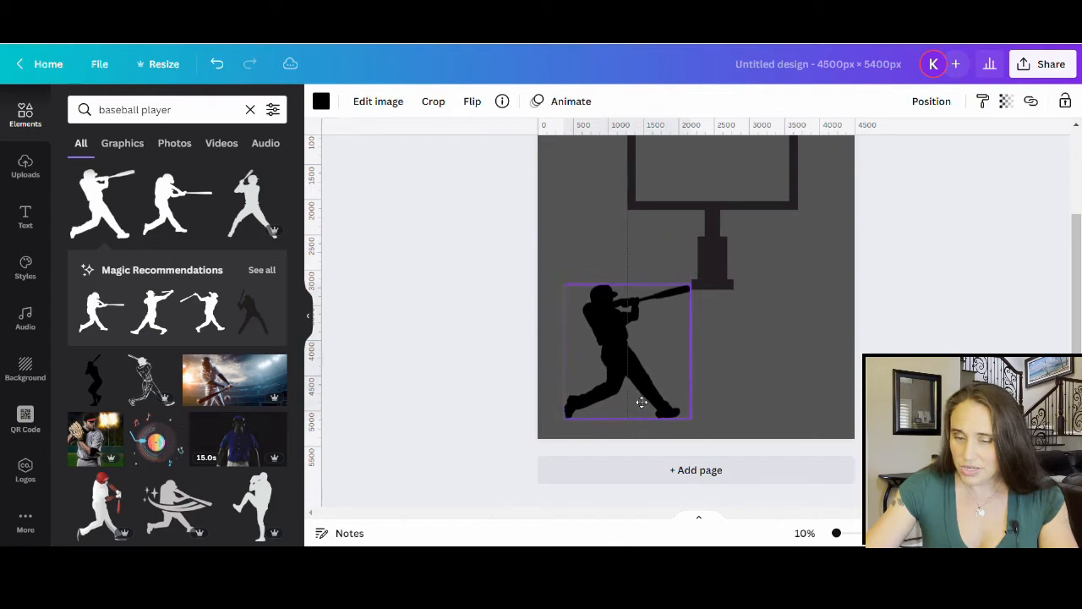
{"action": "left_click", "coordinate": [626, 351]}
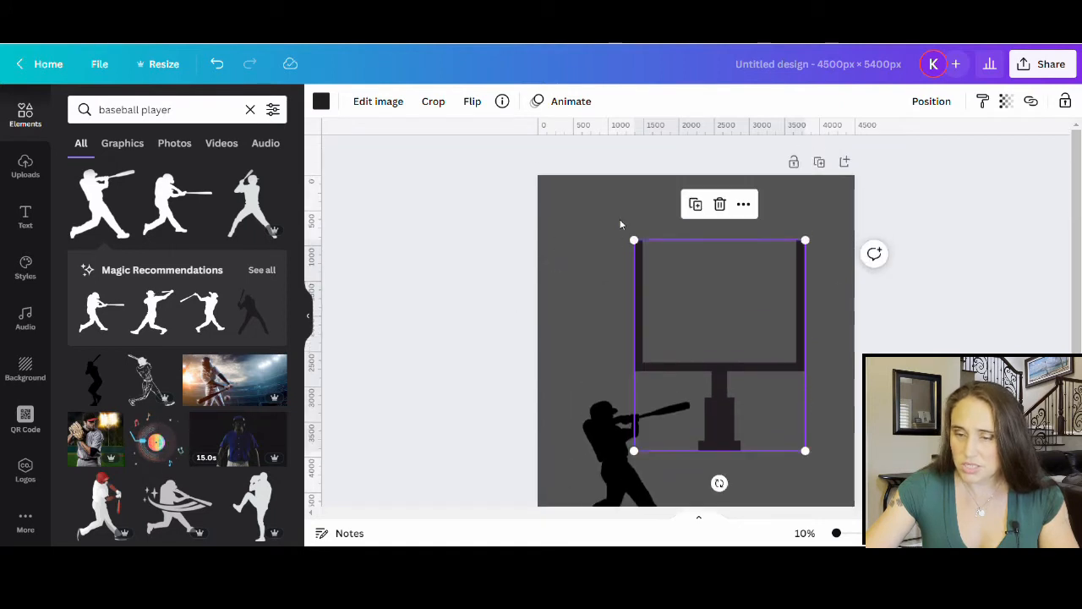
{"action": "left_click_drag", "start_coordinate": [634, 239], "coordinate": [579, 172]}
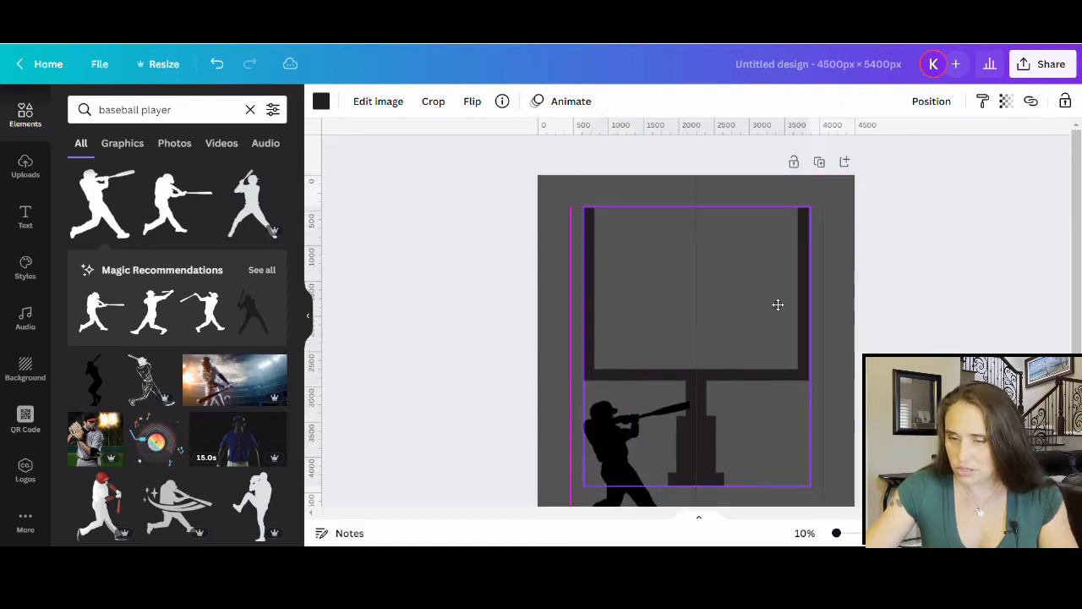
{"action": "scroll", "scroll_direction": "down", "scroll_amount": 3}
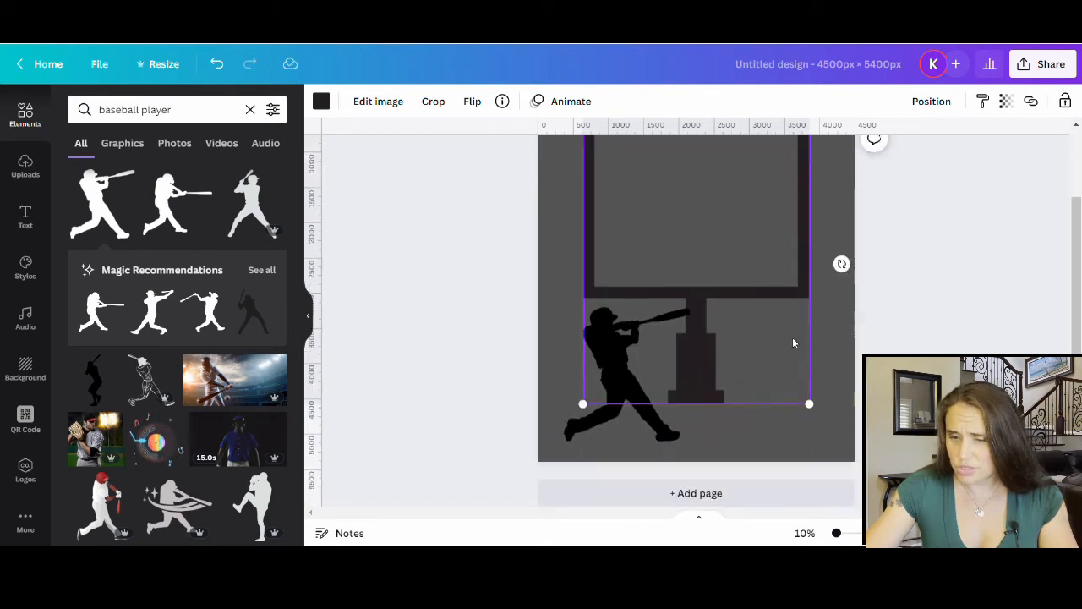
Enlarge the batter toward the lower left and widen the goalpost.
{"action": "left_click", "coordinate": [625, 381]}
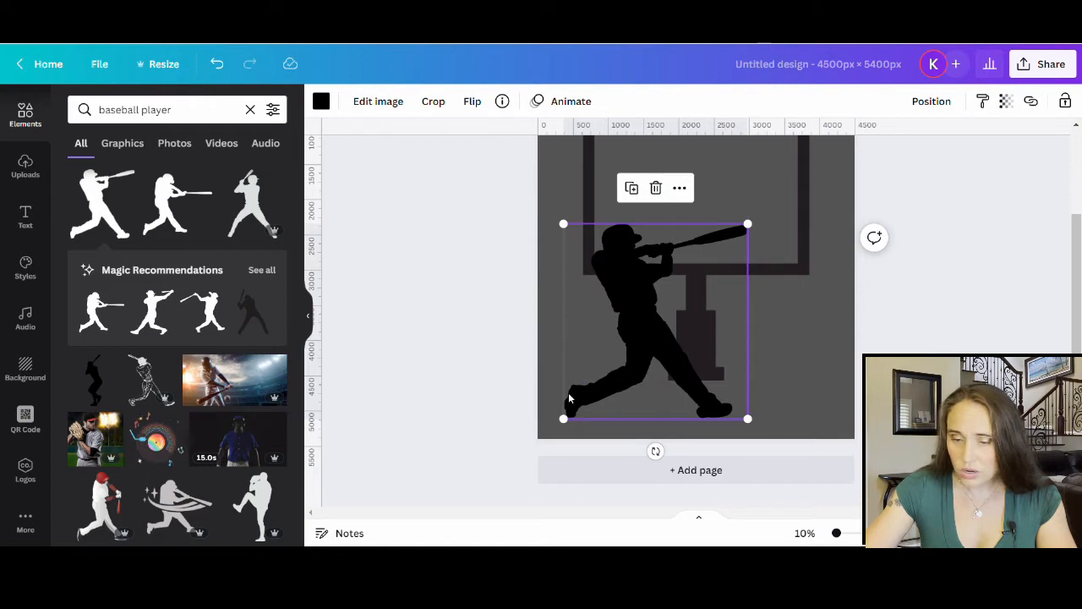
{"action": "left_click_drag", "start_coordinate": [655, 321], "coordinate": [638, 325]}
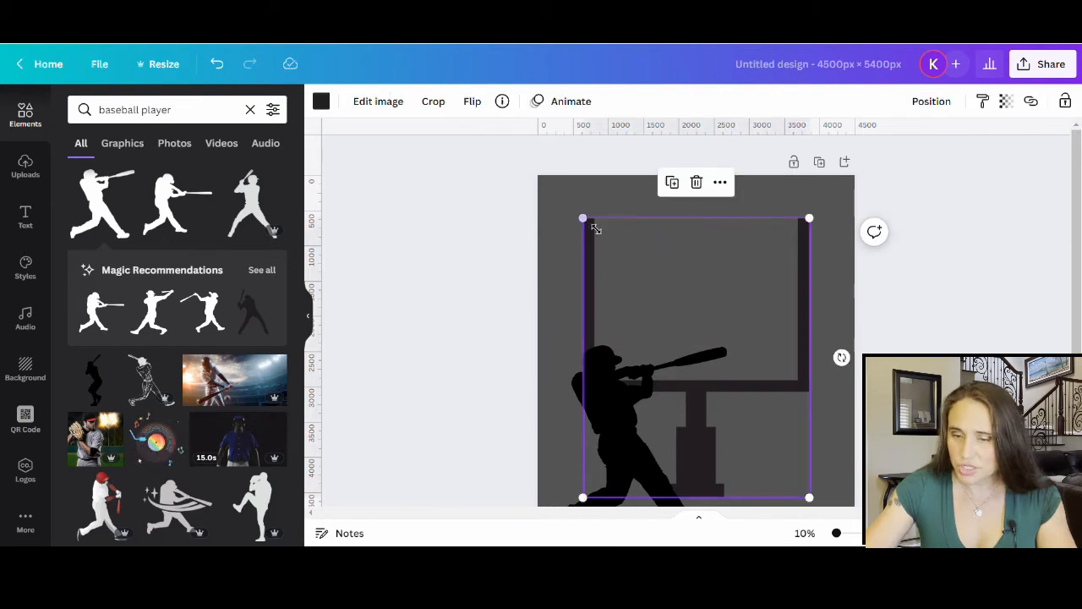
{"action": "left_click_drag", "start_coordinate": [693, 355], "coordinate": [693, 335]}
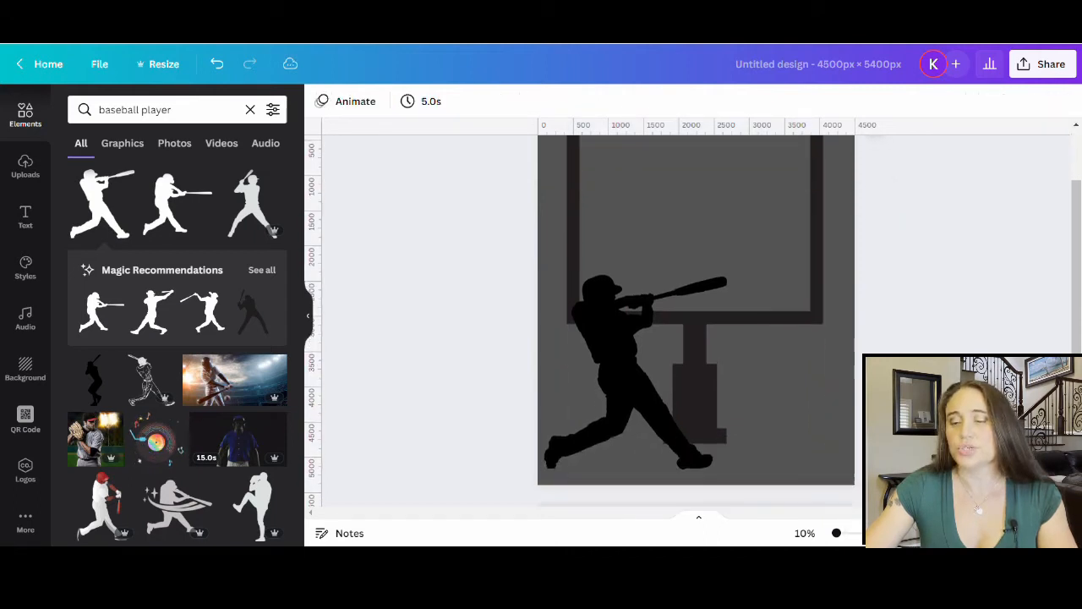
{"action": "left_click", "coordinate": [634, 372]}
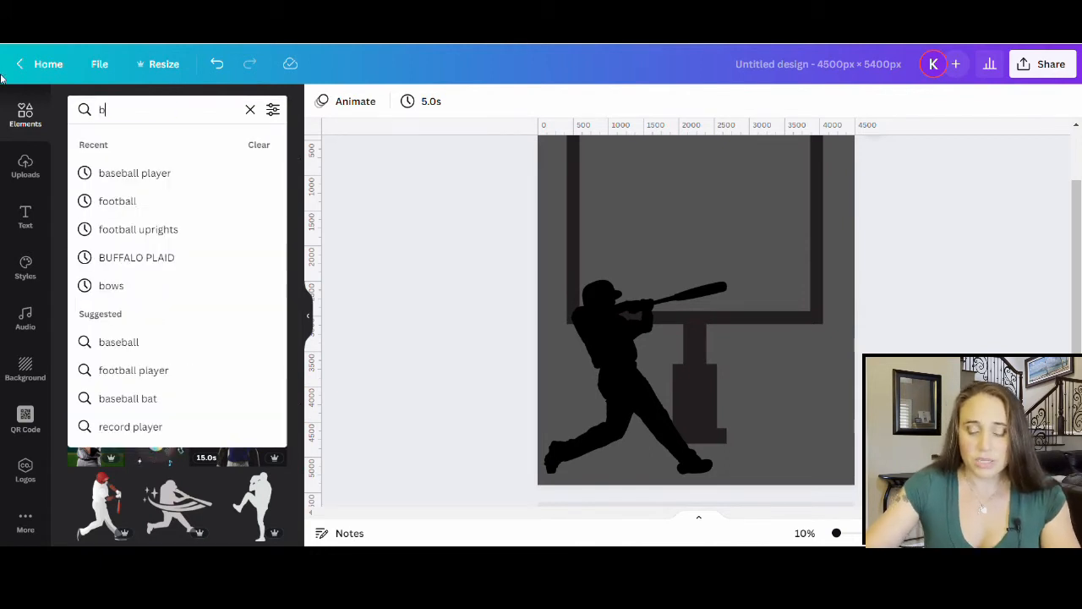
Add a 'basketball' graphic, make it black and place it above the bat.
{"action": "type", "text": "basketball"}
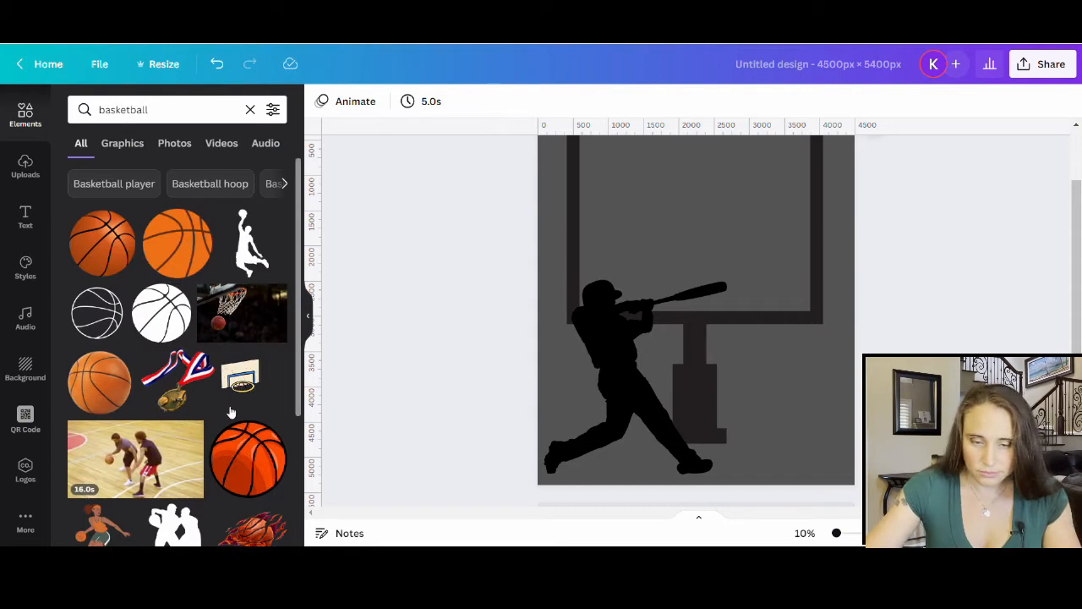
{"action": "left_click", "coordinate": [177, 243]}
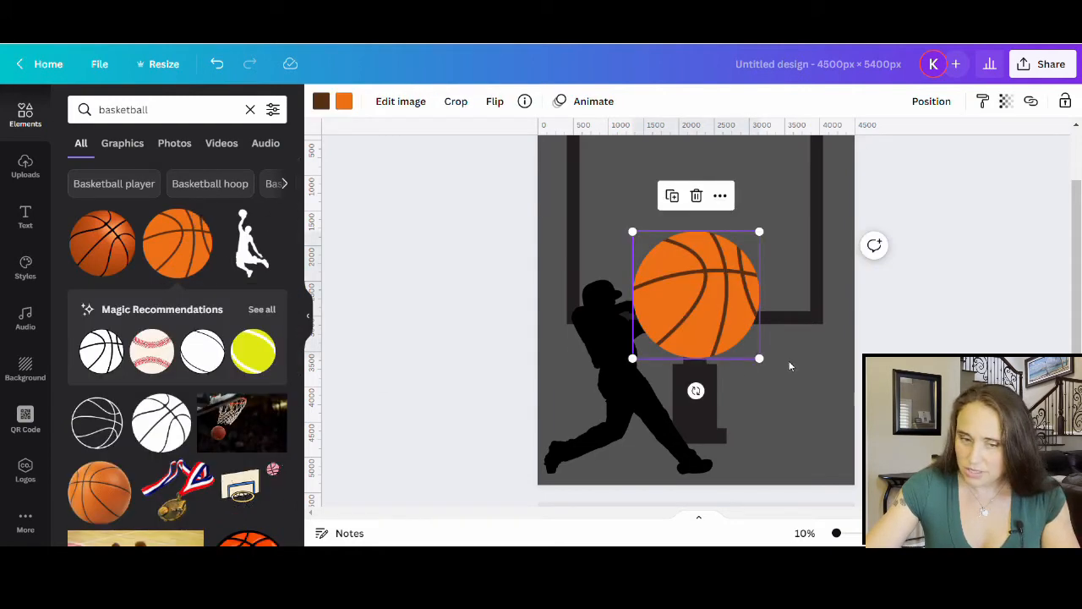
{"action": "left_click_drag", "start_coordinate": [760, 231], "coordinate": [726, 263]}
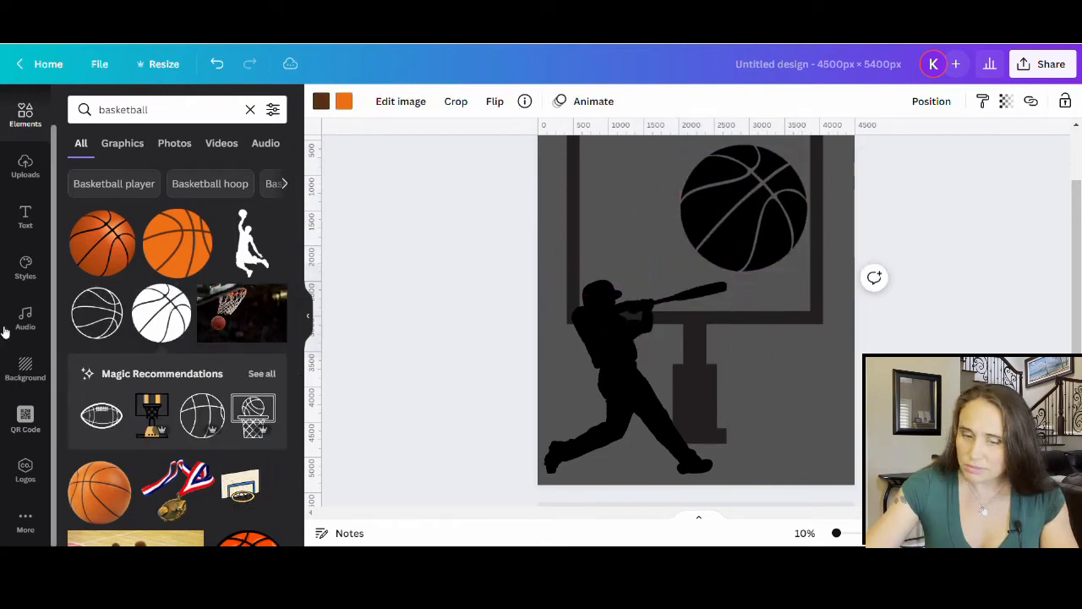
{"action": "left_click", "coordinate": [740, 209]}
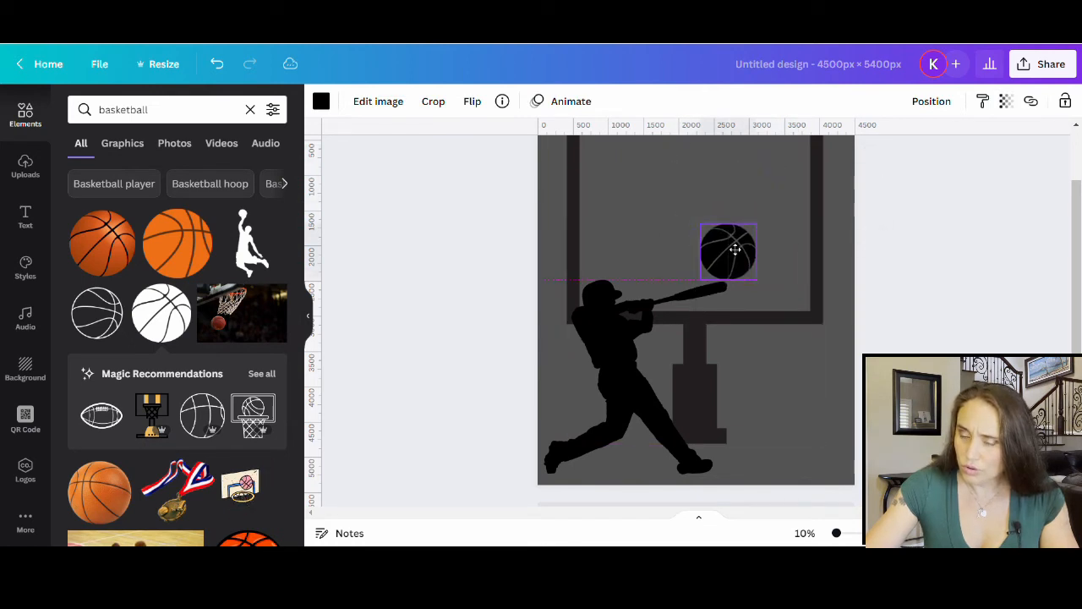
{"action": "left_click", "coordinate": [438, 373]}
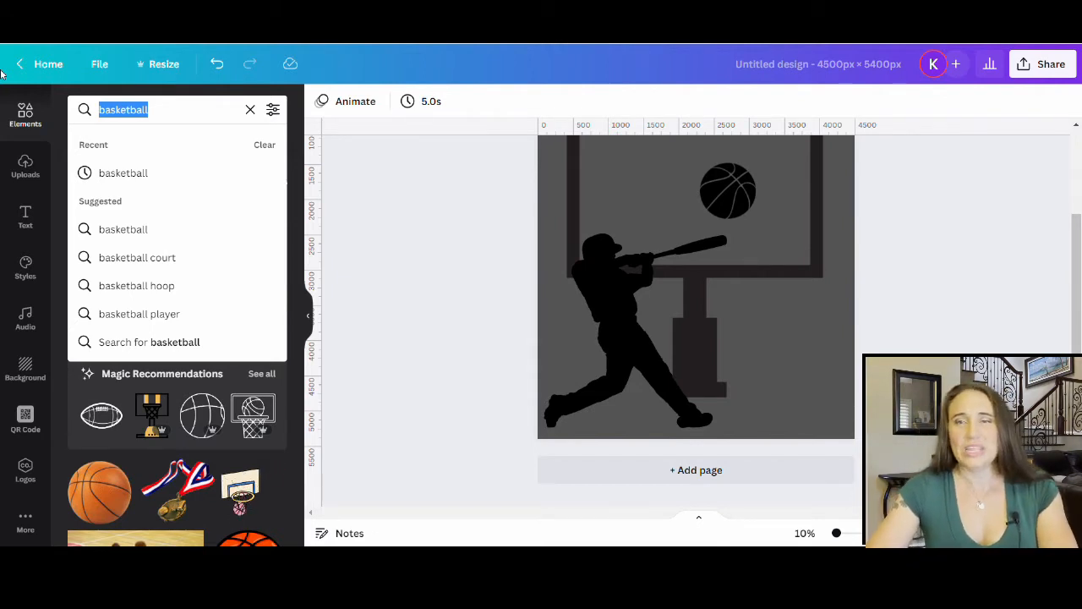
Search Elements for 'touchdown referee' and scroll through the graphics for a raised-arms referee.
{"action": "type", "text": "f"}
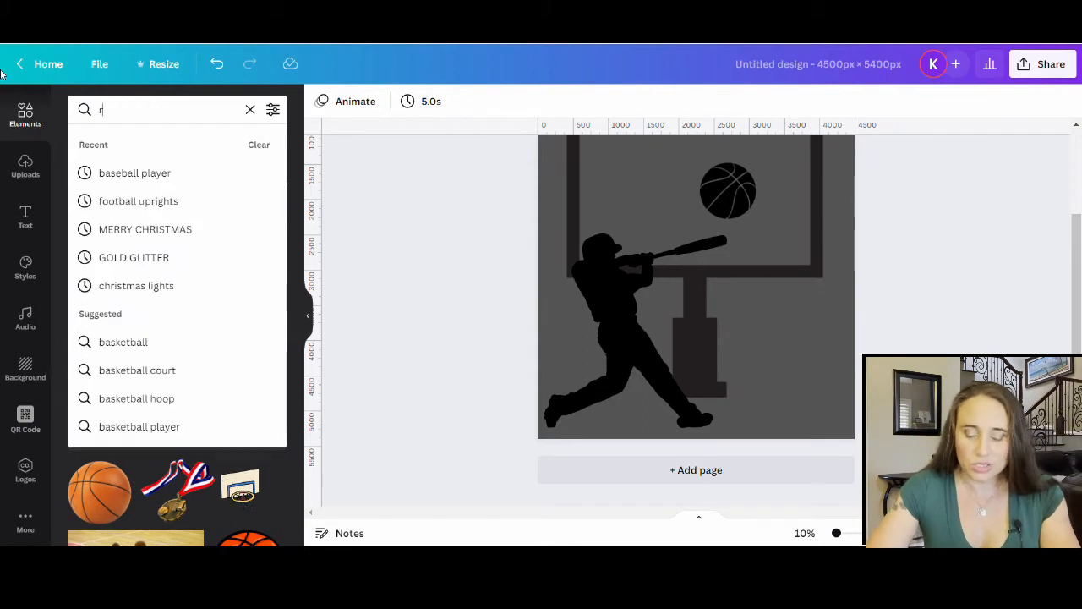
{"action": "type", "text": "foot"}
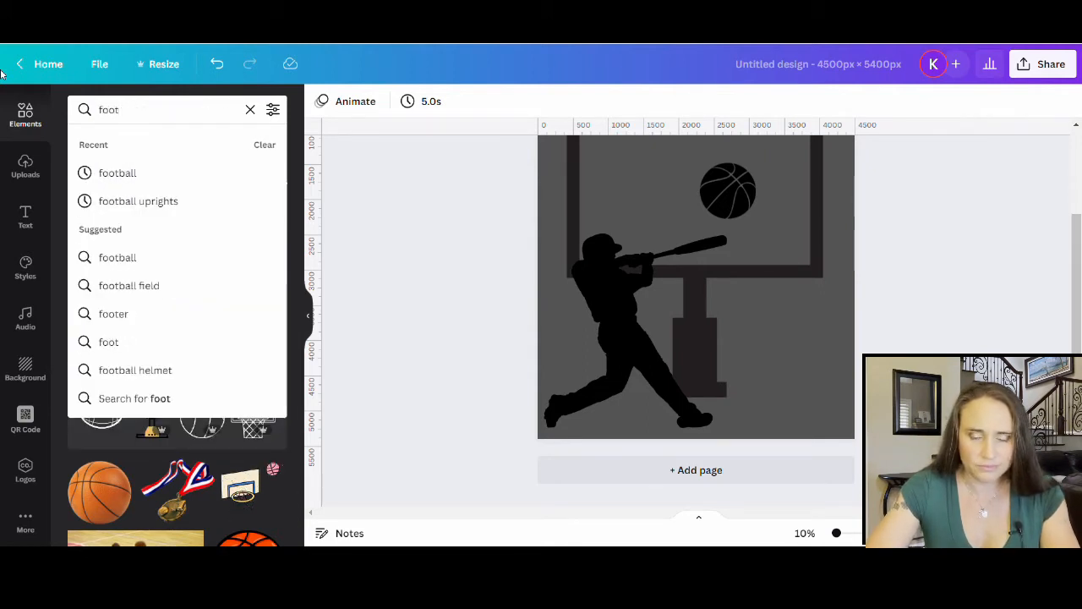
{"action": "type", "text": "touchdown referee"}
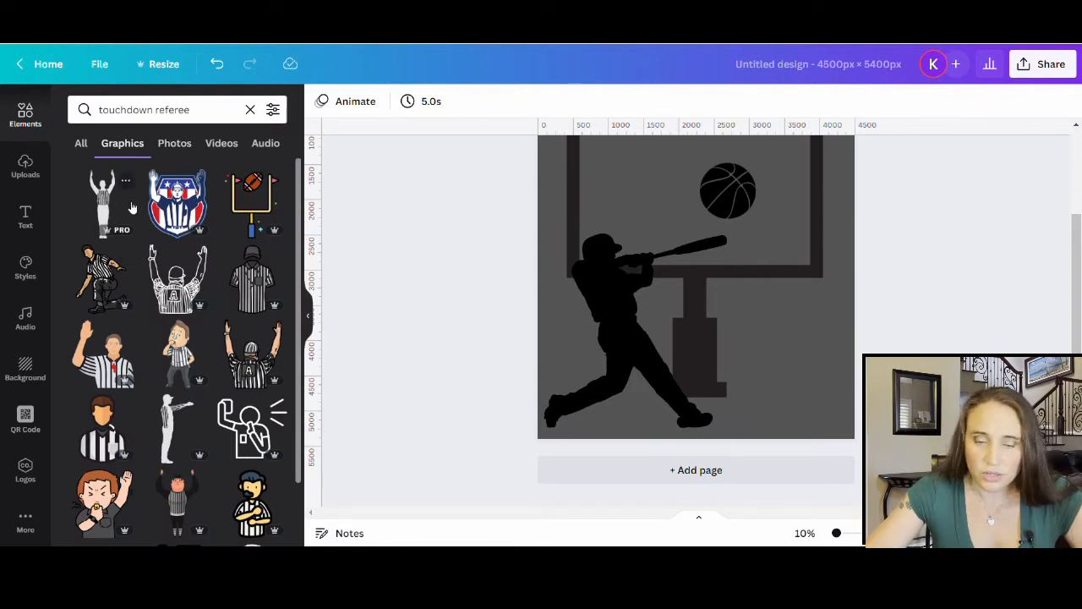
{"action": "scroll", "scroll_direction": "down", "scroll_amount": 3}
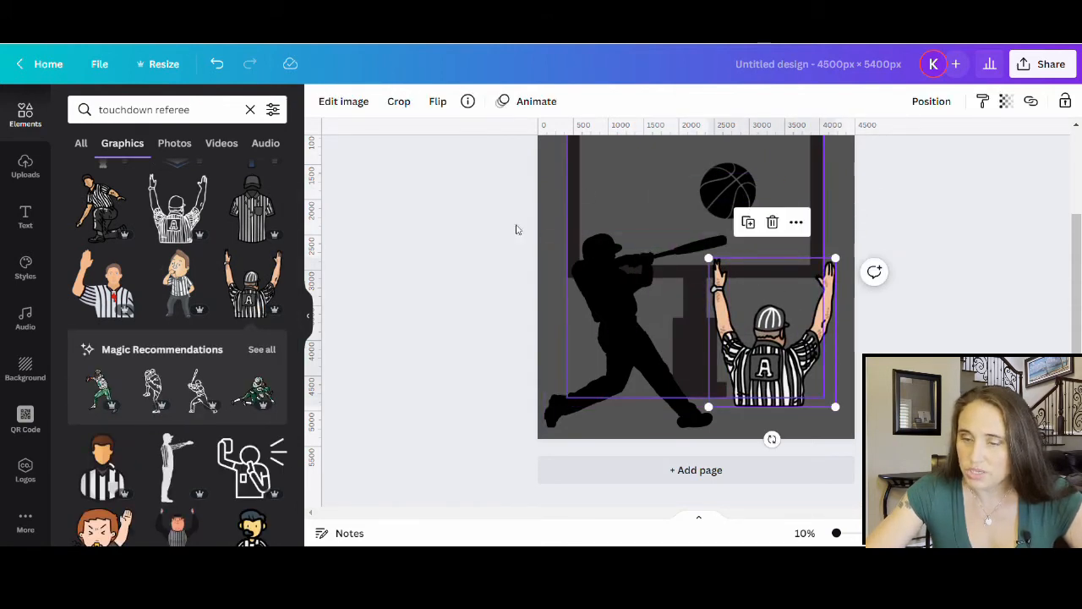
{"action": "scroll", "scroll_direction": "down", "scroll_amount": 3}
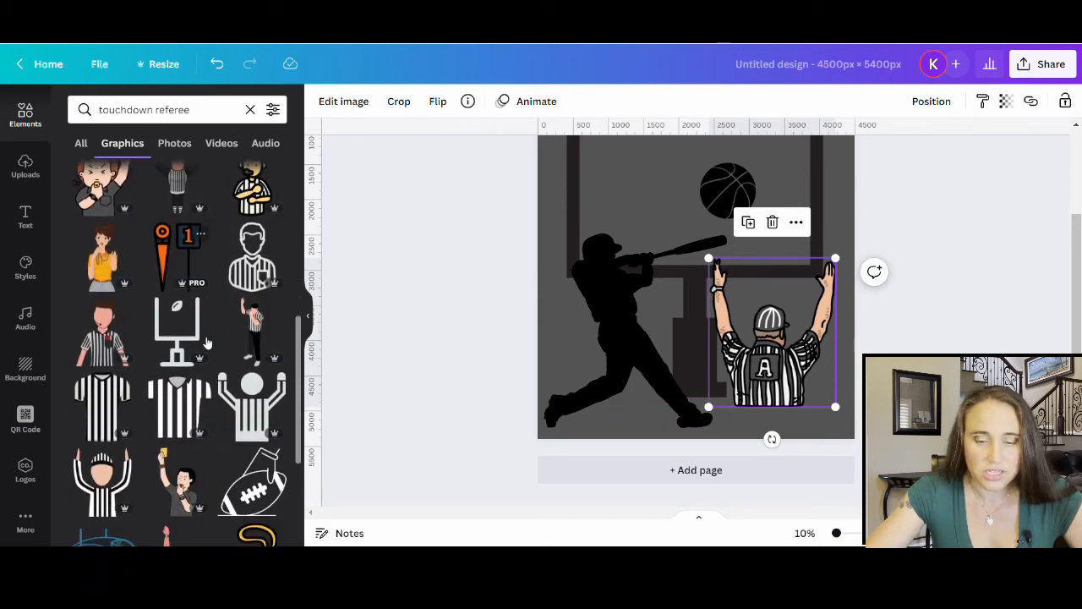
{"action": "scroll", "scroll_direction": "down", "scroll_amount": 3}
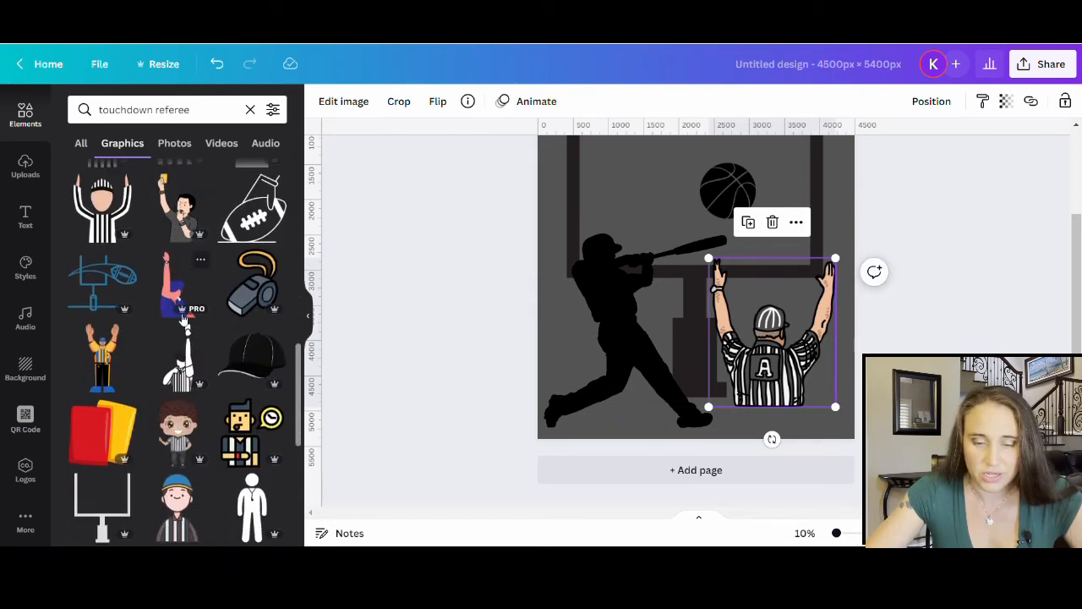
{"action": "scroll", "scroll_direction": "down", "scroll_amount": 3}
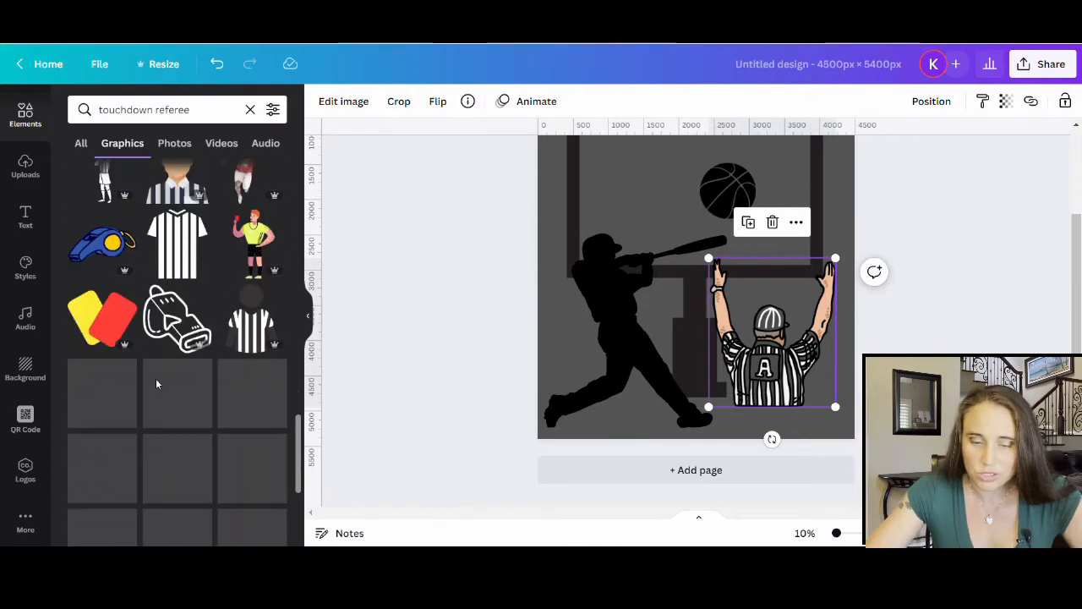
{"action": "scroll", "scroll_direction": "down", "scroll_amount": 3}
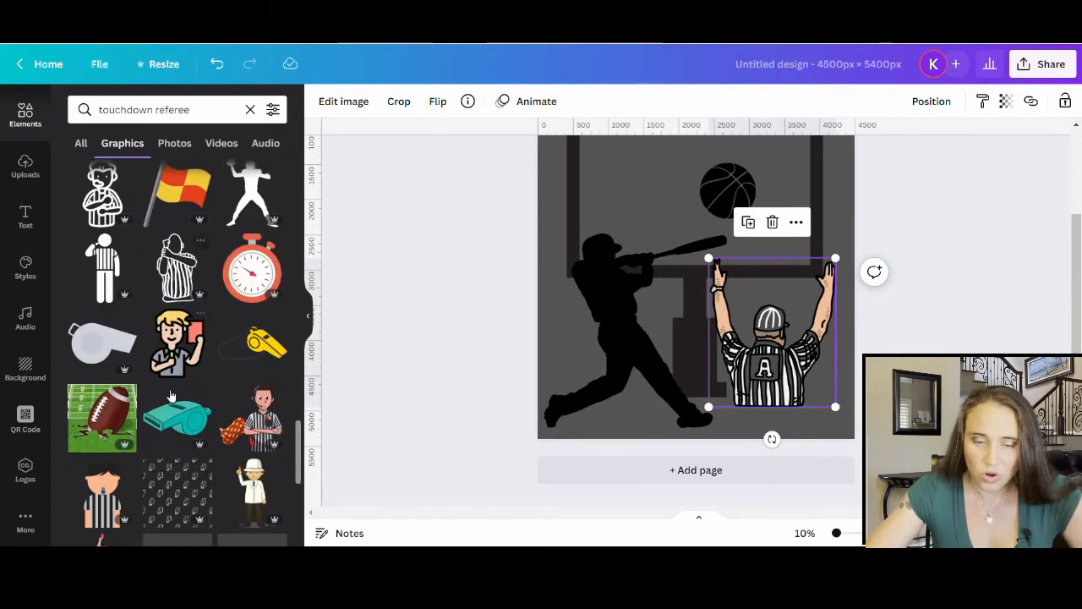
{"action": "scroll", "scroll_direction": "down", "scroll_amount": 3}
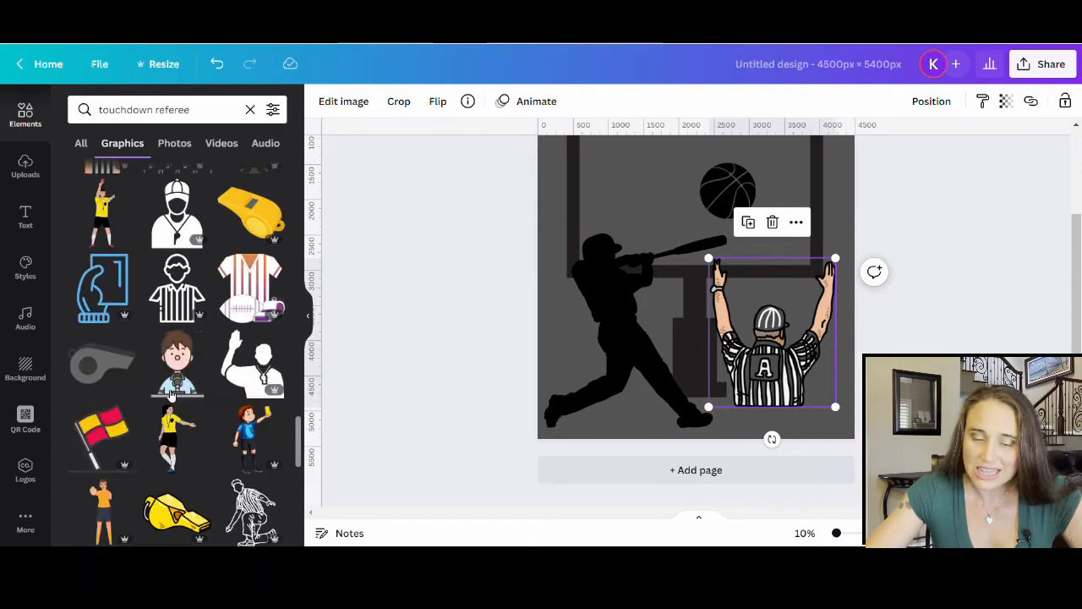
{"action": "scroll", "scroll_direction": "down", "scroll_amount": 3}
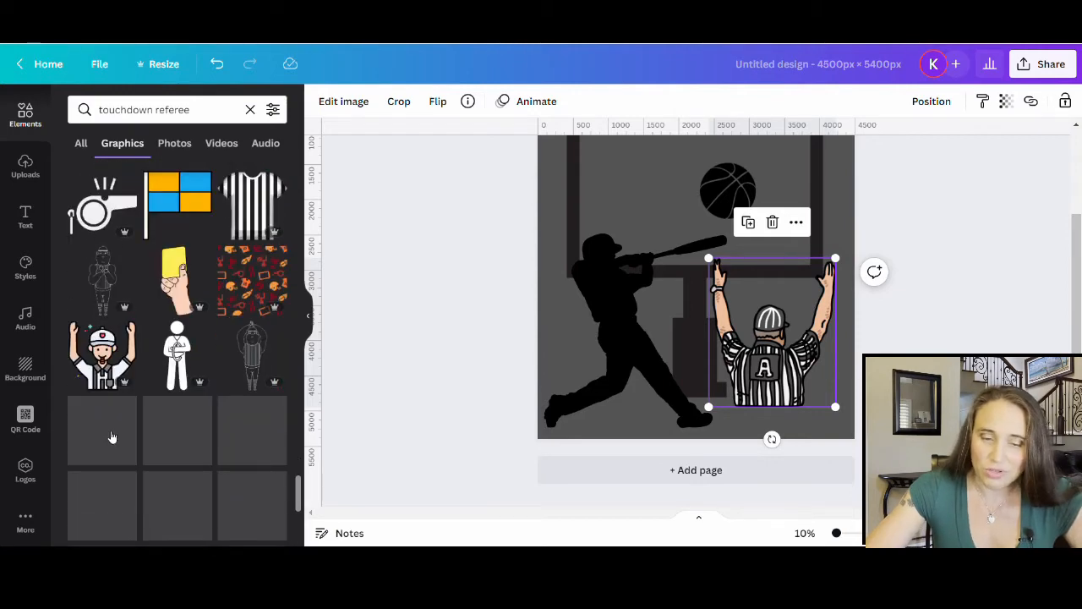
{"action": "scroll", "scroll_direction": "down", "scroll_amount": 3}
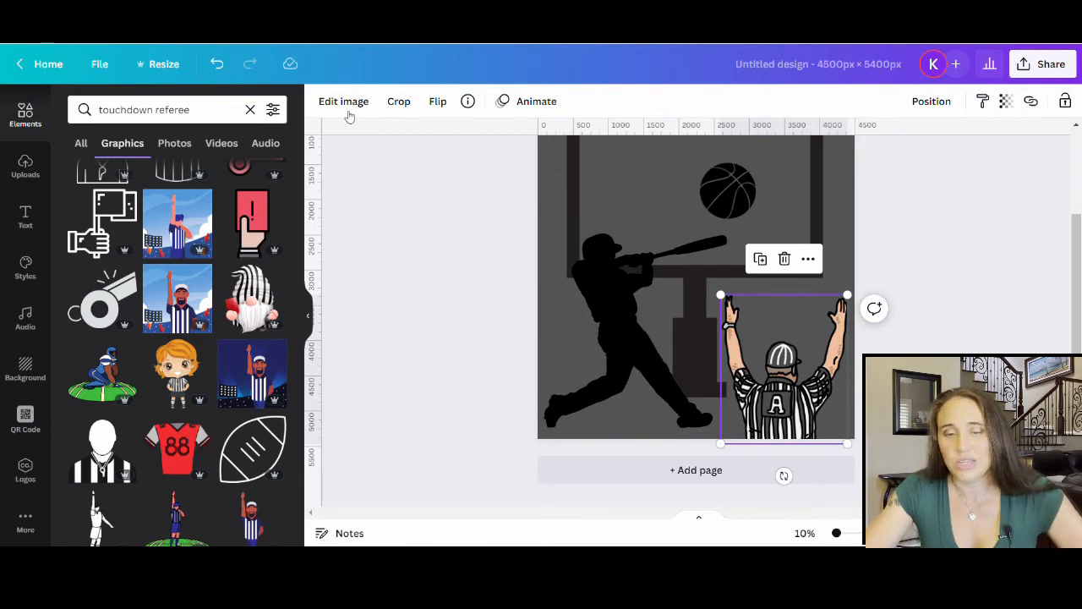
Apply a Duotone effect to the referee with white highlights and white shadows.
{"action": "left_click", "coordinate": [344, 101]}
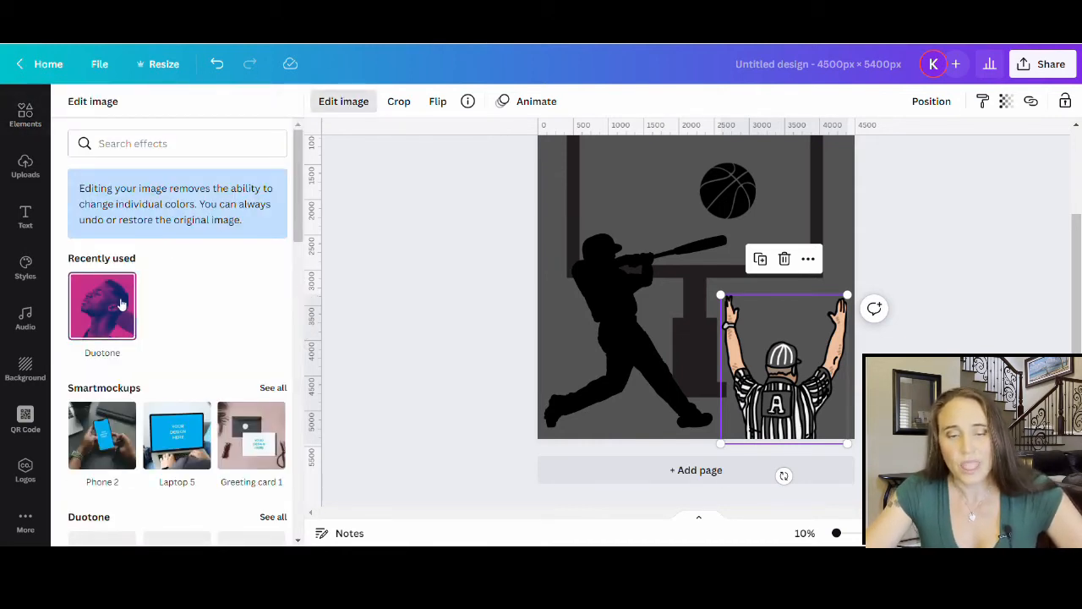
{"action": "left_click", "coordinate": [102, 305]}
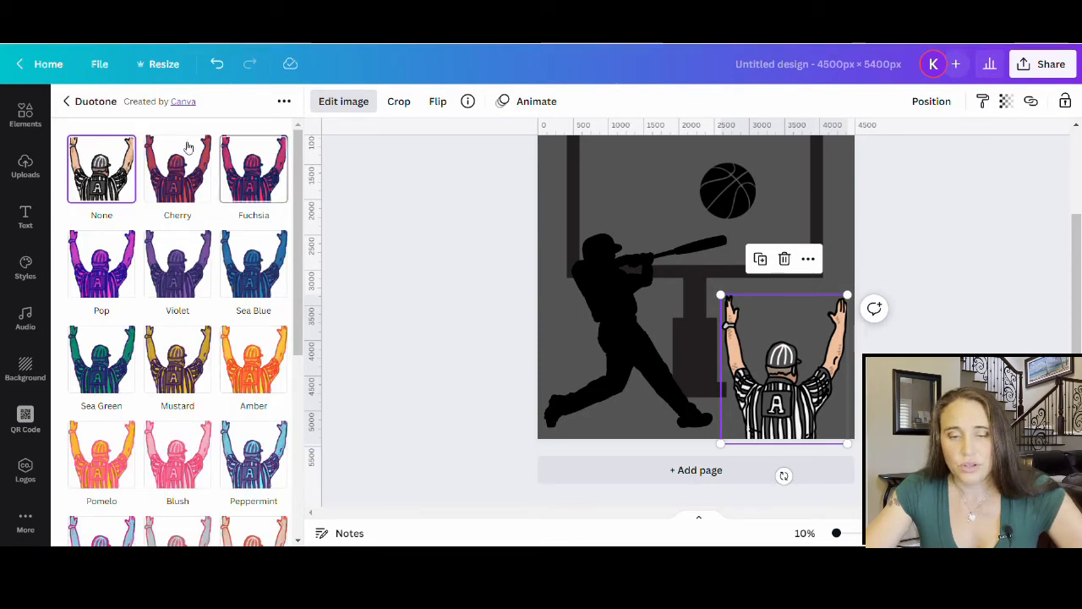
{"action": "left_click", "coordinate": [254, 360]}
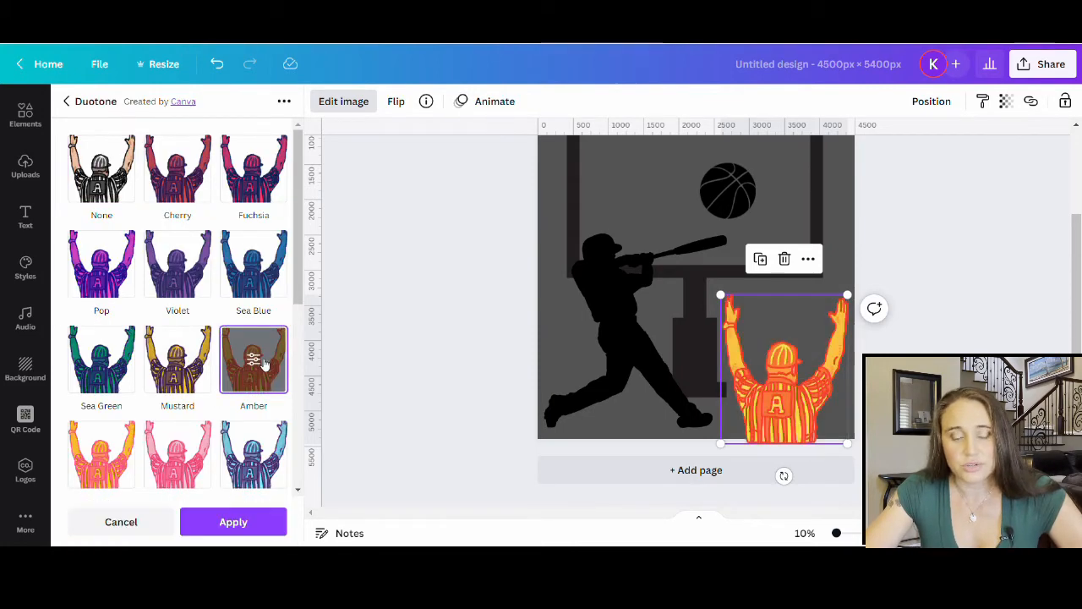
{"action": "left_click", "coordinate": [254, 358]}
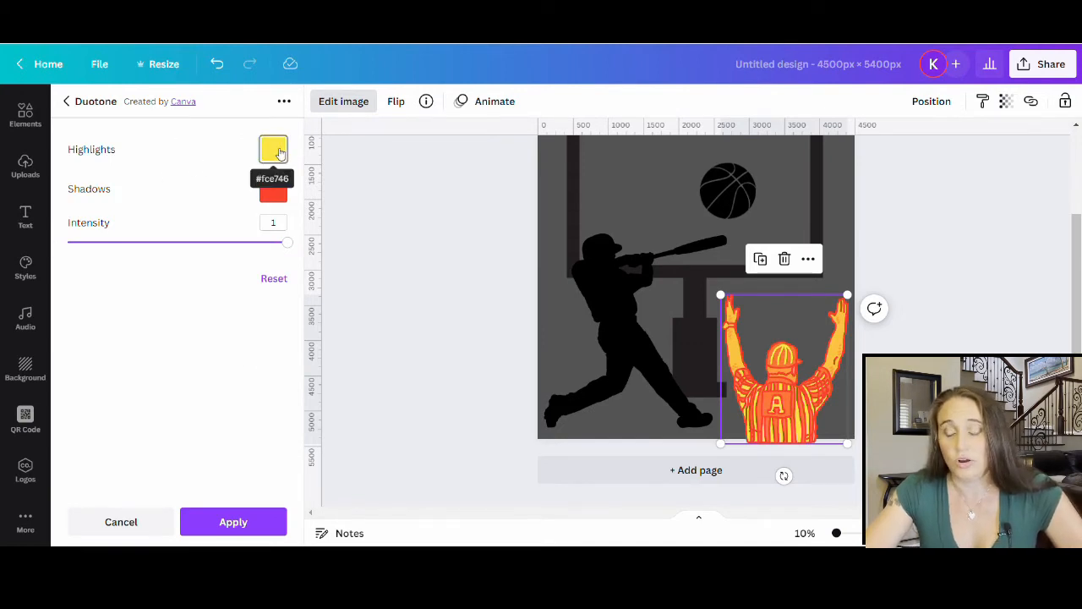
{"action": "left_click", "coordinate": [273, 149]}
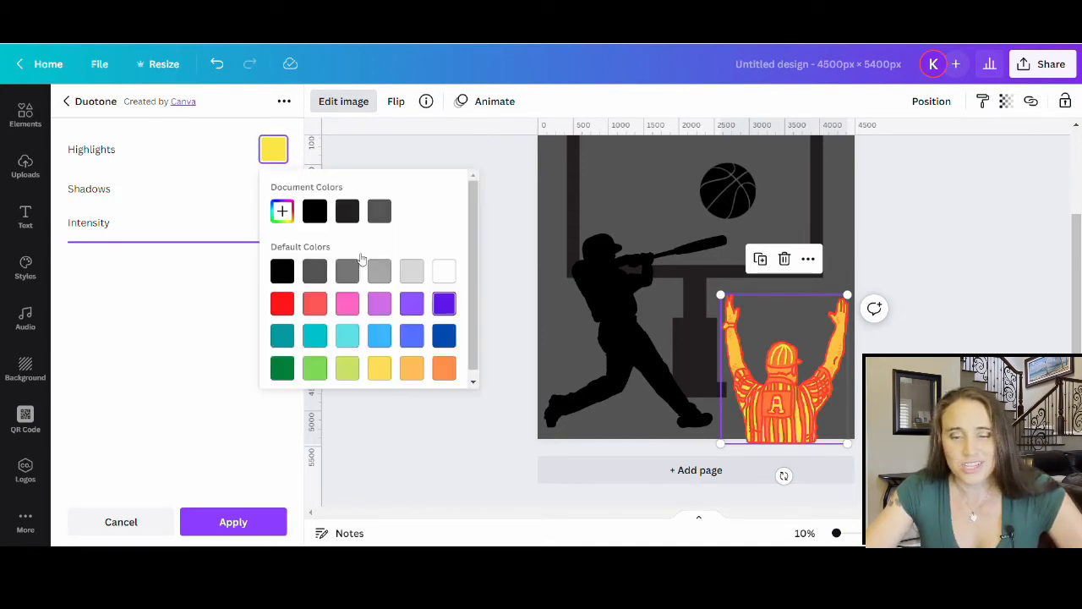
{"action": "left_click", "coordinate": [281, 303]}
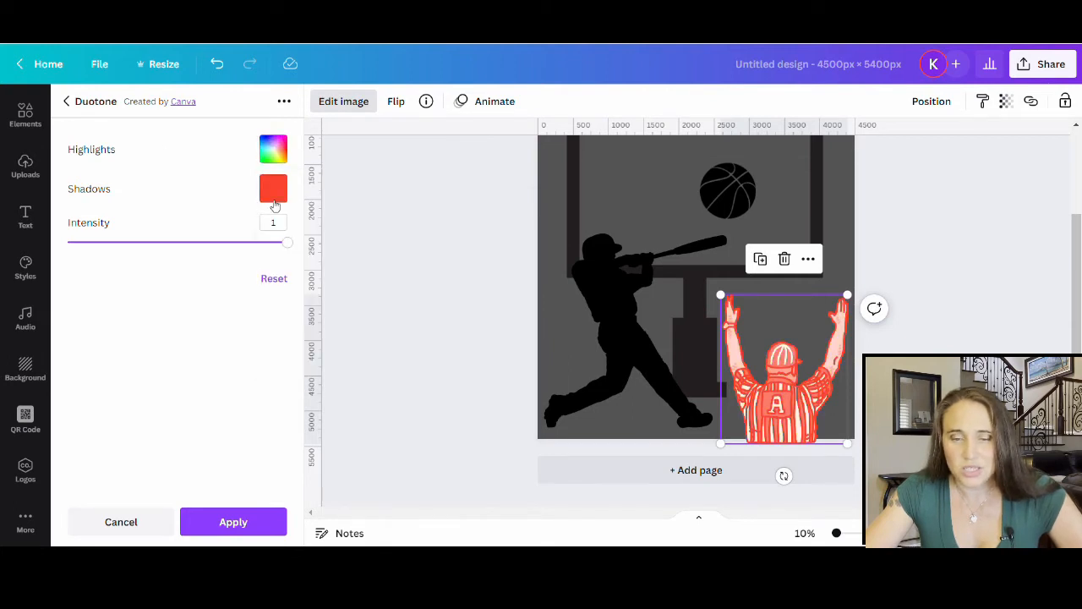
{"action": "left_click", "coordinate": [273, 189]}
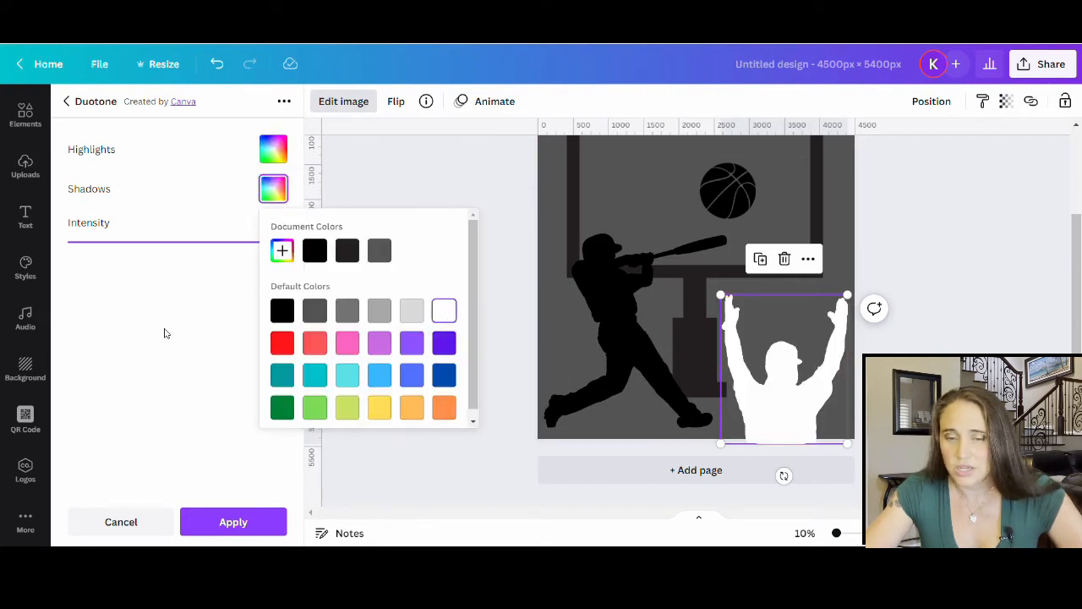
{"action": "left_click", "coordinate": [120, 521]}
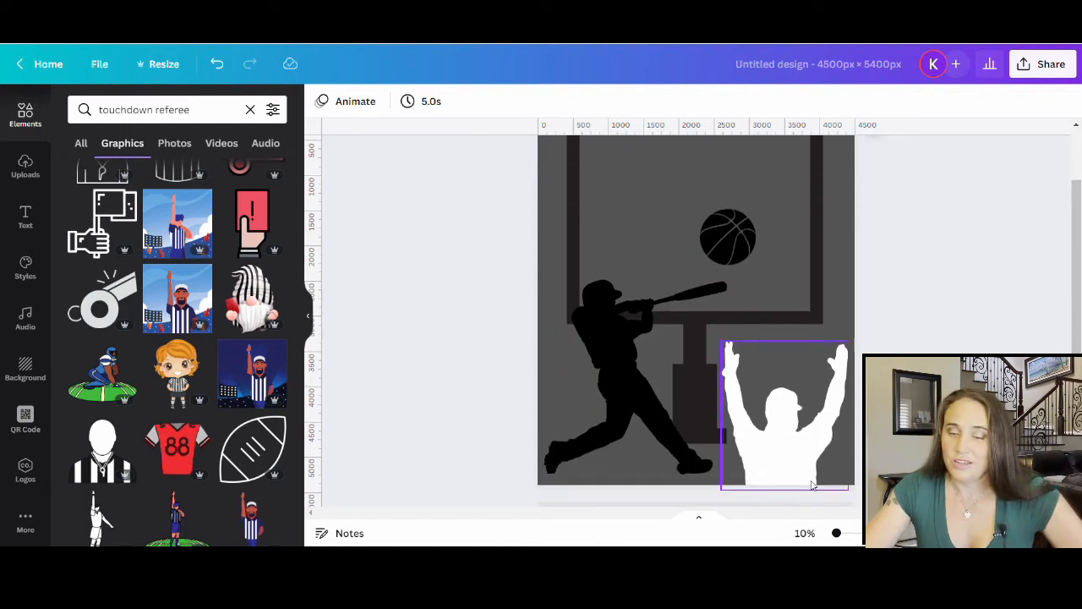
Recolour the goalpost yellow and the batter silhouette blue using the colour swatches.
{"action": "left_click", "coordinate": [630, 380]}
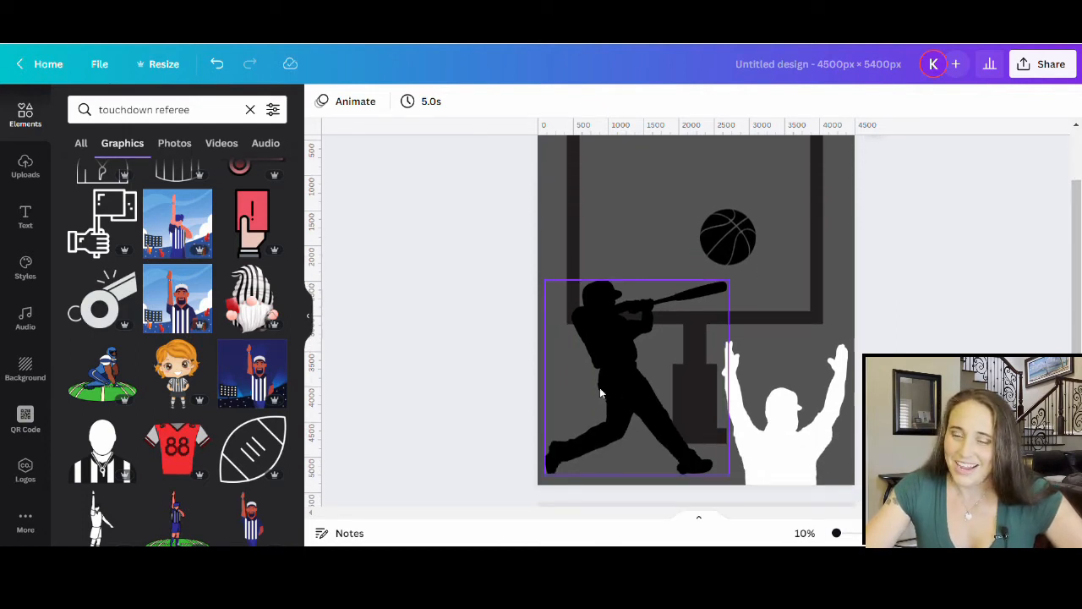
{"action": "mouse_move", "coordinate": [605, 376]}
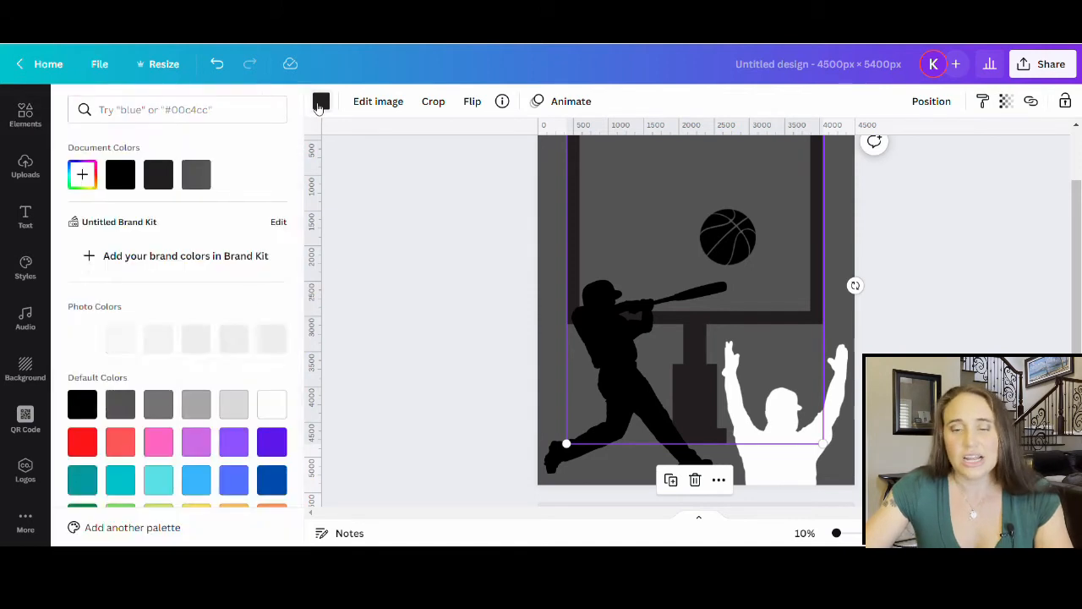
{"action": "scroll", "scroll_direction": "down", "scroll_amount": 3}
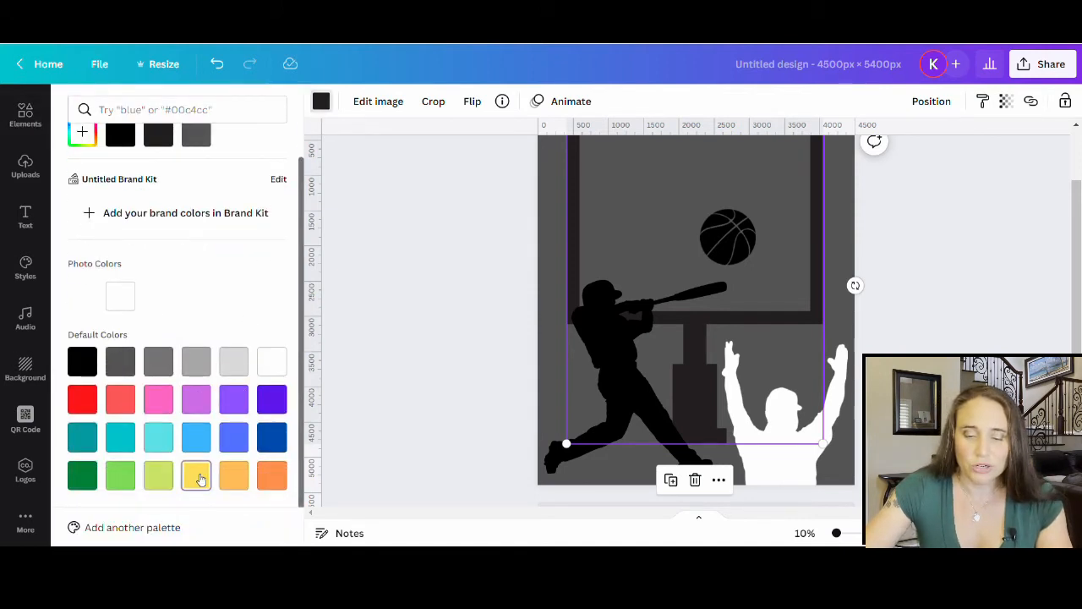
{"action": "left_click", "coordinate": [196, 475]}
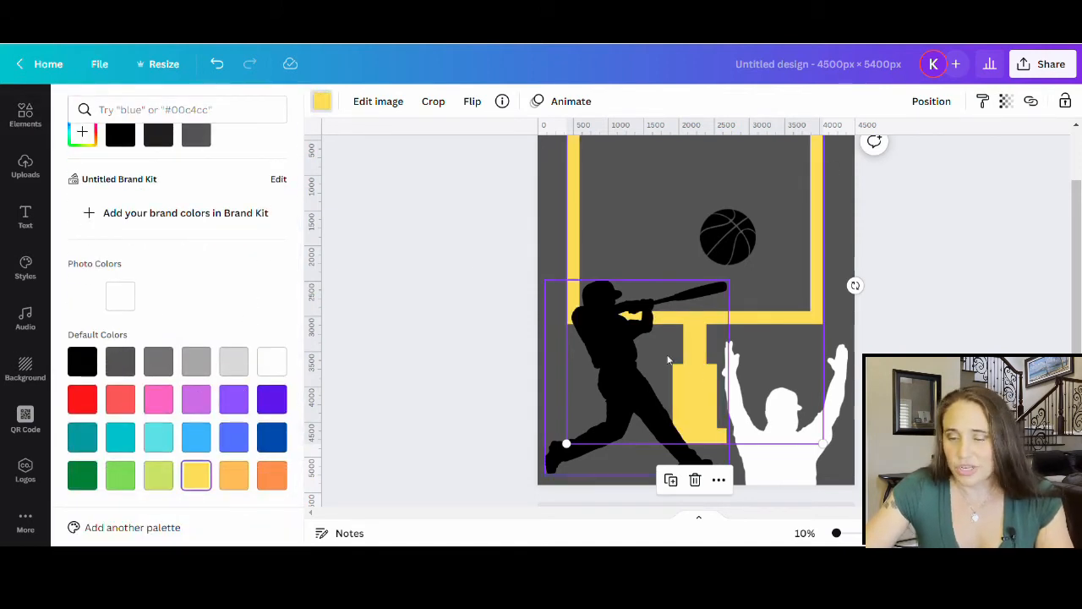
{"action": "left_click", "coordinate": [82, 361]}
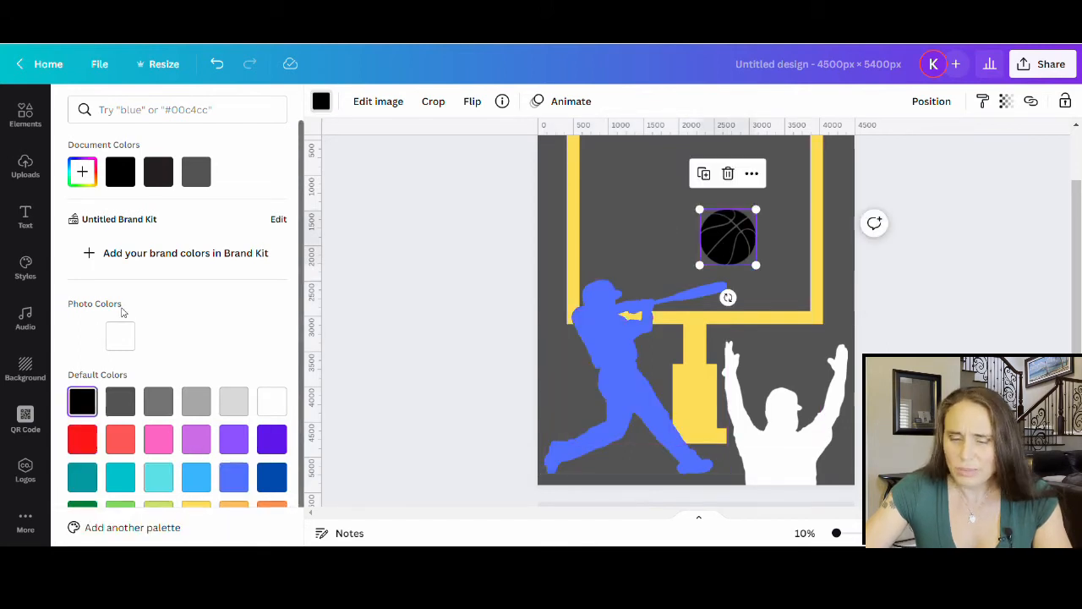
{"action": "left_click", "coordinate": [272, 474]}
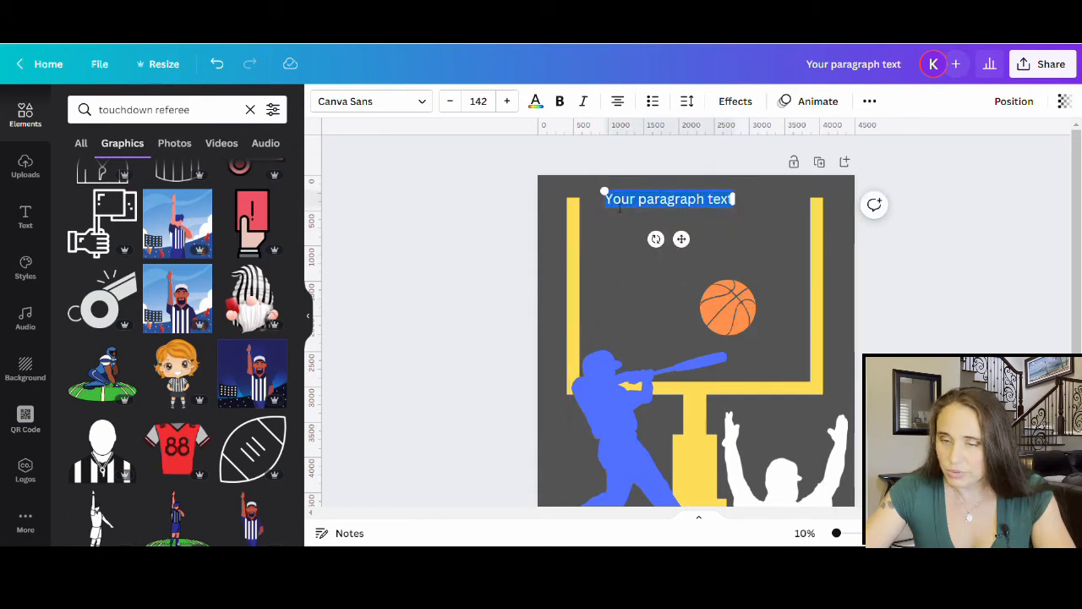
Type 'TOUCHDOWN' into the text box at the top of the design.
{"action": "type", "text": "Tod"}
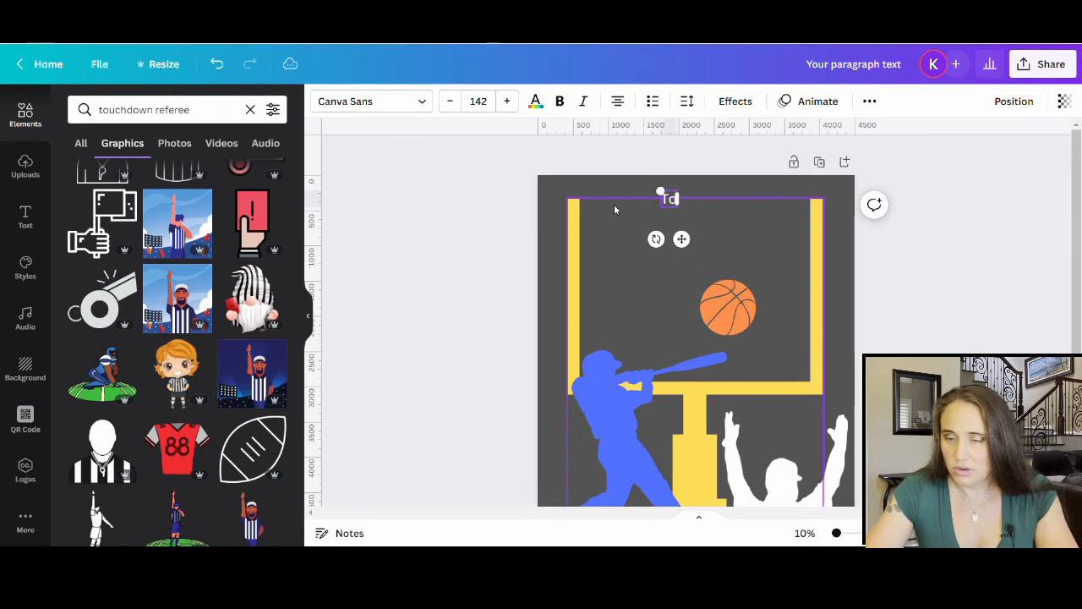
{"action": "type", "text": "OUCHDOWN"}
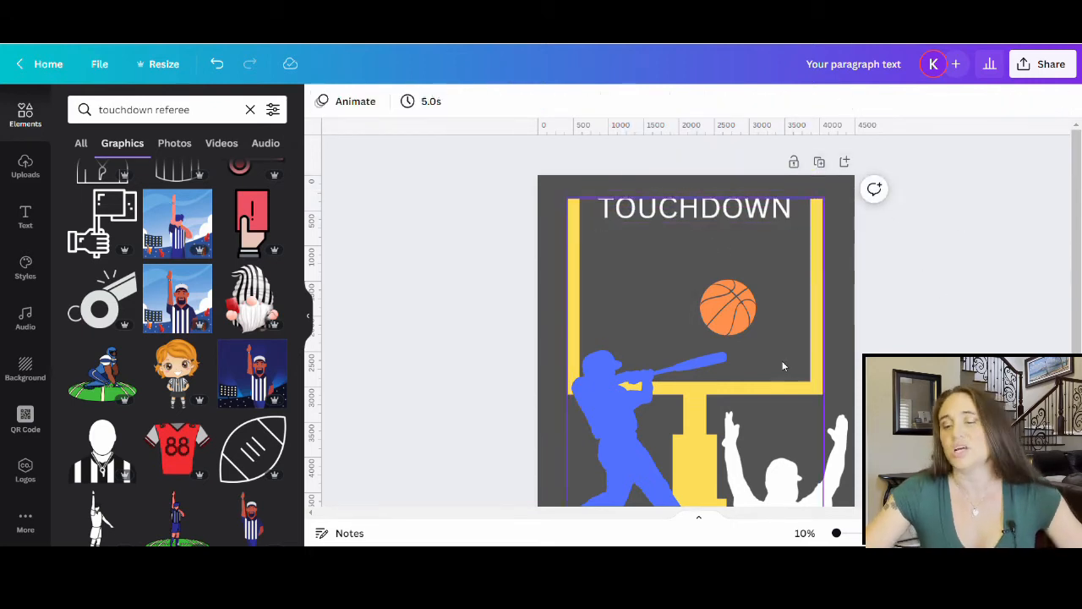
Switch the TOUCHDOWN heading to the Sports World font and enlarge it across the top.
{"action": "left_click", "coordinate": [695, 207]}
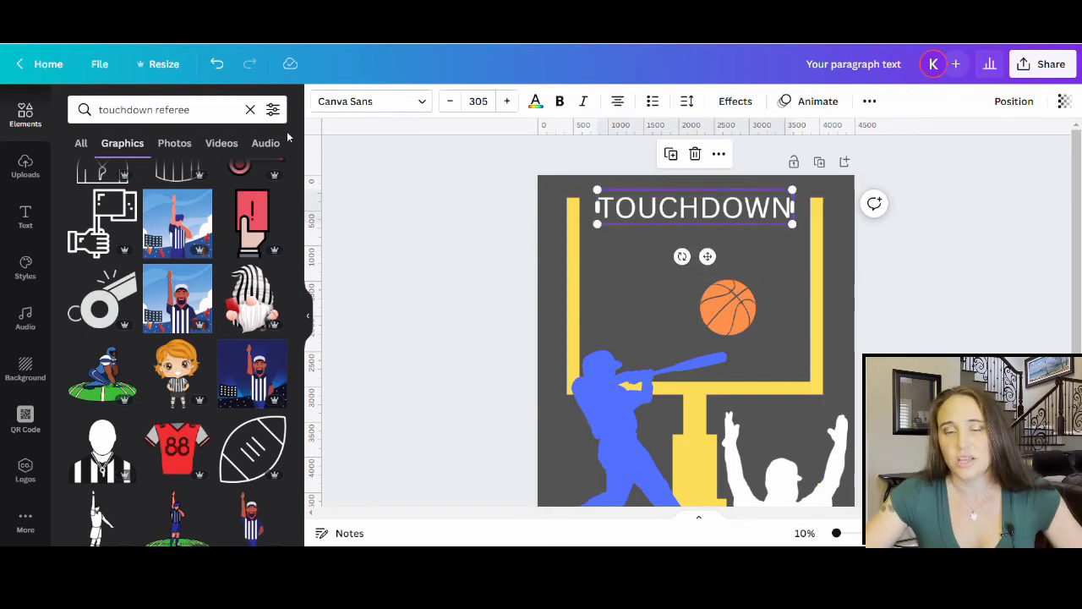
{"action": "left_click", "coordinate": [371, 101]}
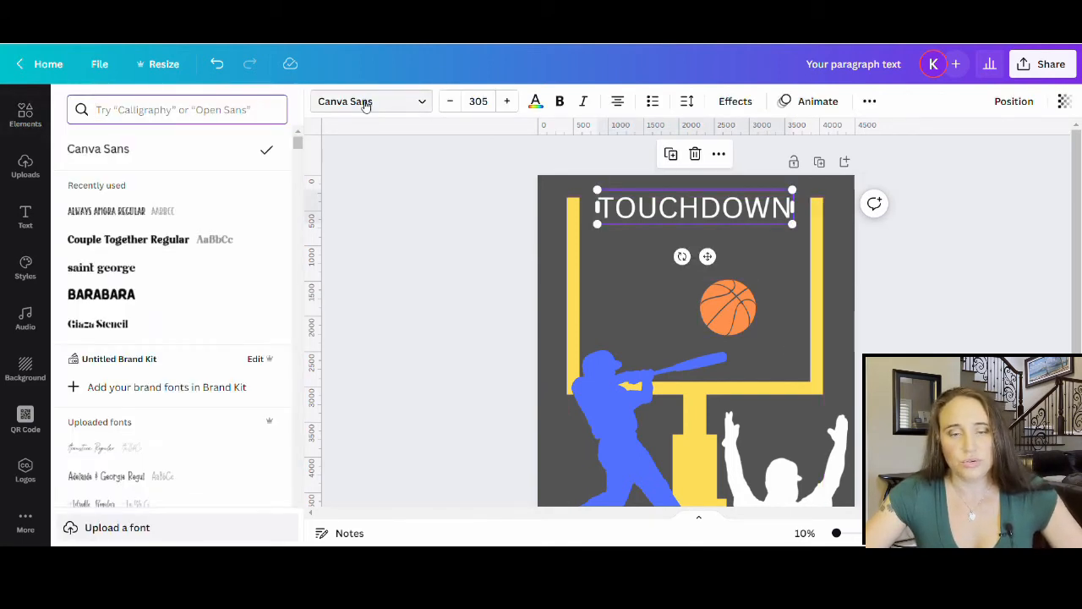
{"action": "left_click", "coordinate": [177, 110]}
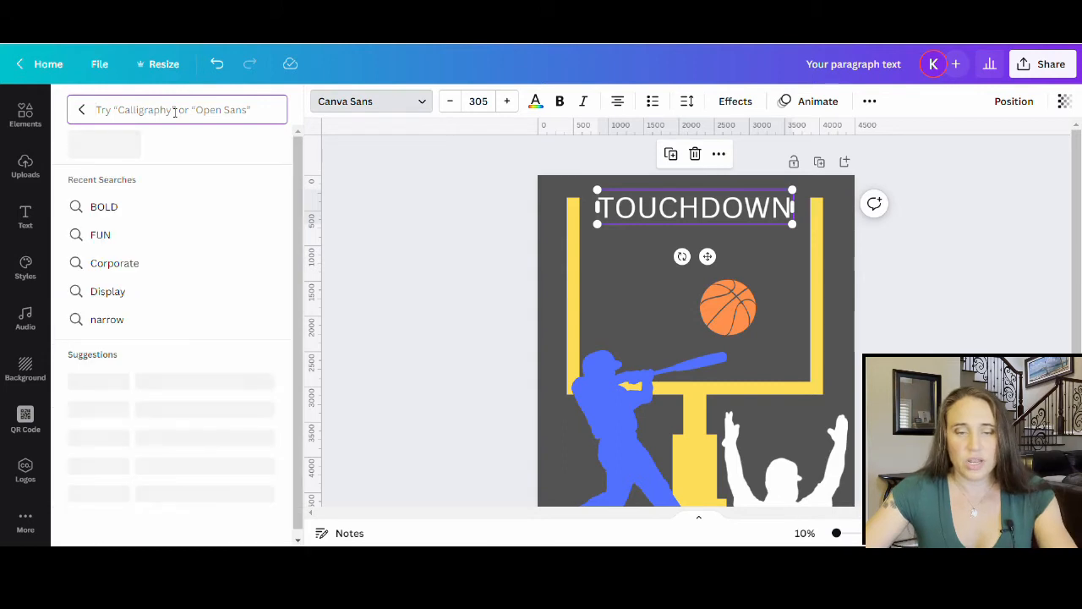
{"action": "type", "text": "SPORTS"}
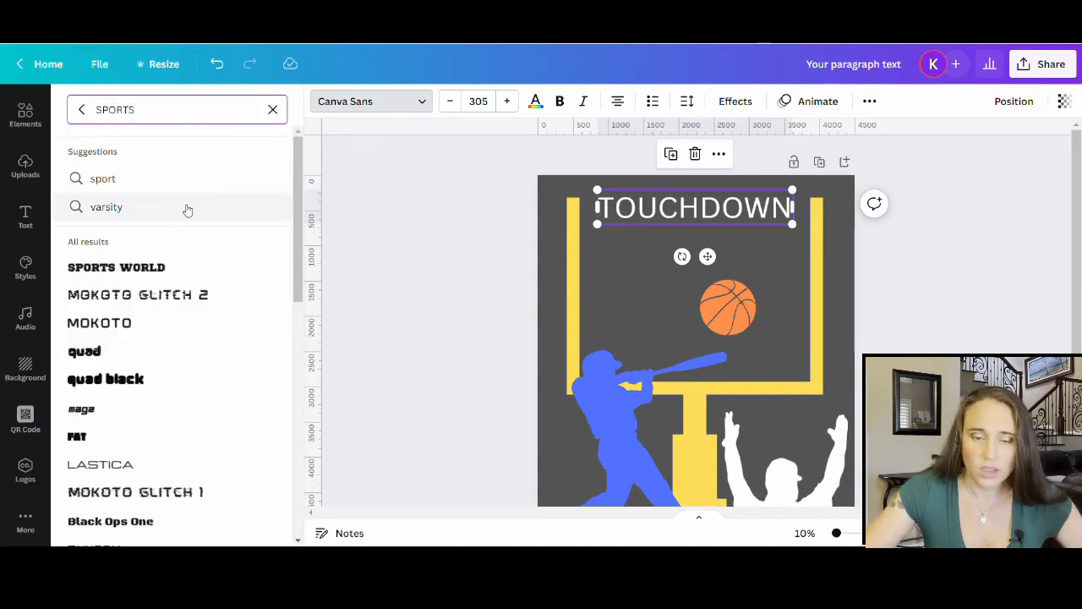
{"action": "mouse_move", "coordinate": [116, 267]}
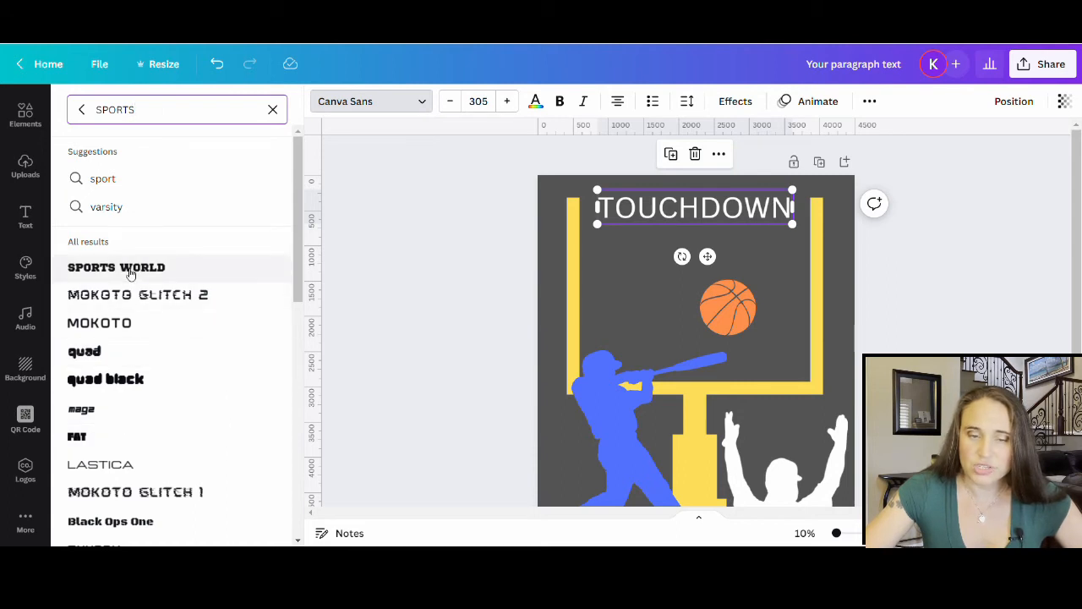
{"action": "left_click", "coordinate": [117, 267]}
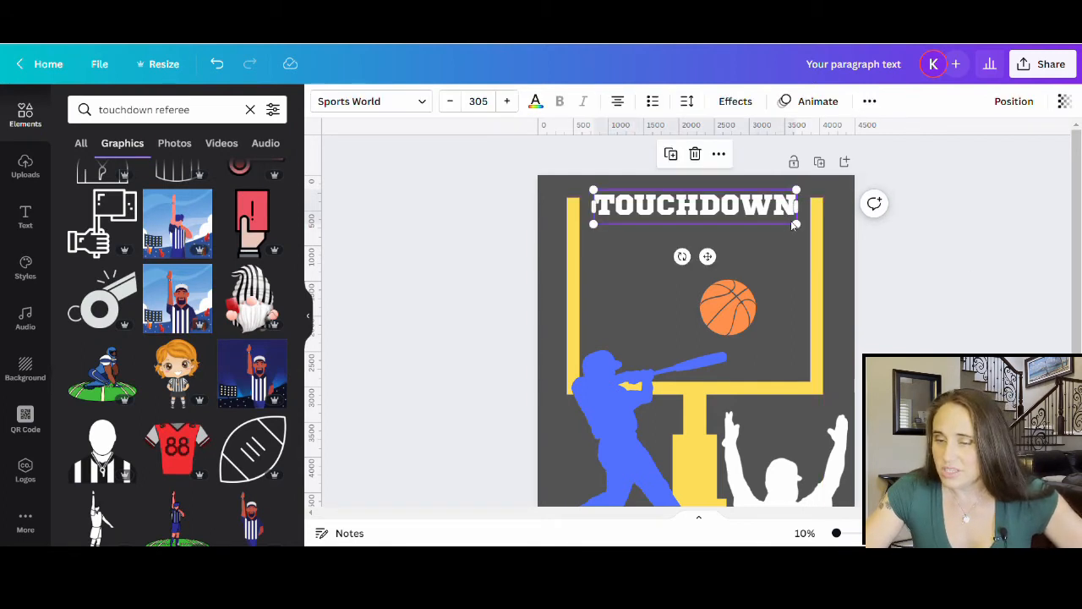
{"action": "left_click_drag", "start_coordinate": [796, 224], "coordinate": [848, 232]}
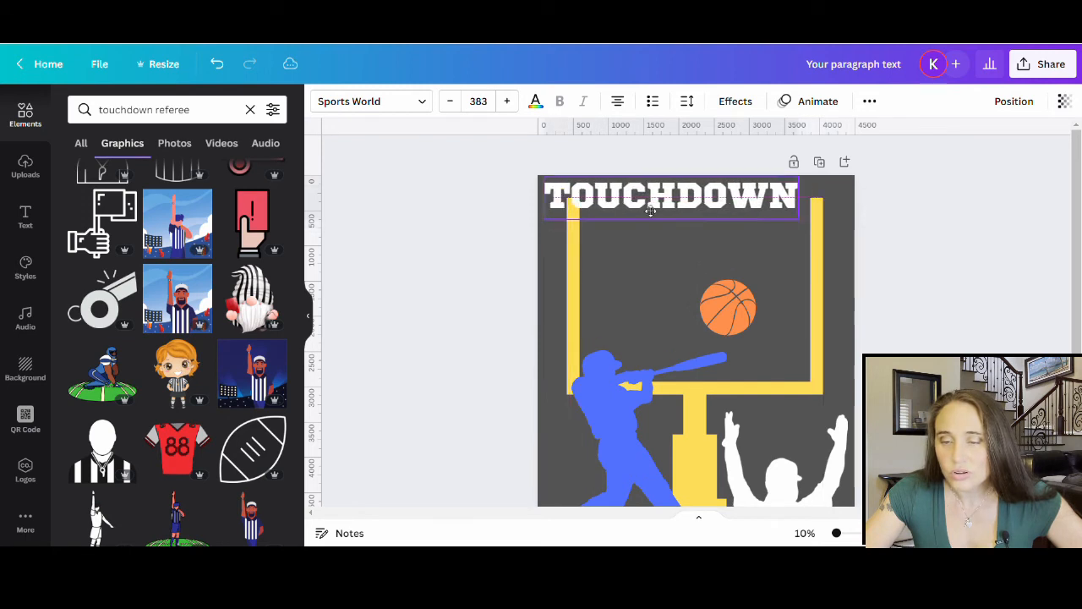
{"action": "left_click", "coordinate": [671, 200]}
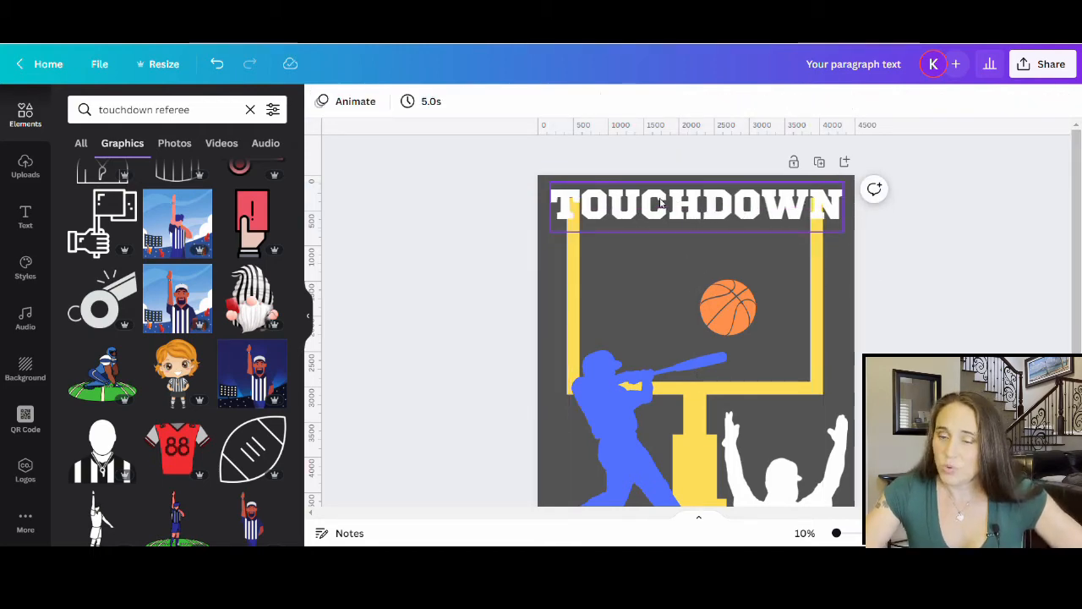
{"action": "mouse_move", "coordinate": [655, 214]}
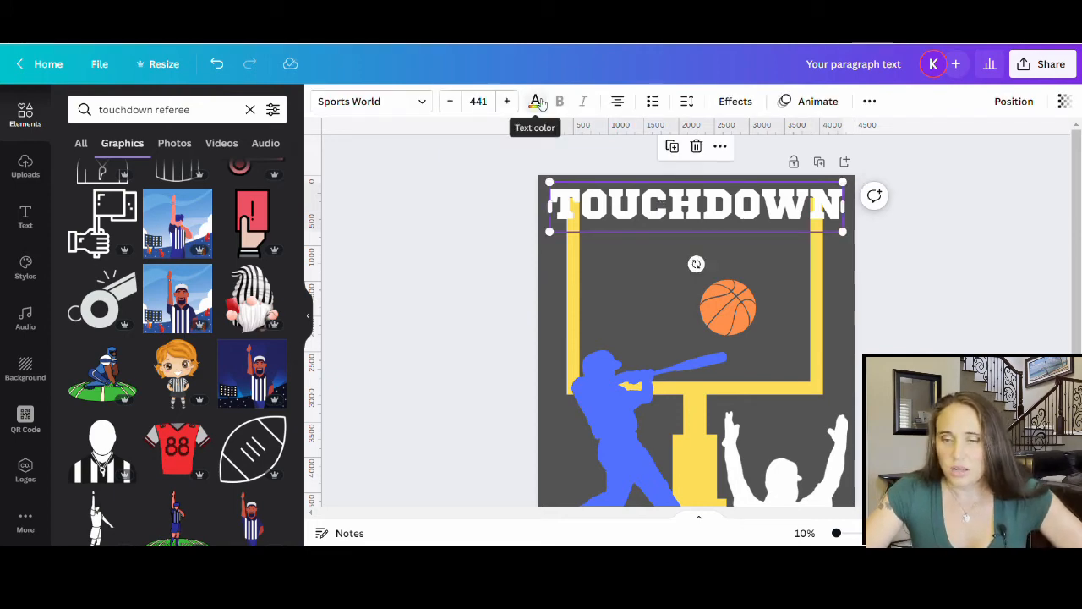
Color the TOUCHDOWN heading red and add a white Splice outline with offset 0.
{"action": "left_click", "coordinate": [82, 441]}
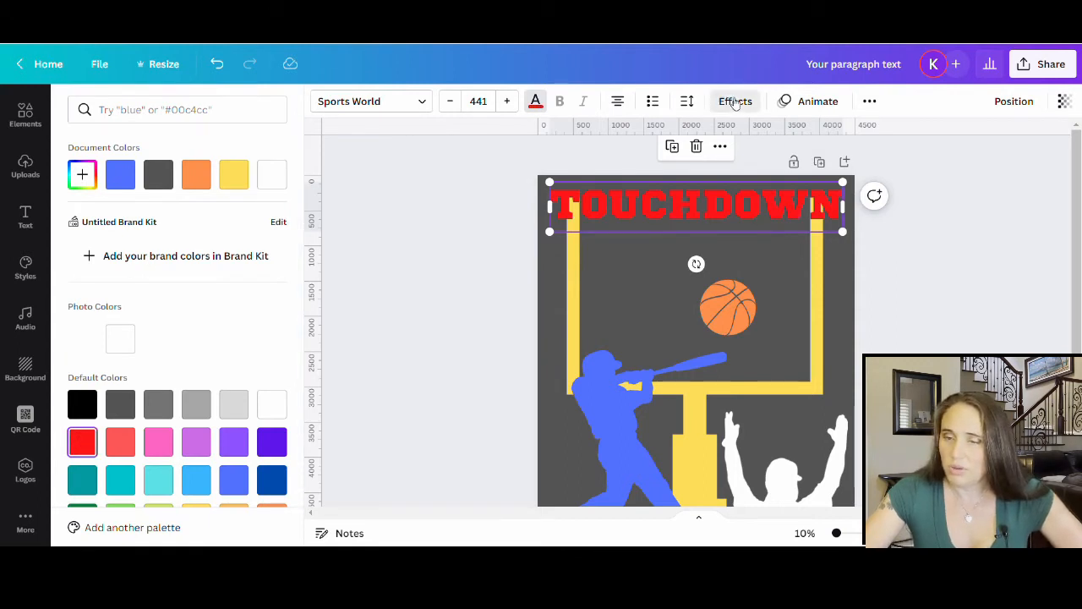
{"action": "left_click", "coordinate": [735, 101]}
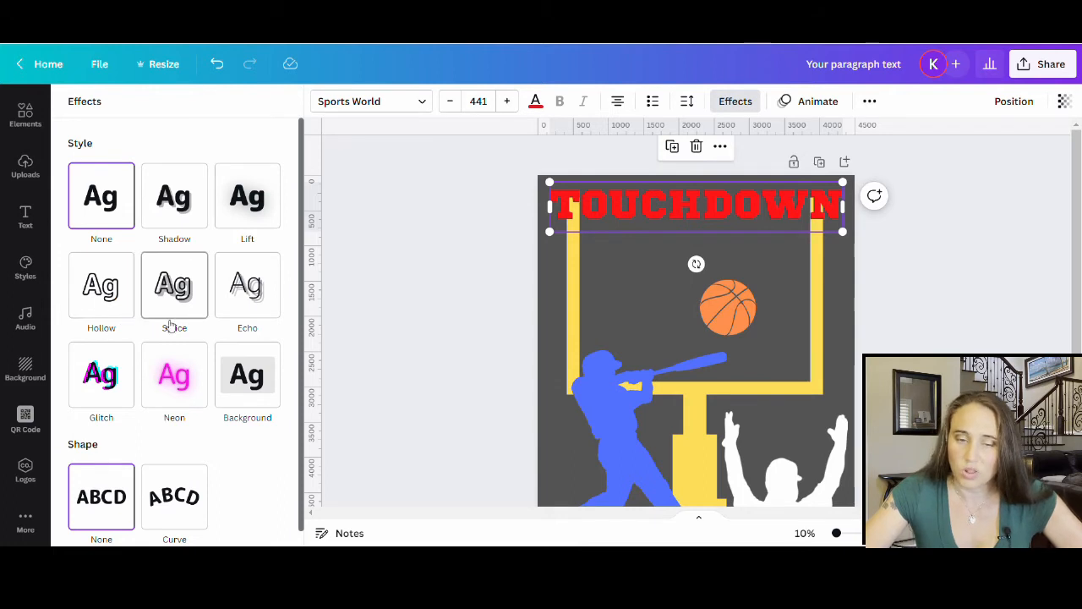
{"action": "left_click", "coordinate": [174, 285]}
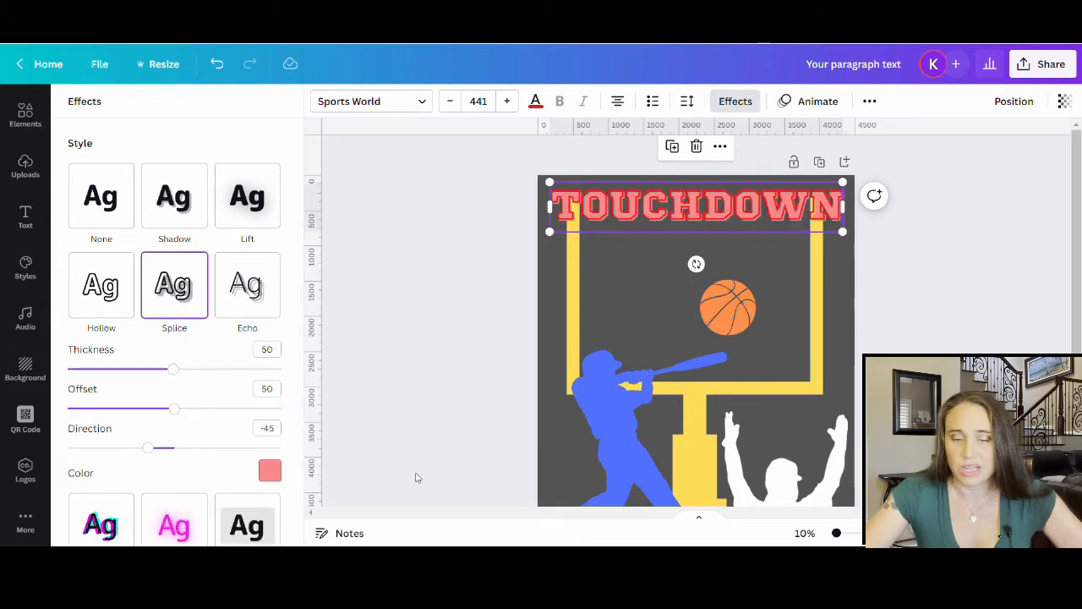
{"action": "left_click", "coordinate": [269, 470]}
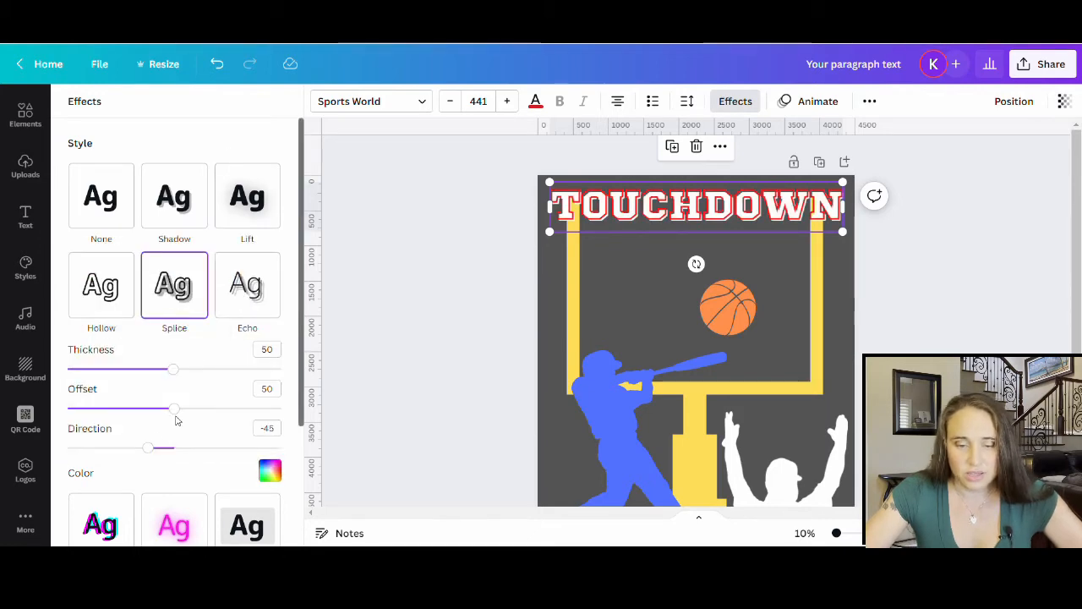
{"action": "left_click_drag", "start_coordinate": [174, 409], "coordinate": [68, 409]}
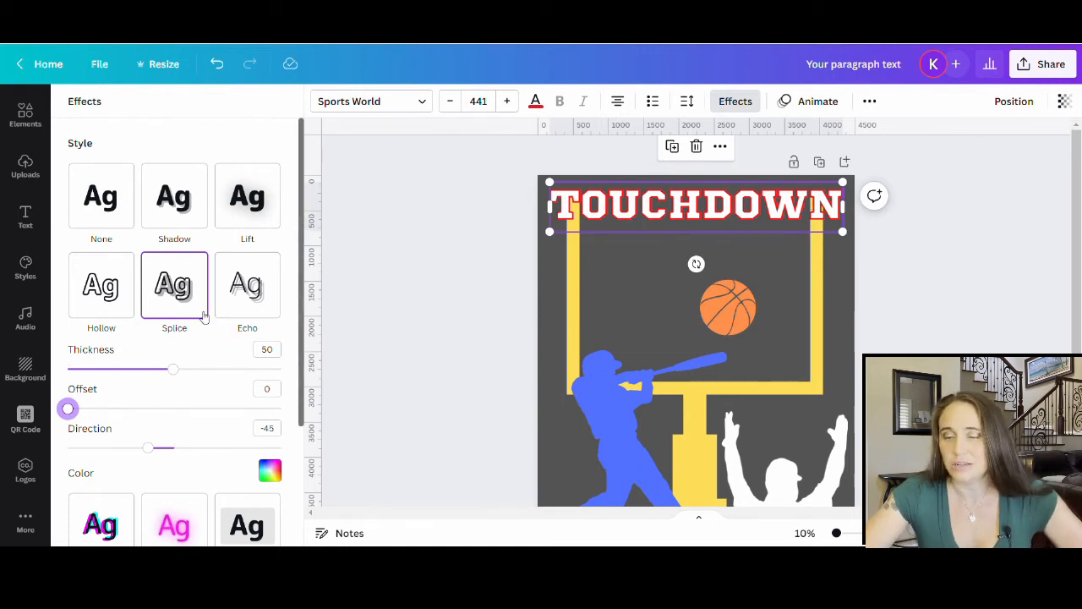
{"action": "mouse_move", "coordinate": [510, 310]}
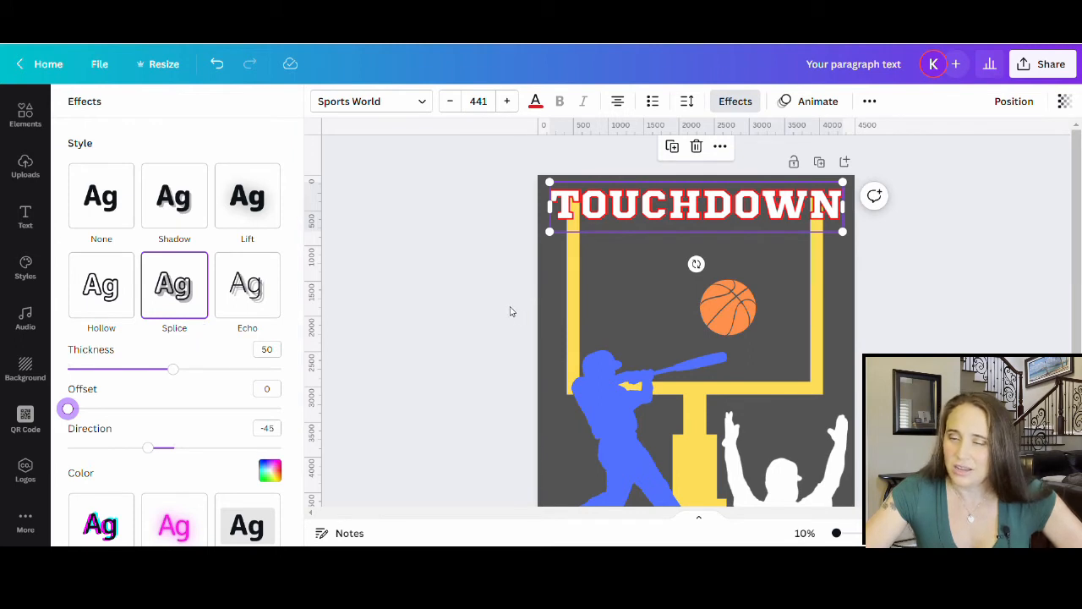
{"action": "mouse_move", "coordinate": [503, 307]}
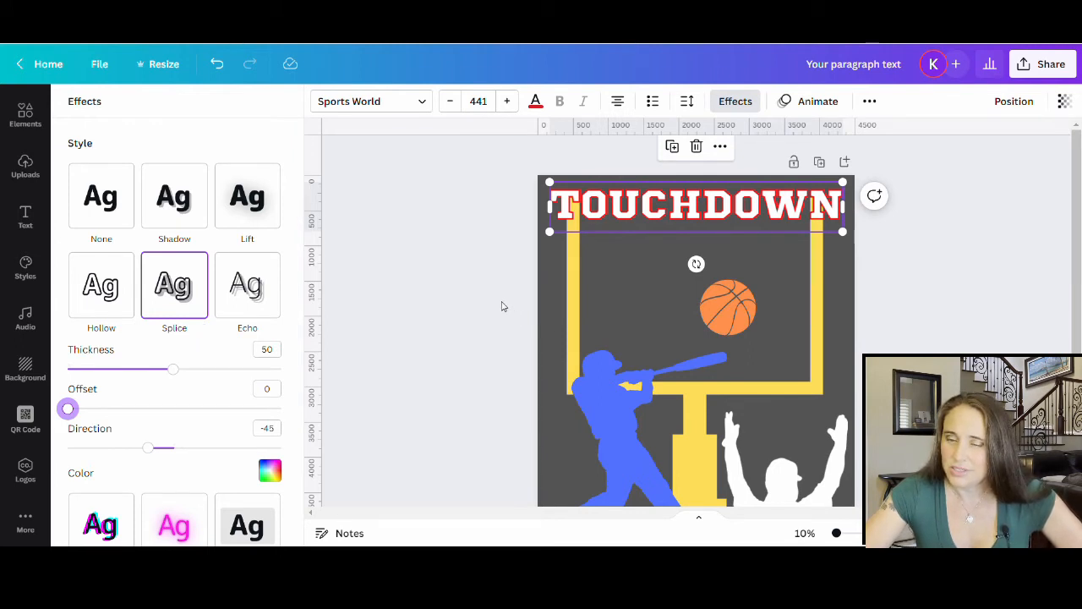
{"action": "mouse_move", "coordinate": [815, 214]}
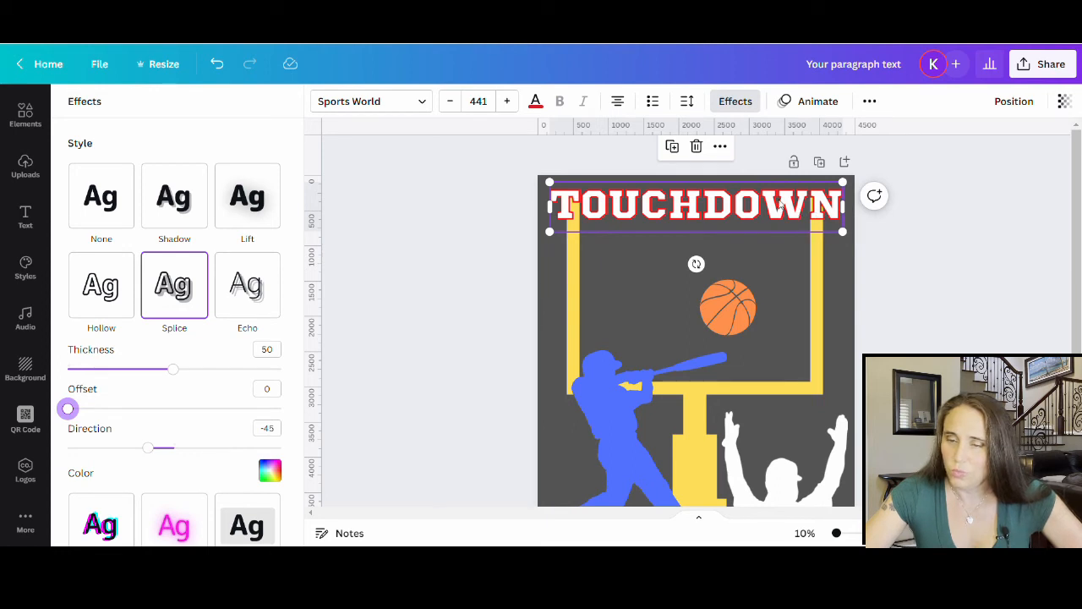
{"action": "left_click", "coordinate": [269, 470]}
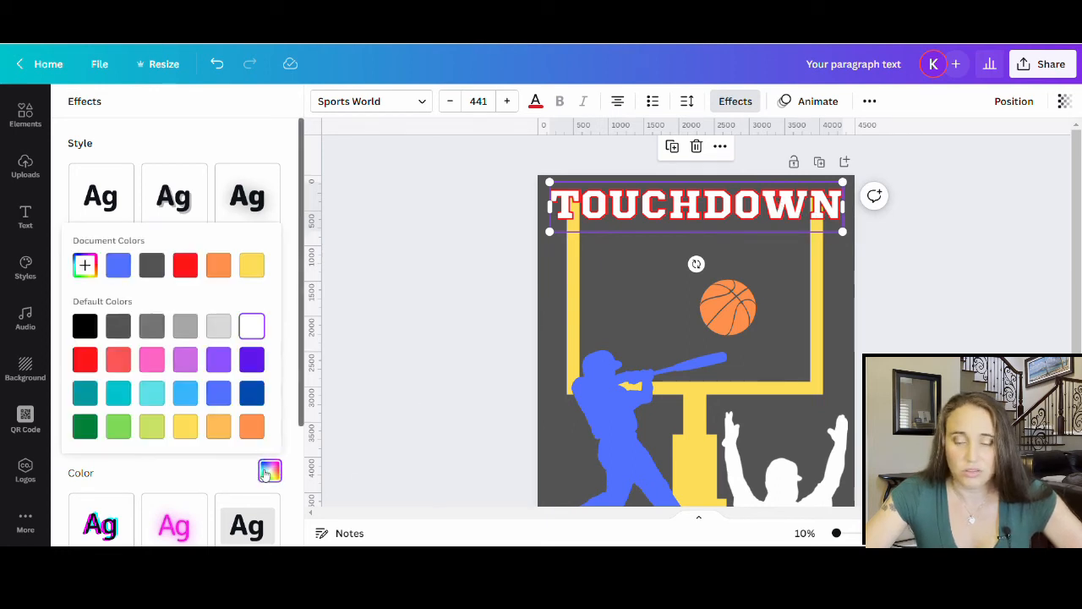
{"action": "left_click", "coordinate": [184, 264]}
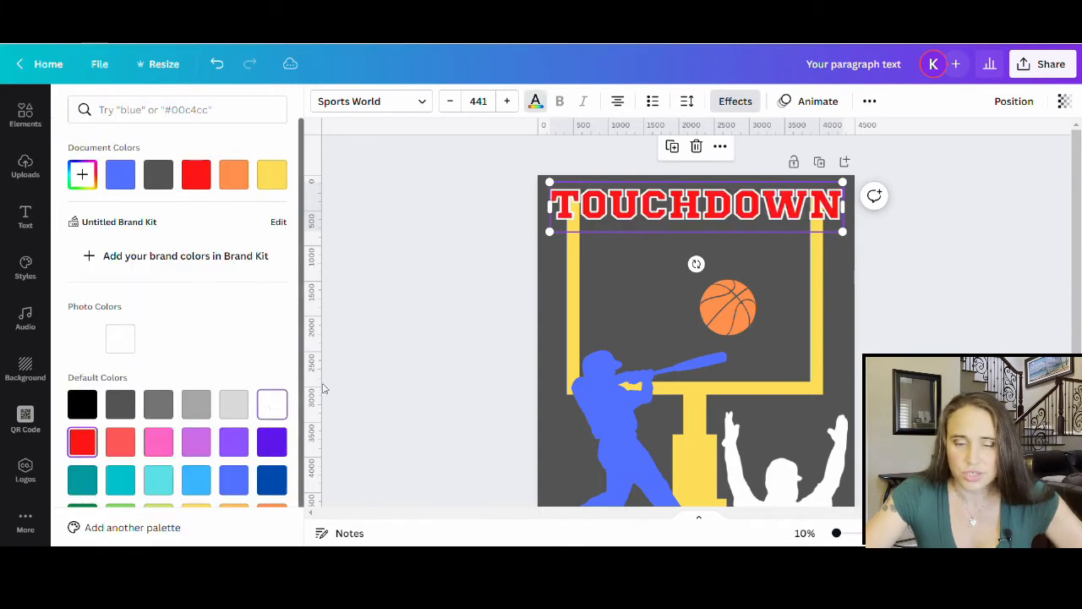
{"action": "left_click", "coordinate": [24, 114]}
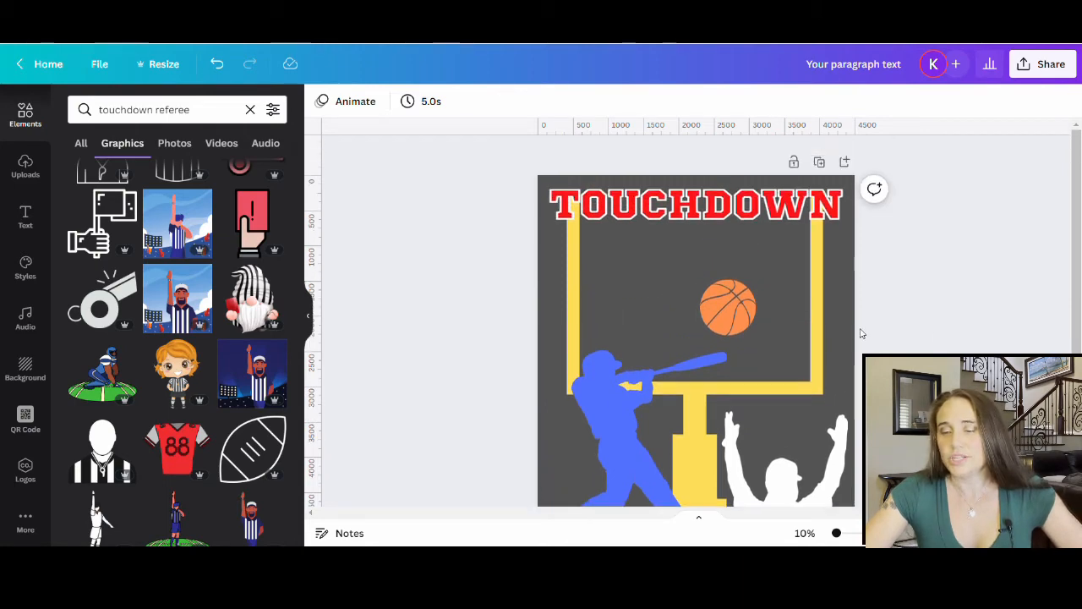
{"action": "left_click", "coordinate": [693, 338]}
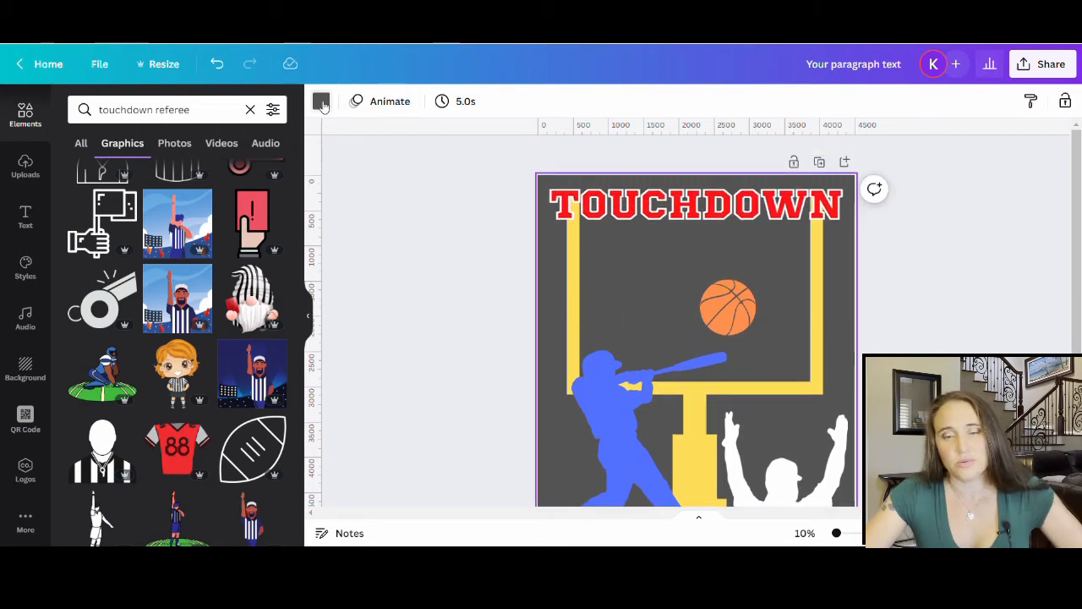
{"action": "left_click", "coordinate": [320, 102]}
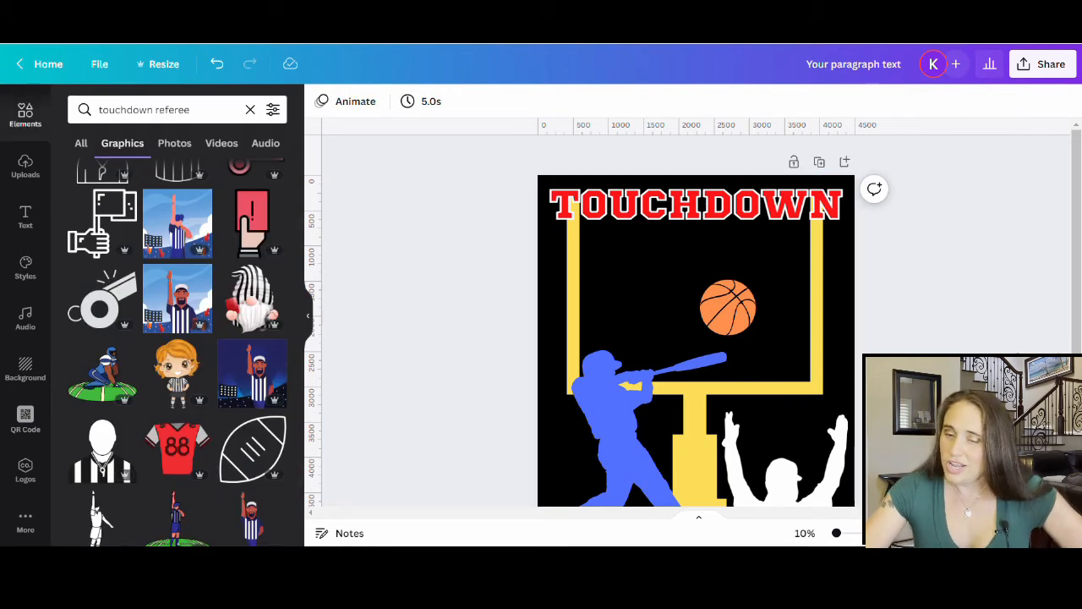
{"action": "scroll", "scroll_direction": "down", "scroll_amount": 3}
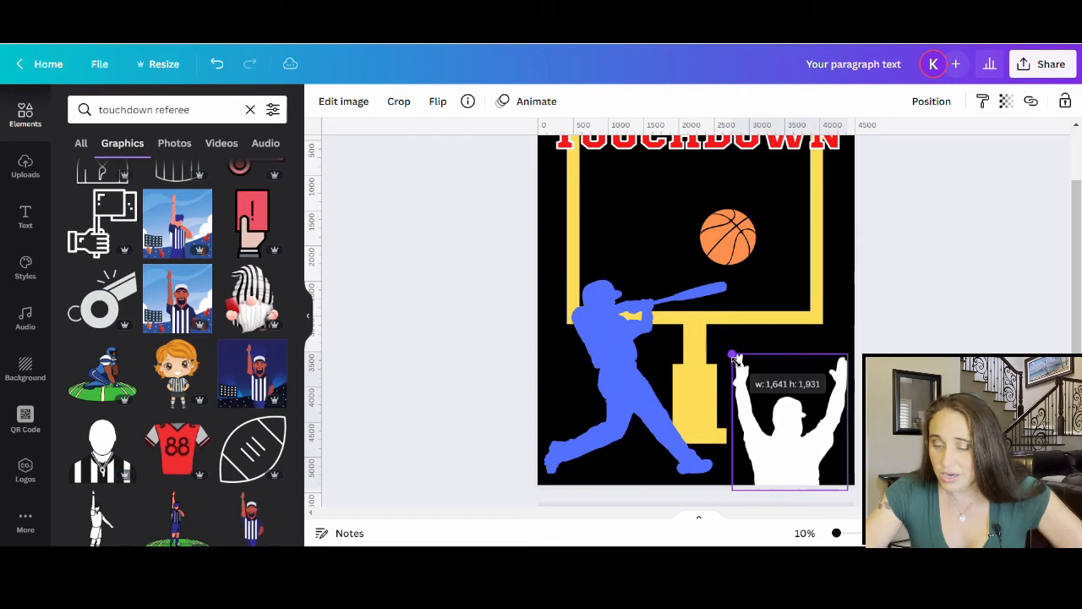
{"action": "left_click", "coordinate": [532, 455]}
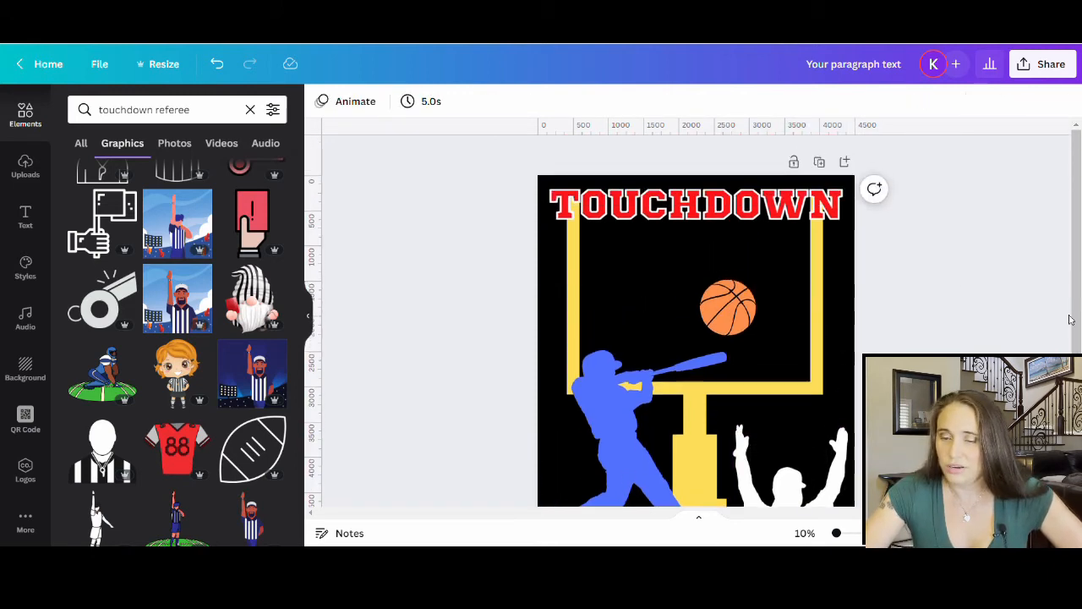
{"action": "mouse_move", "coordinate": [942, 313]}
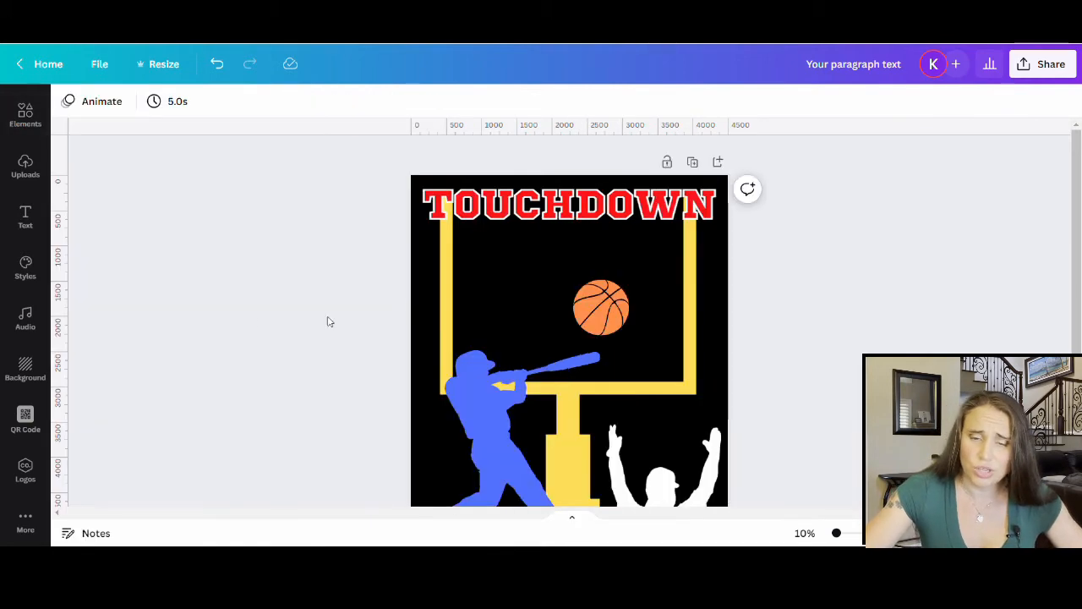
{"action": "mouse_move", "coordinate": [831, 329]}
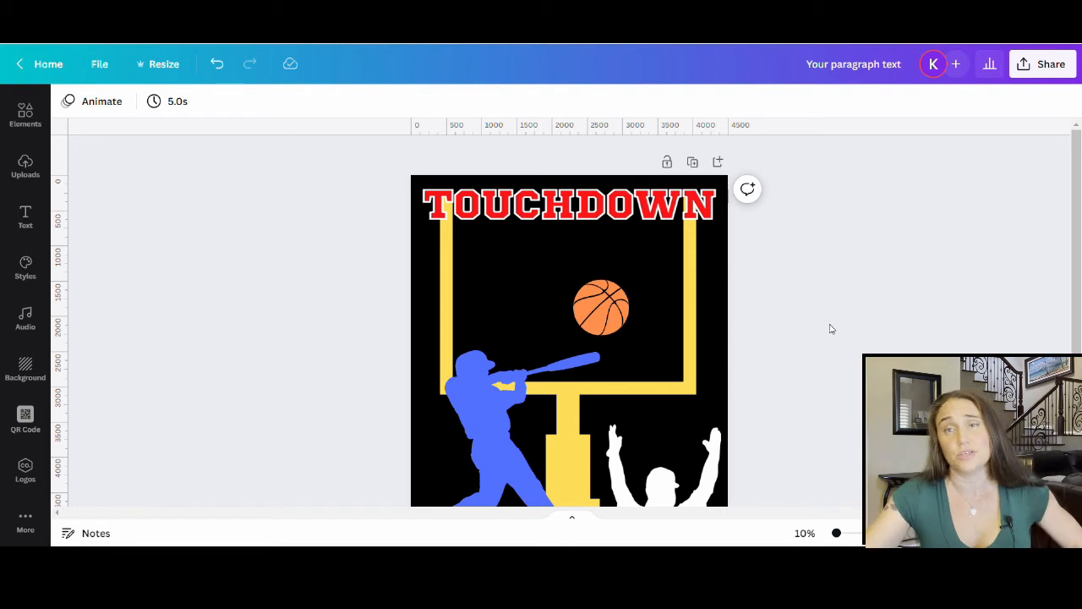
{"action": "mouse_move", "coordinate": [773, 305]}
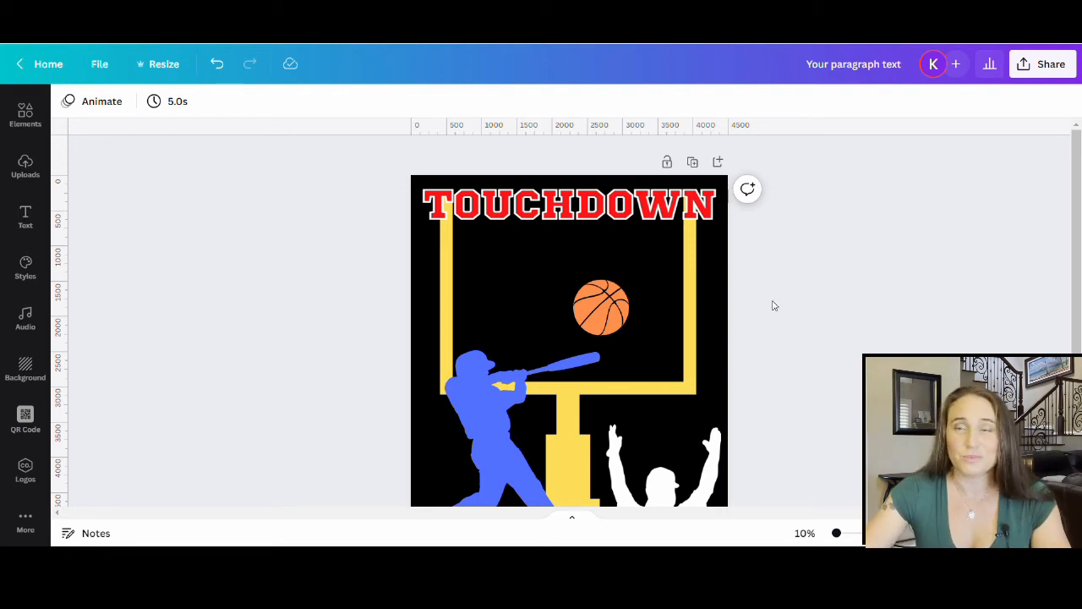
{"action": "mouse_move", "coordinate": [950, 216]}
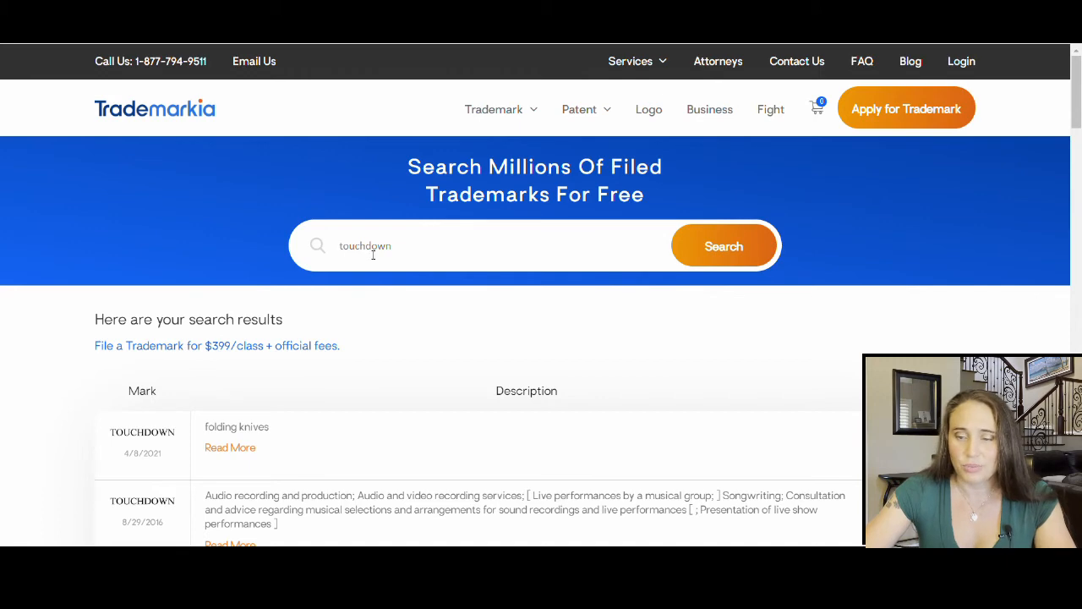
Scroll through page 1 of the 'touchdown' trademark search results.
{"action": "scroll", "scroll_direction": "down", "scroll_amount": 3}
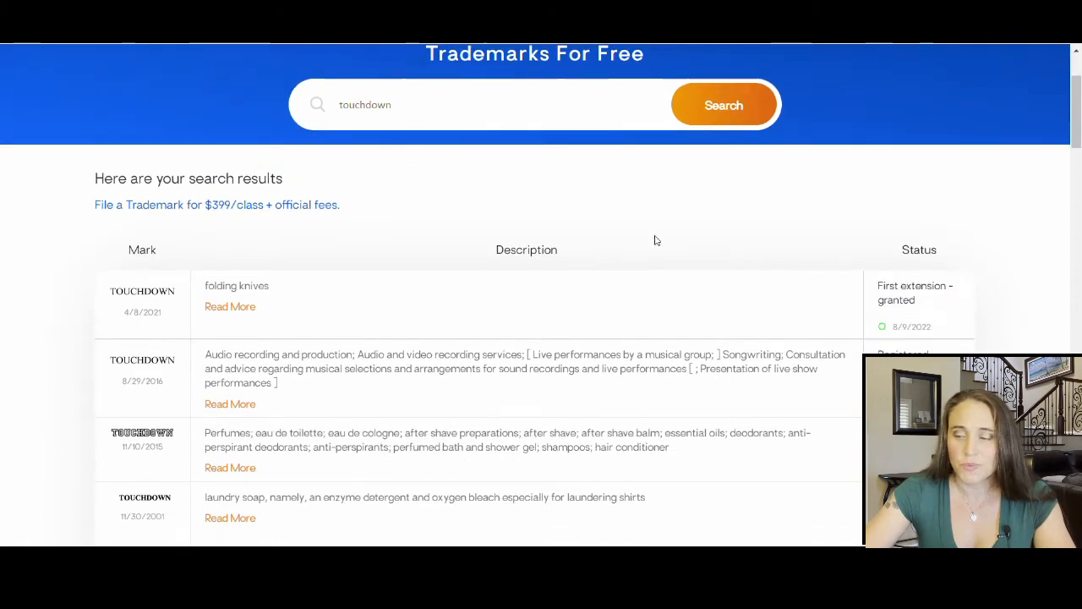
{"action": "scroll", "scroll_direction": "down", "scroll_amount": 3}
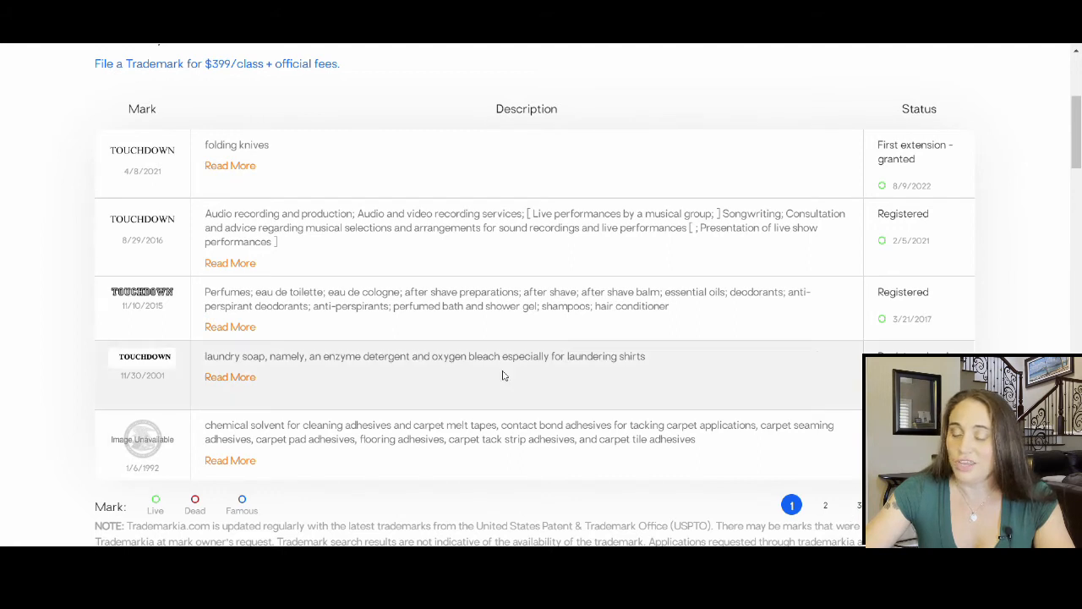
{"action": "mouse_move", "coordinate": [282, 119]}
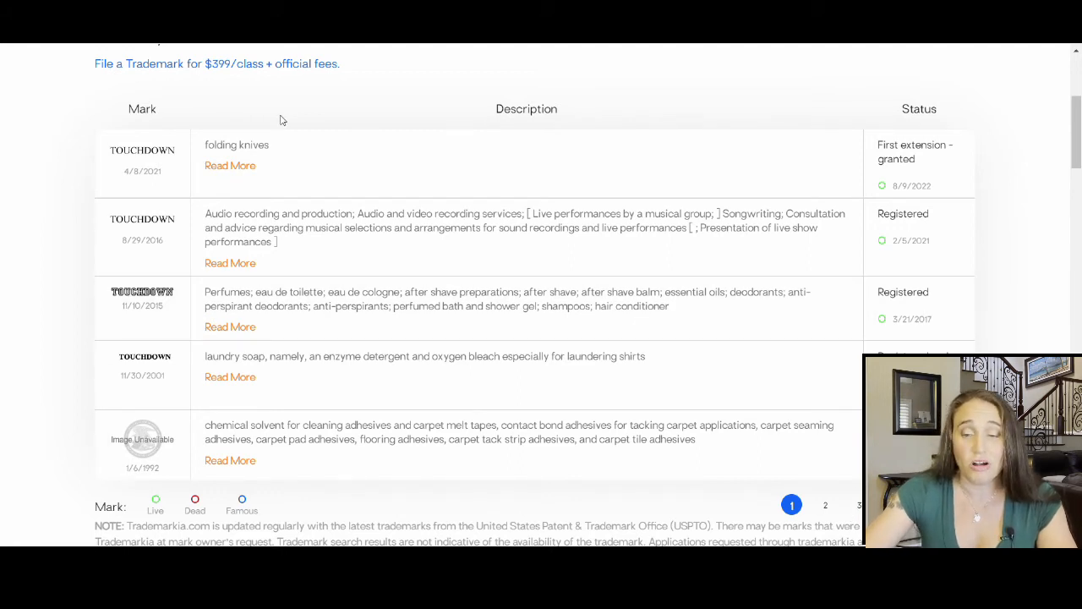
{"action": "mouse_move", "coordinate": [347, 107]}
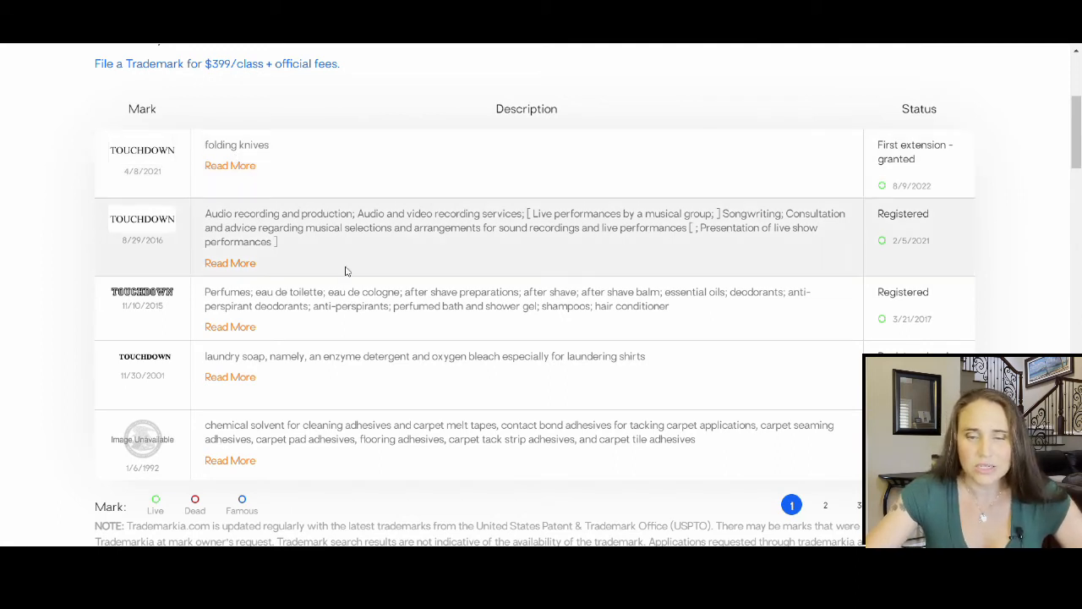
{"action": "mouse_move", "coordinate": [638, 159]}
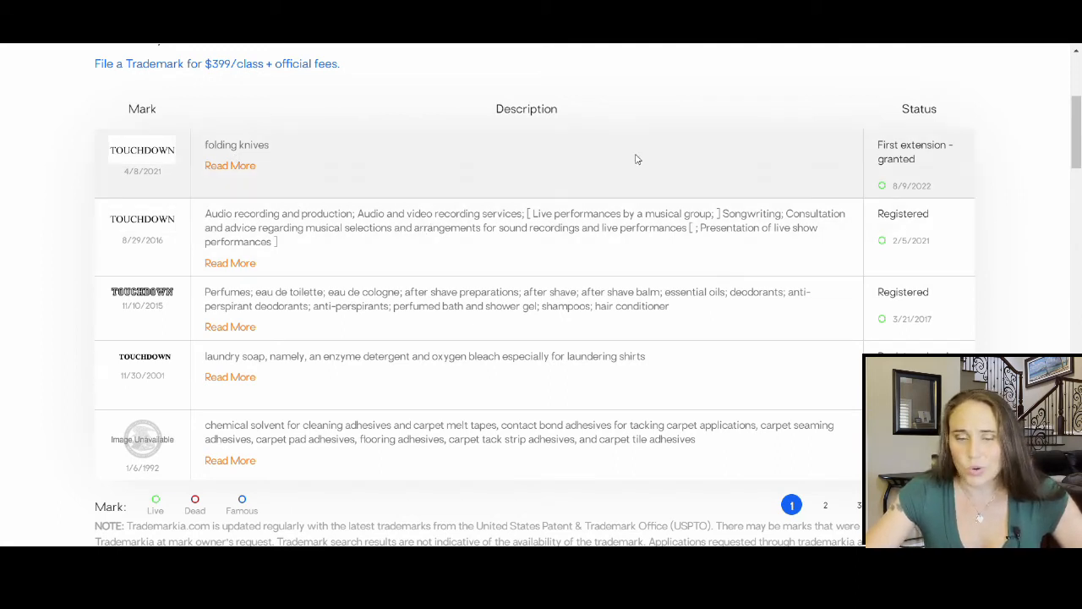
{"action": "scroll", "scroll_direction": "down", "scroll_amount": 3}
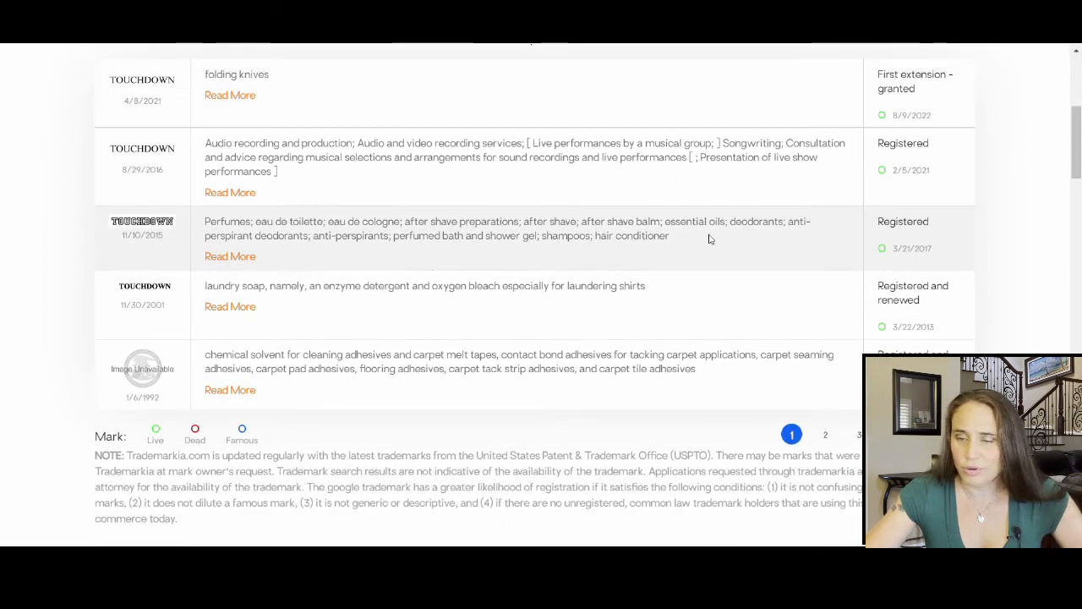
{"action": "scroll", "scroll_direction": "down", "scroll_amount": 3}
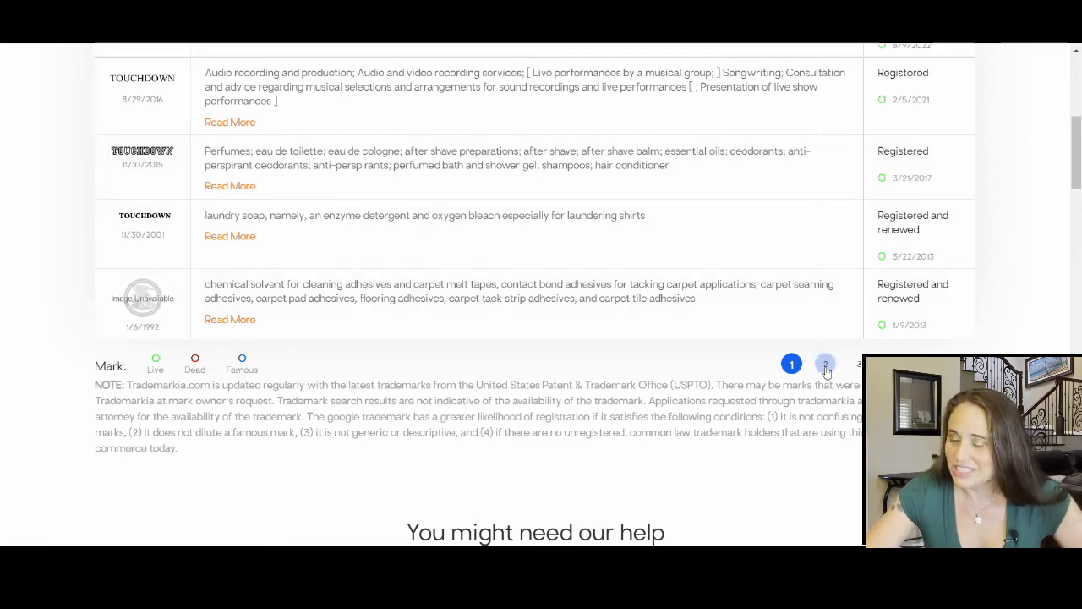
Go to page 2 of the touchdown results and scroll through its listings.
{"action": "left_click", "coordinate": [826, 364]}
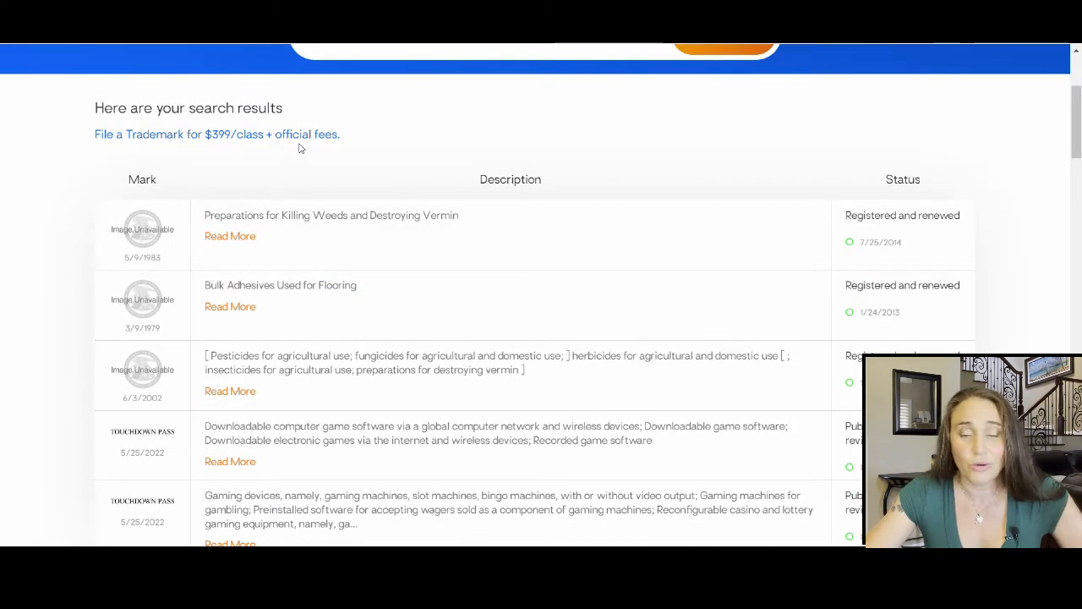
{"action": "scroll", "scroll_direction": "down", "scroll_amount": 3}
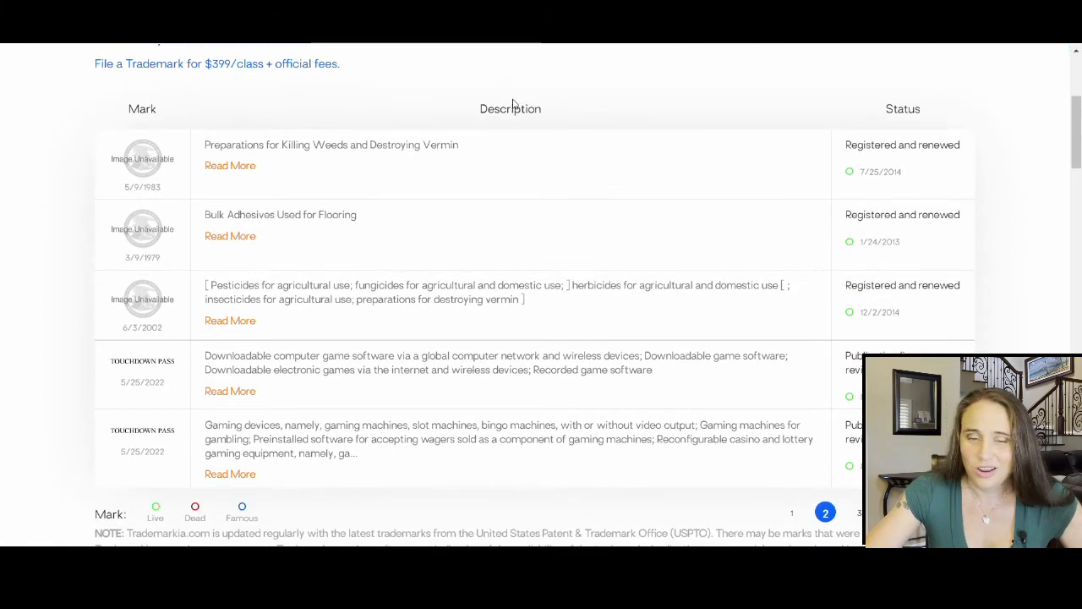
{"action": "scroll", "scroll_direction": "down", "scroll_amount": 3}
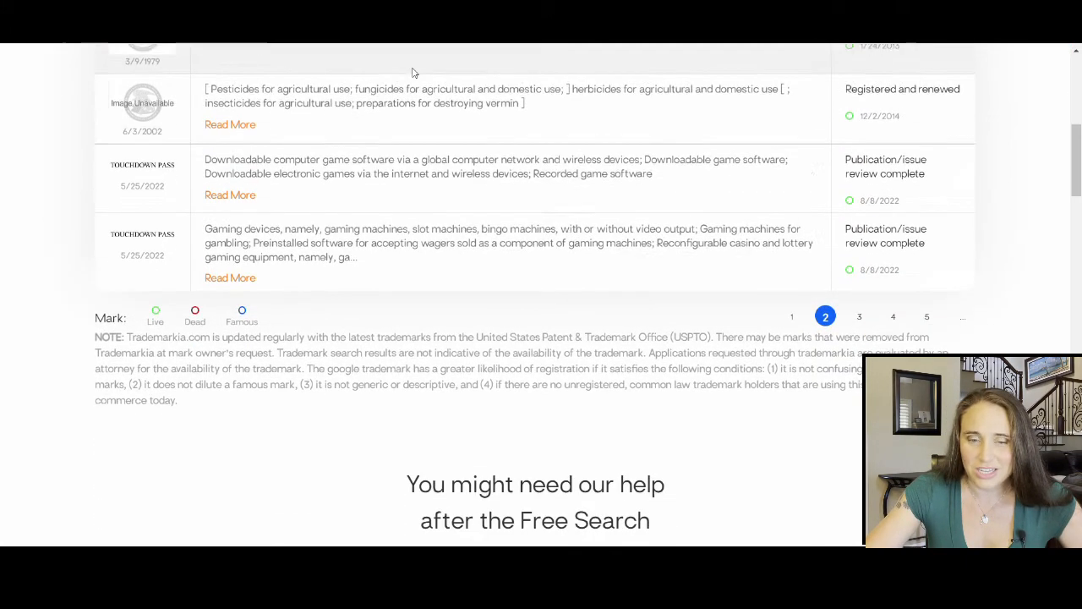
{"action": "scroll", "scroll_direction": "down", "scroll_amount": 3}
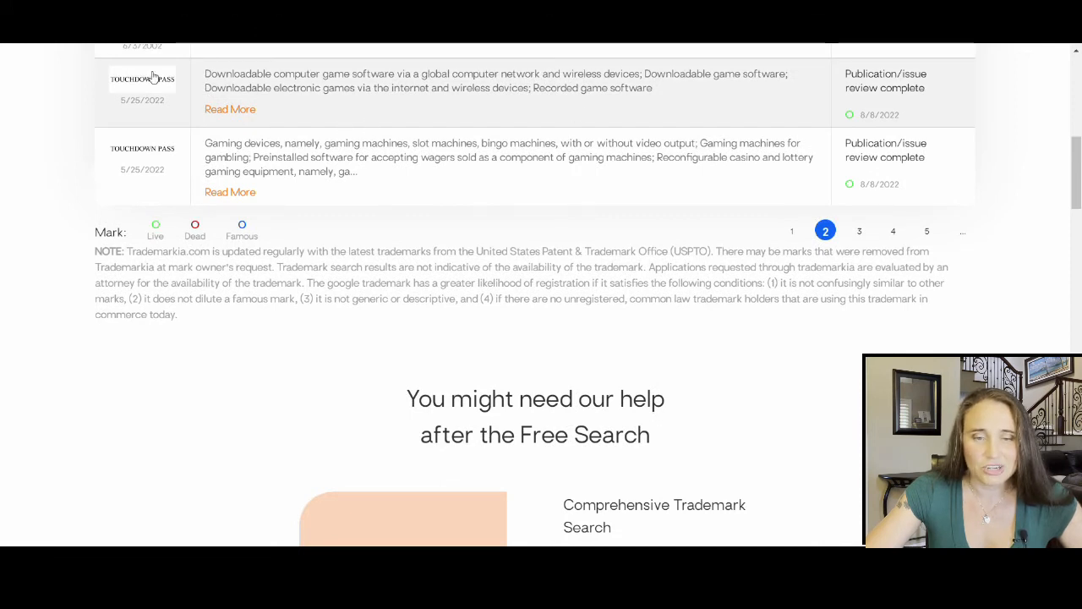
{"action": "scroll", "scroll_direction": "up", "scroll_amount": 3}
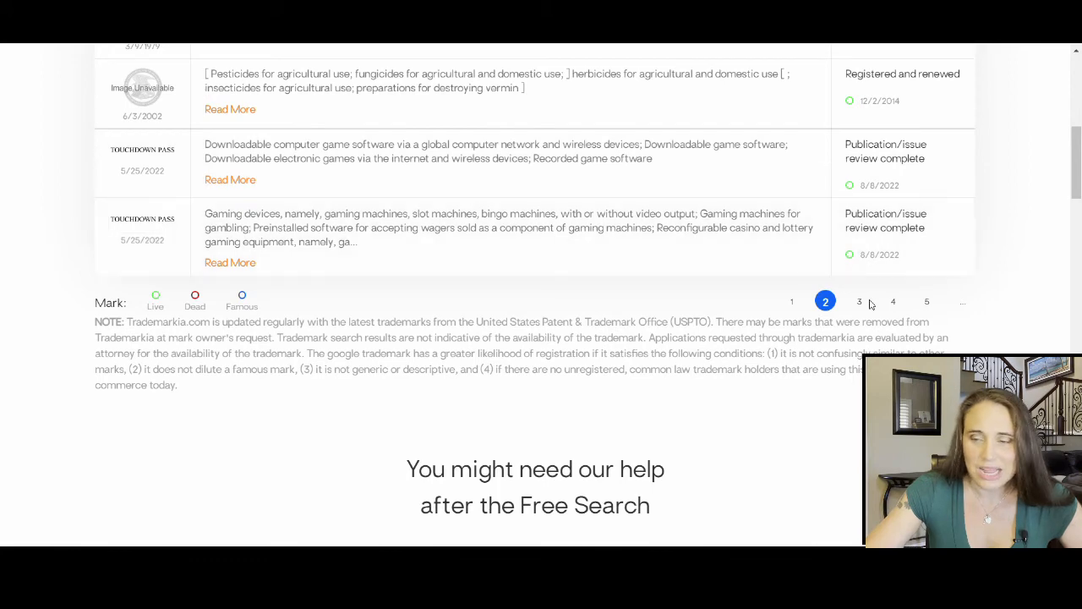
{"action": "scroll", "scroll_direction": "up", "scroll_amount": 3}
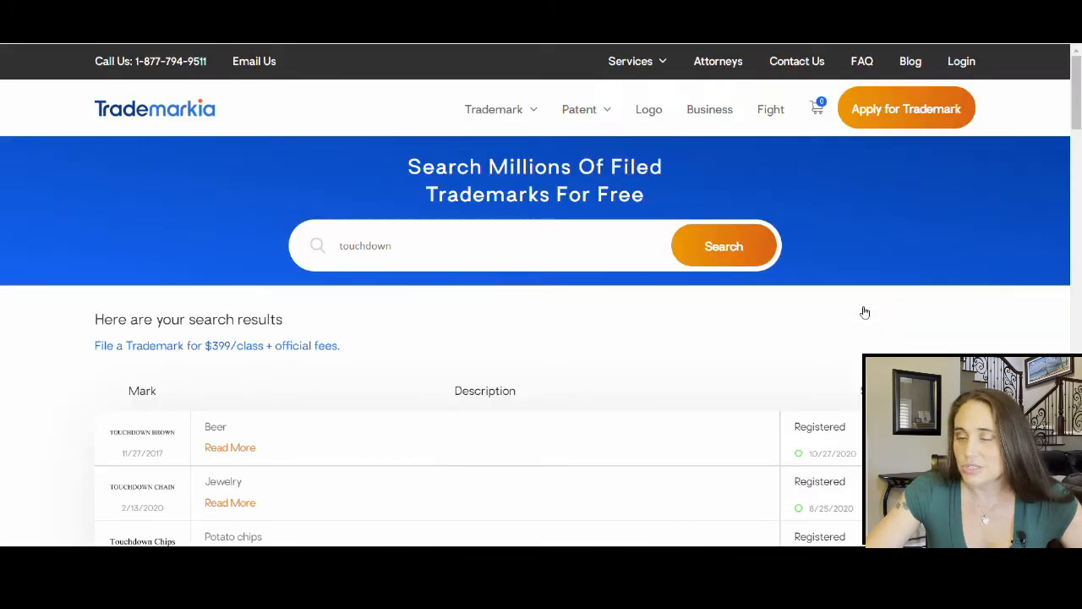
{"action": "scroll", "scroll_direction": "down", "scroll_amount": 3}
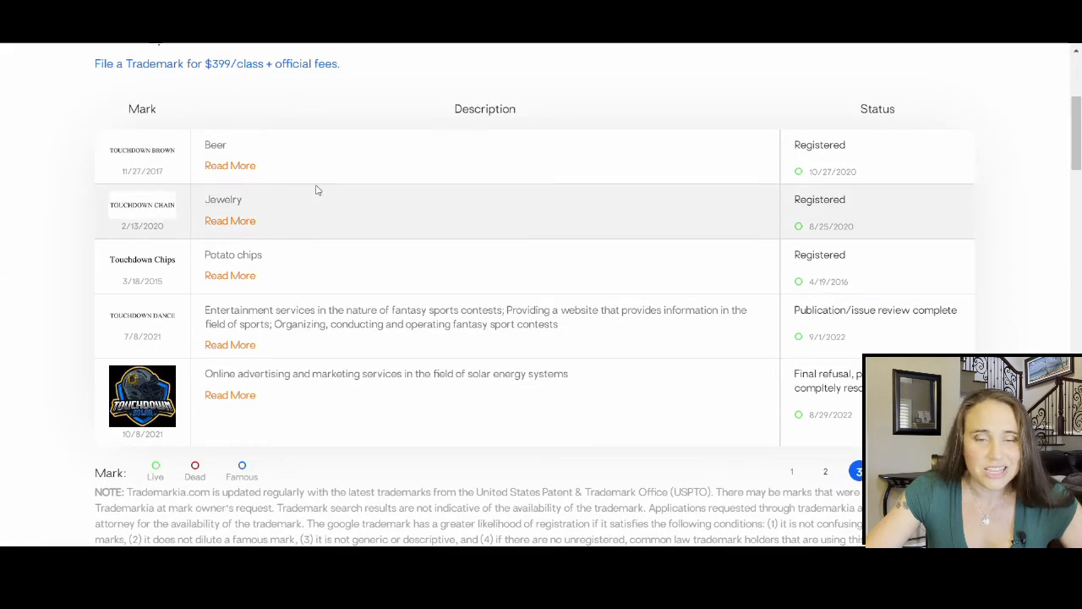
{"action": "mouse_move", "coordinate": [228, 221]}
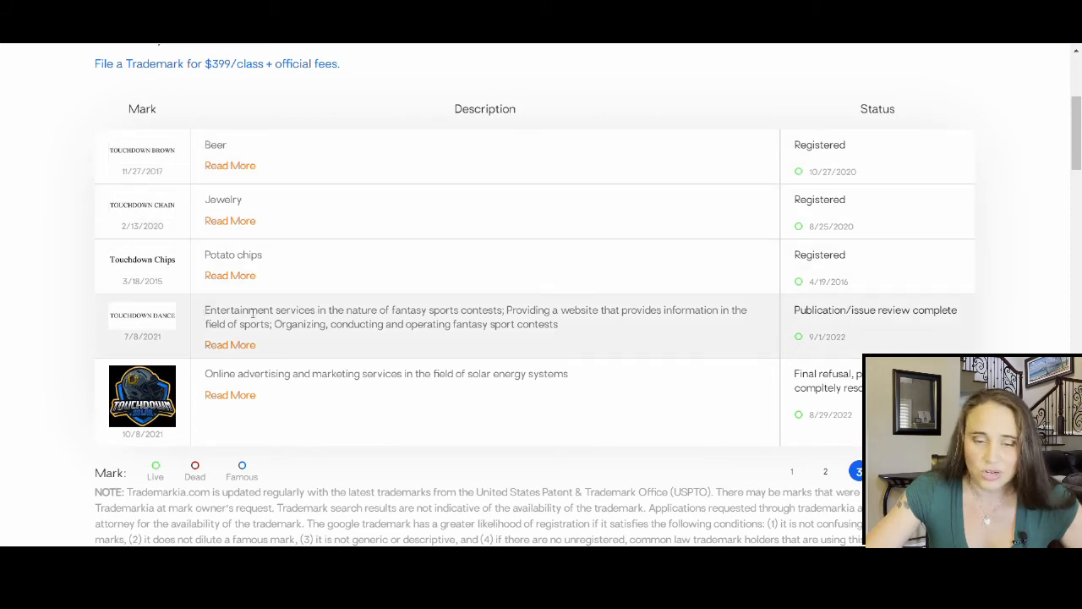
Browse further listings and advance through pages 4 and 5 toward later pages.
{"action": "scroll", "scroll_direction": "up", "scroll_amount": 3}
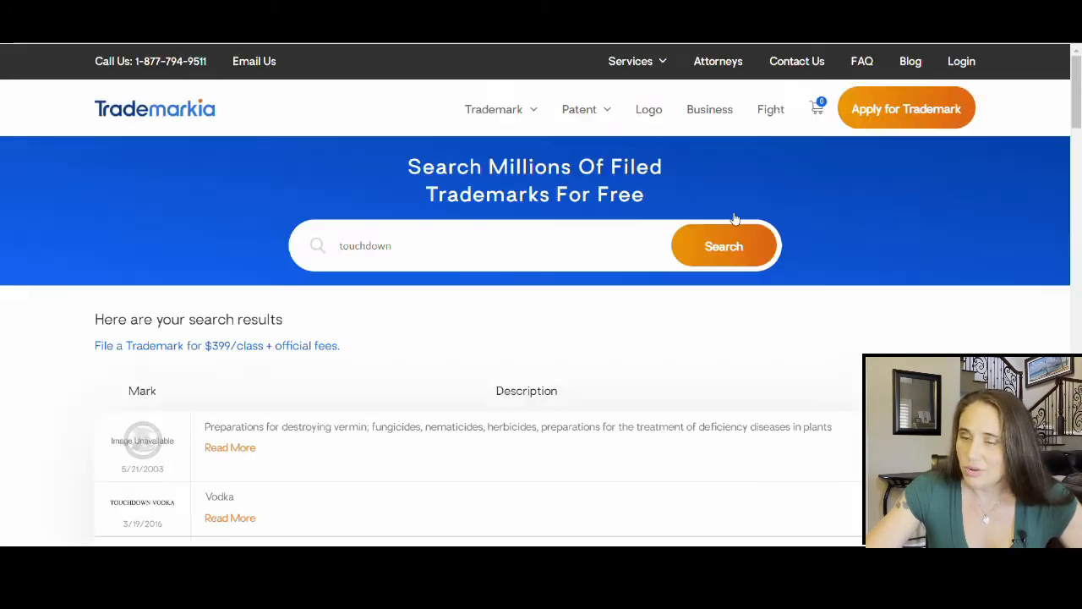
{"action": "scroll", "scroll_direction": "down", "scroll_amount": 3}
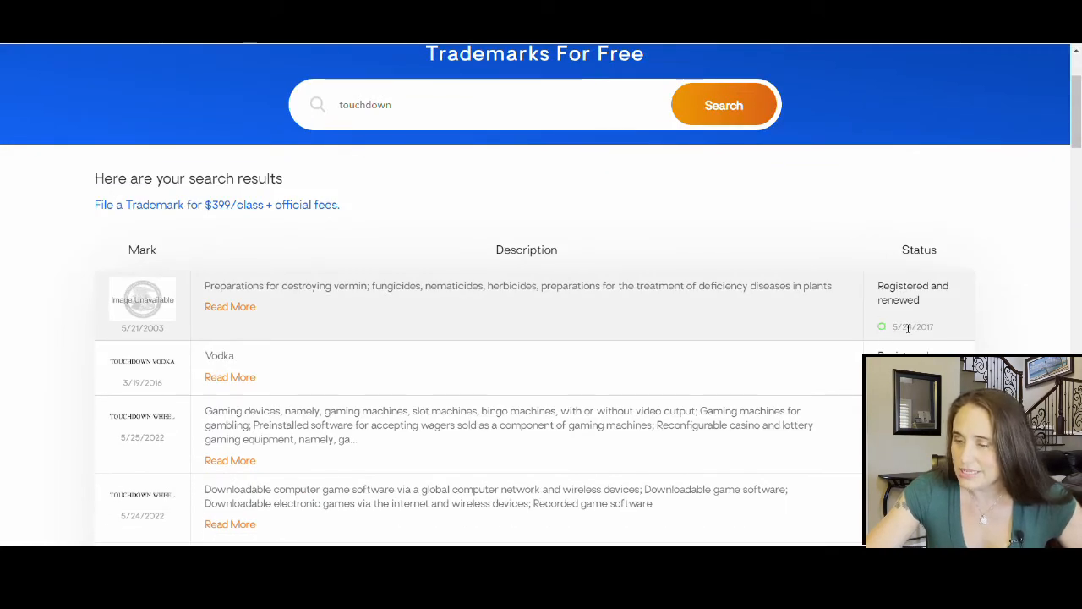
{"action": "scroll", "scroll_direction": "down", "scroll_amount": 3}
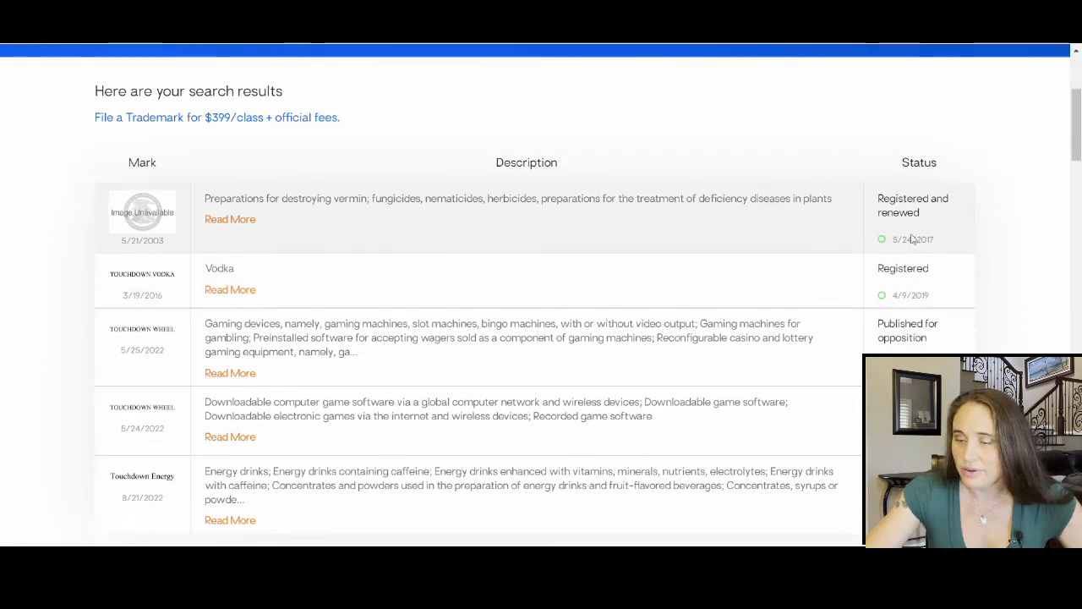
{"action": "scroll", "scroll_direction": "down", "scroll_amount": 3}
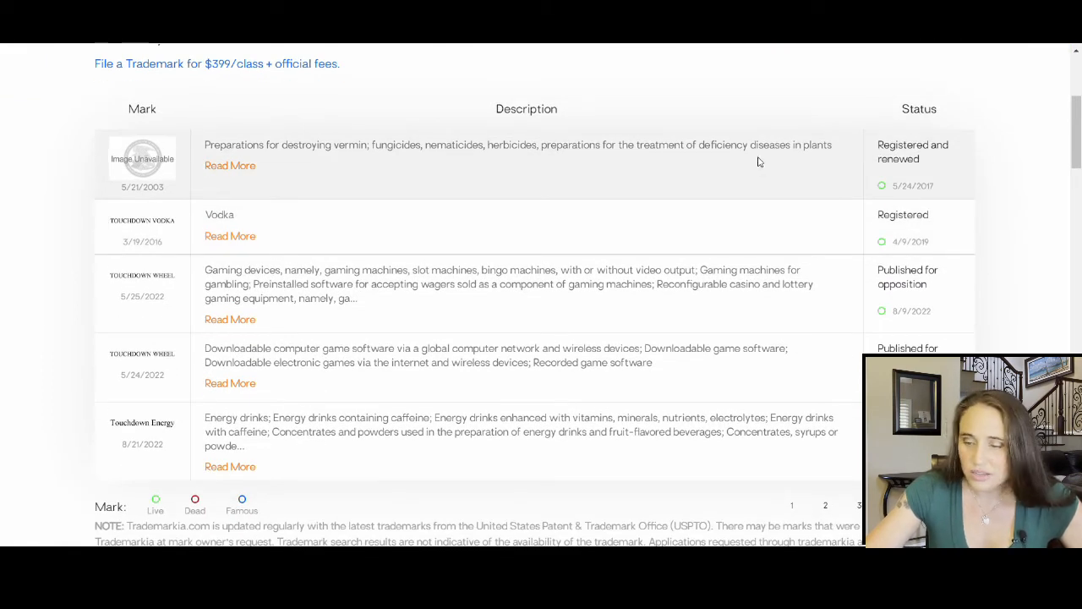
{"action": "left_click", "coordinate": [893, 294]}
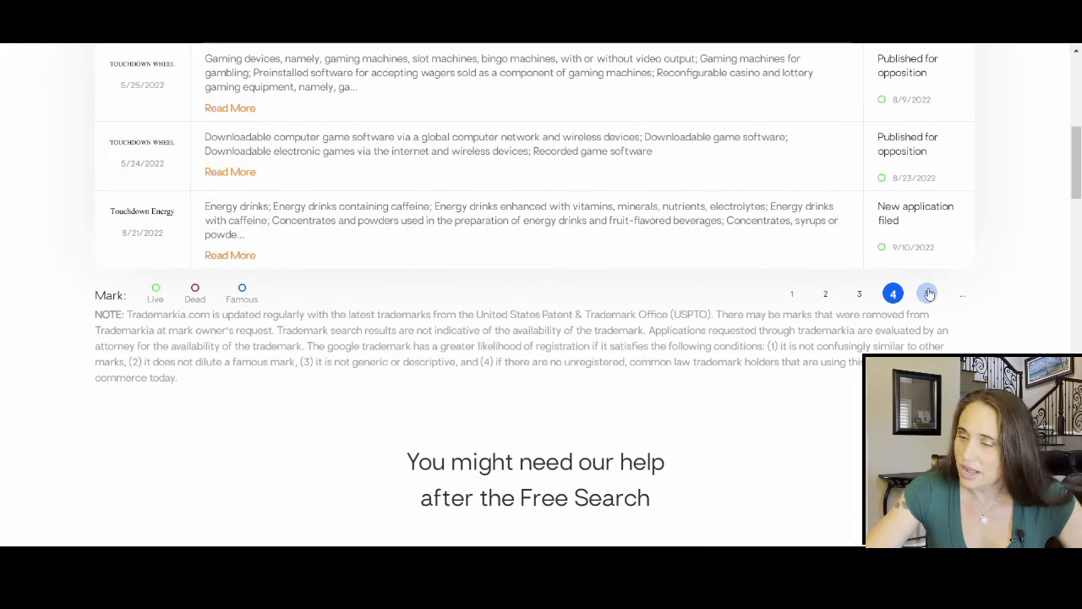
{"action": "left_click", "coordinate": [929, 293]}
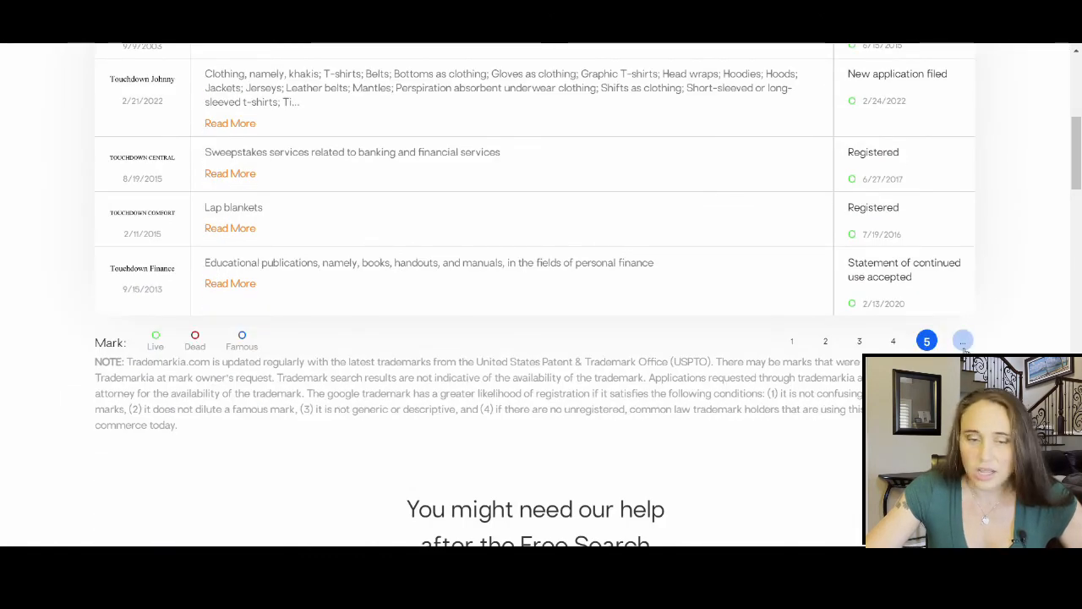
{"action": "left_click", "coordinate": [962, 340]}
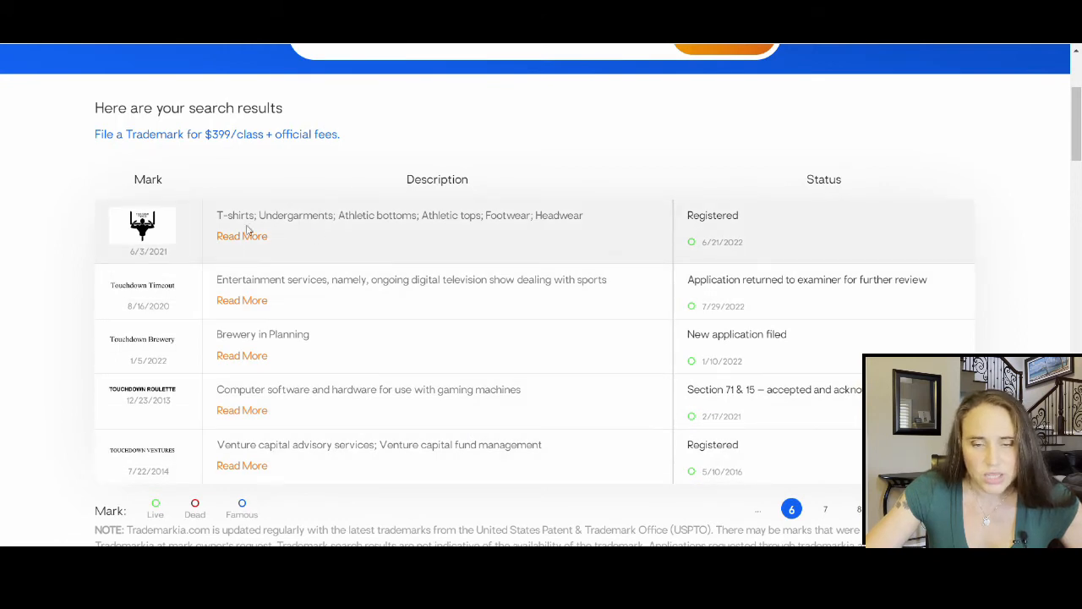
{"action": "mouse_move", "coordinate": [529, 223]}
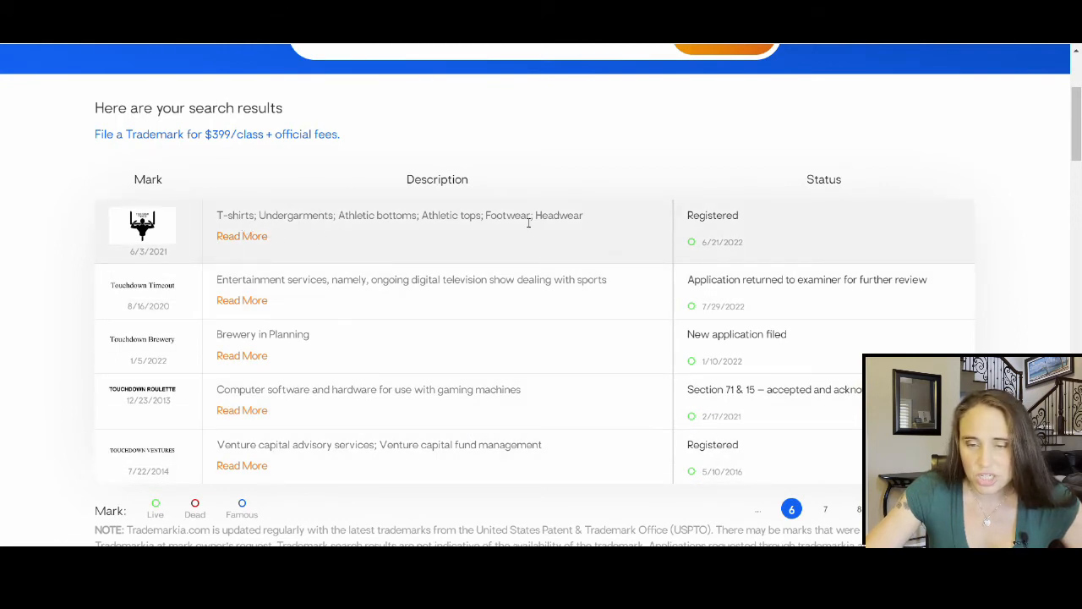
{"action": "mouse_move", "coordinate": [457, 295]}
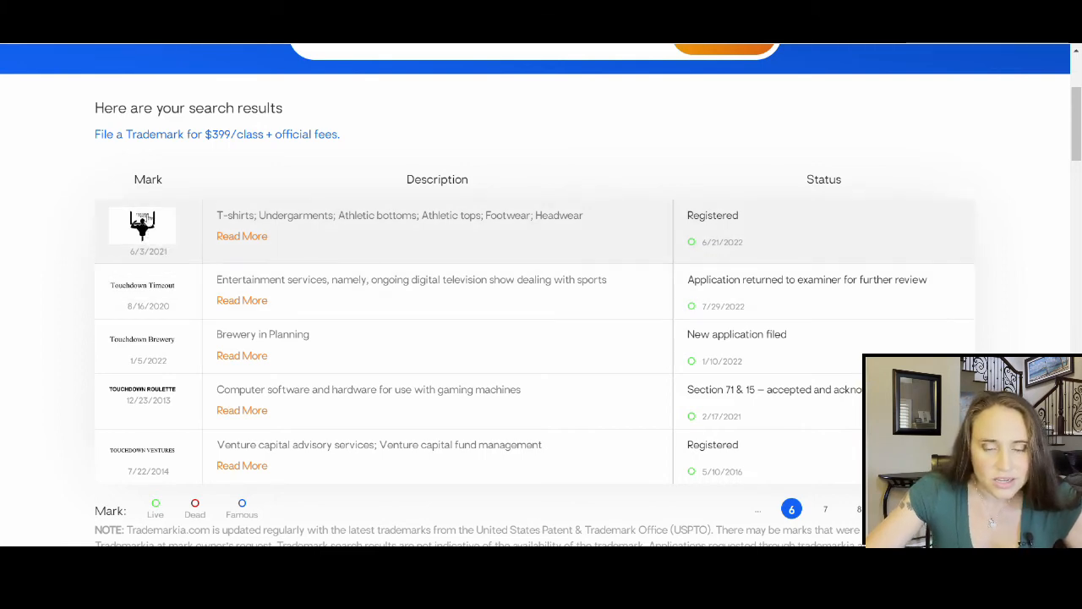
Open the TOUCHDOWN FITNESS trademark page and scroll through its clothing goods details.
{"action": "left_click", "coordinate": [141, 224]}
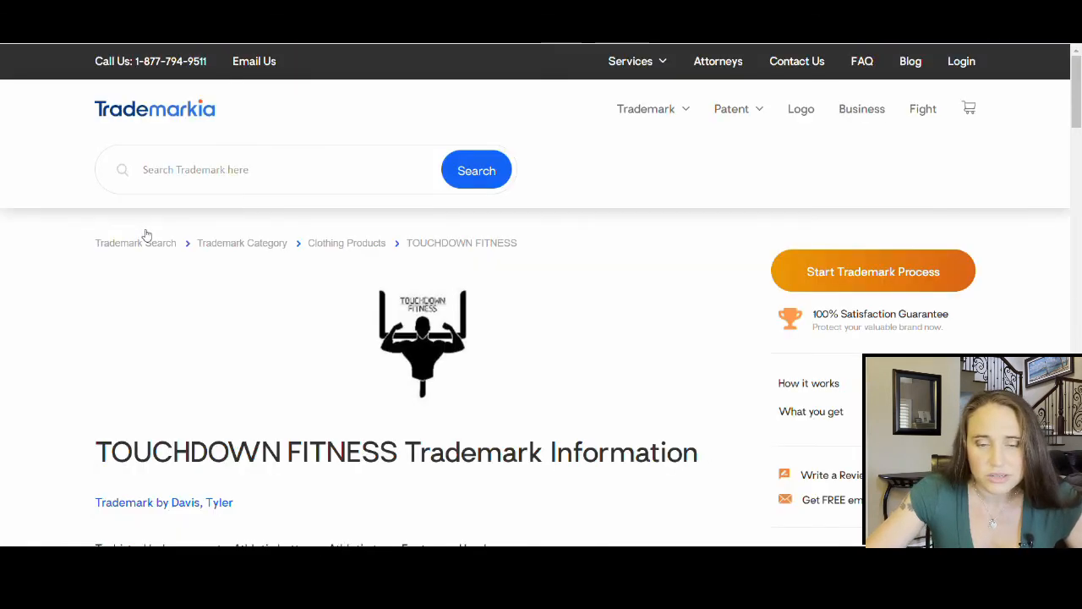
{"action": "scroll", "scroll_direction": "down", "scroll_amount": 3}
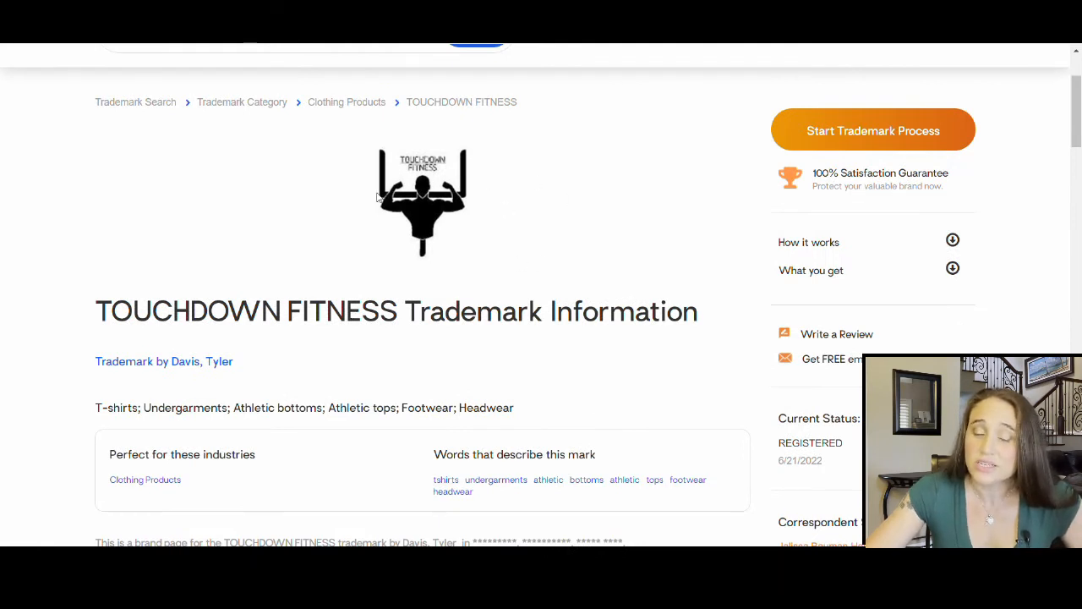
{"action": "mouse_move", "coordinate": [158, 84]}
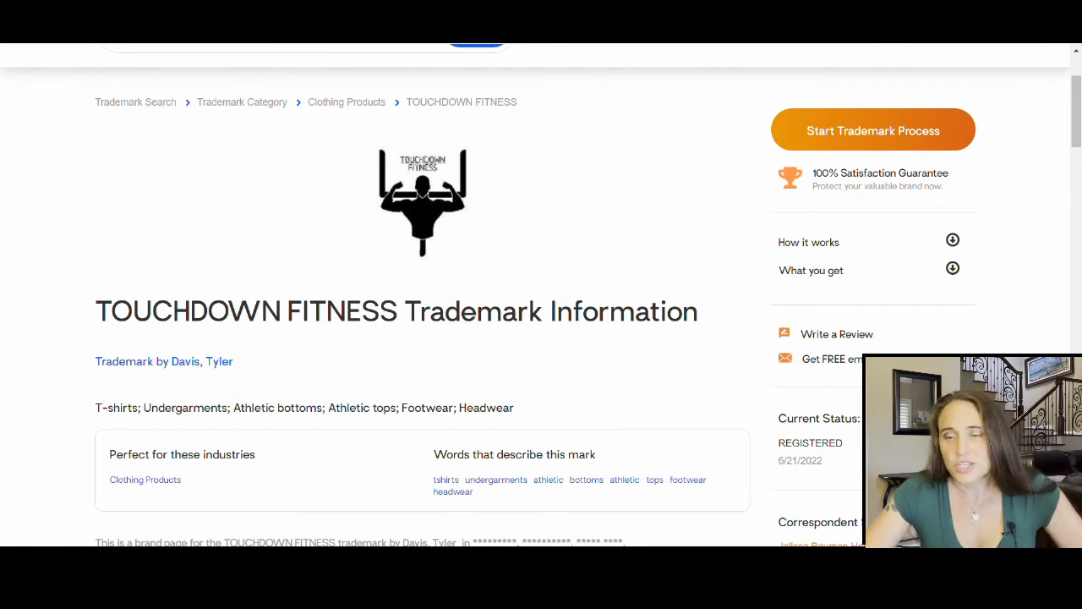
{"action": "mouse_move", "coordinate": [703, 338]}
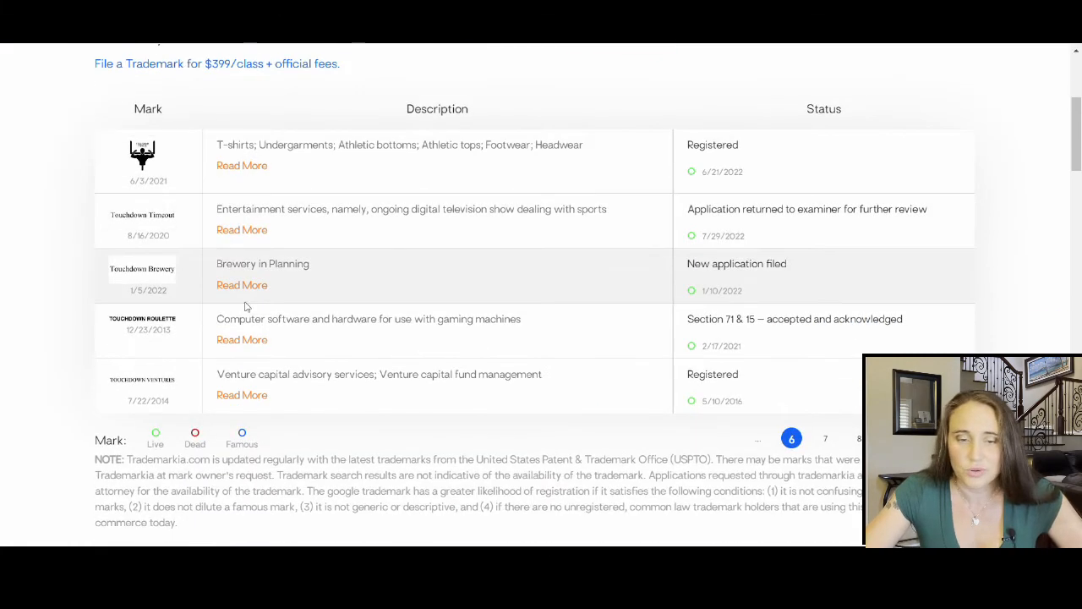
Scroll through result pages 7 and 8, including the Touchdowns for Cancer marks.
{"action": "scroll", "scroll_direction": "down", "scroll_amount": 3}
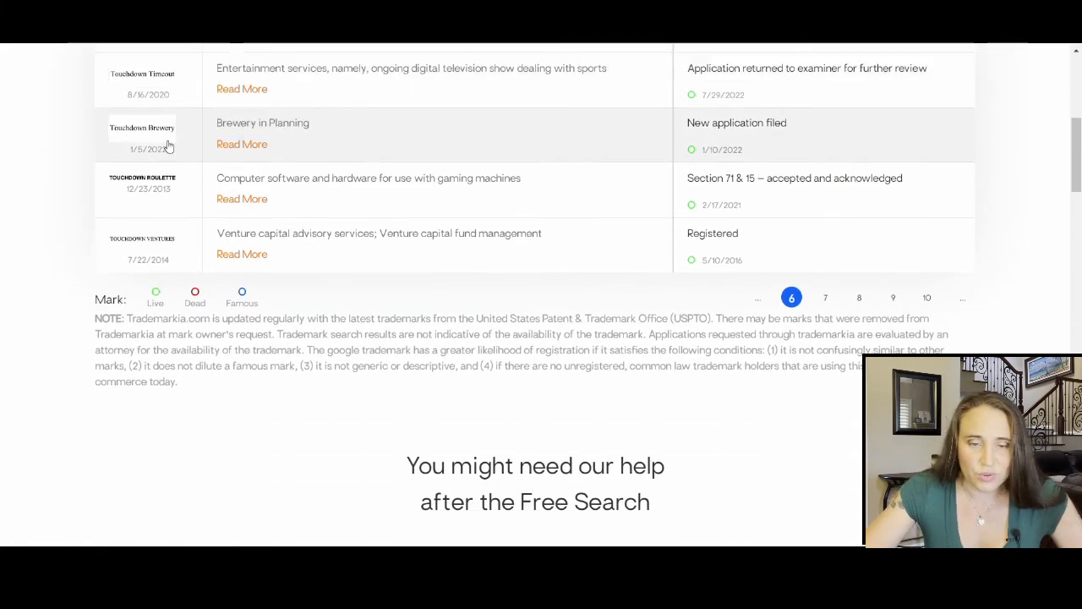
{"action": "mouse_move", "coordinate": [212, 189]}
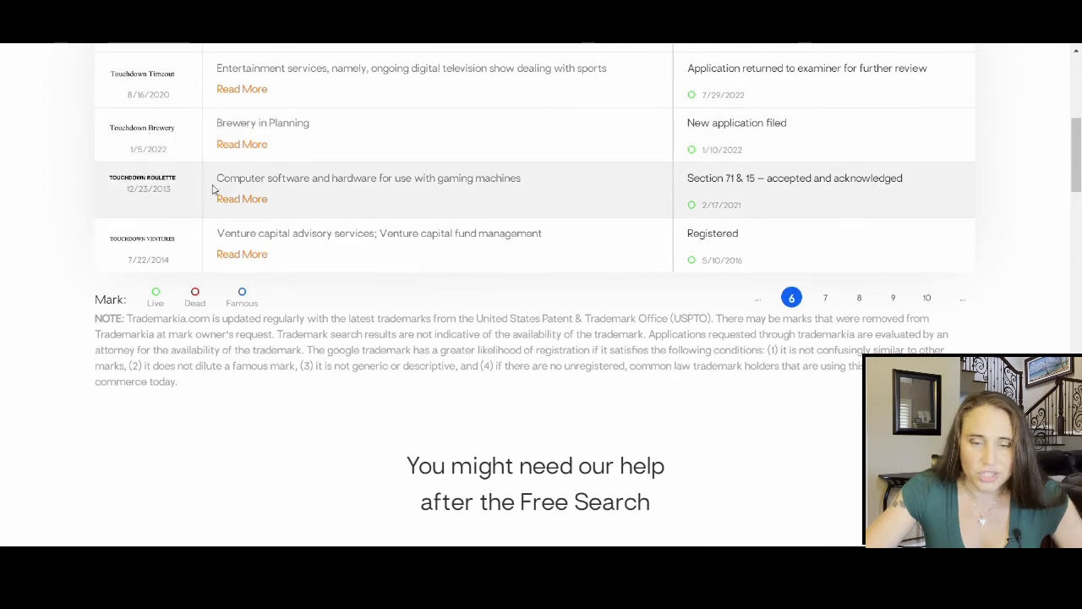
{"action": "mouse_move", "coordinate": [870, 311]}
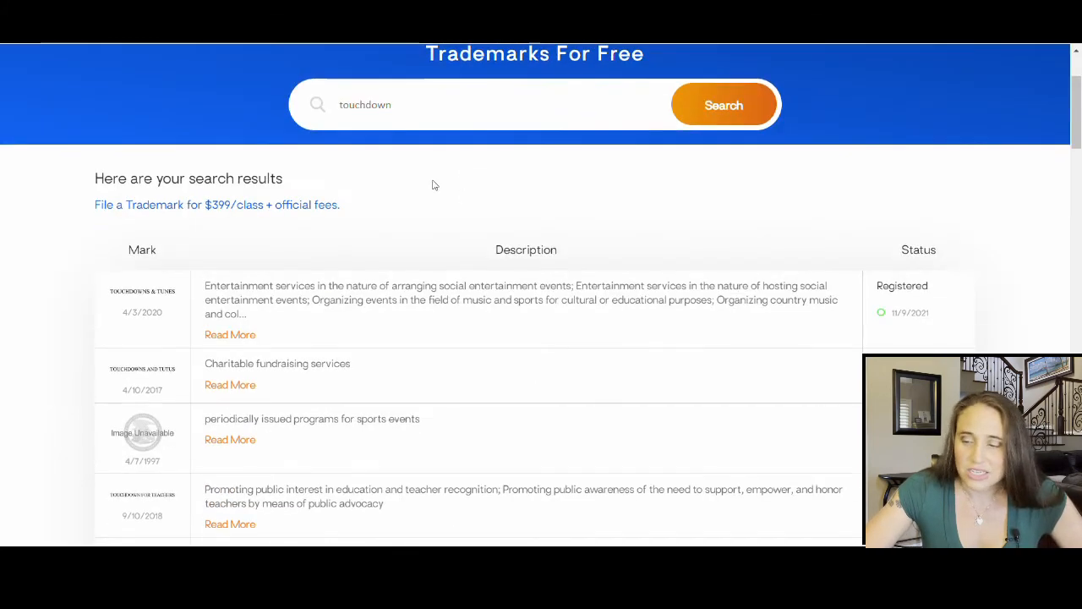
{"action": "scroll", "scroll_direction": "down", "scroll_amount": 3}
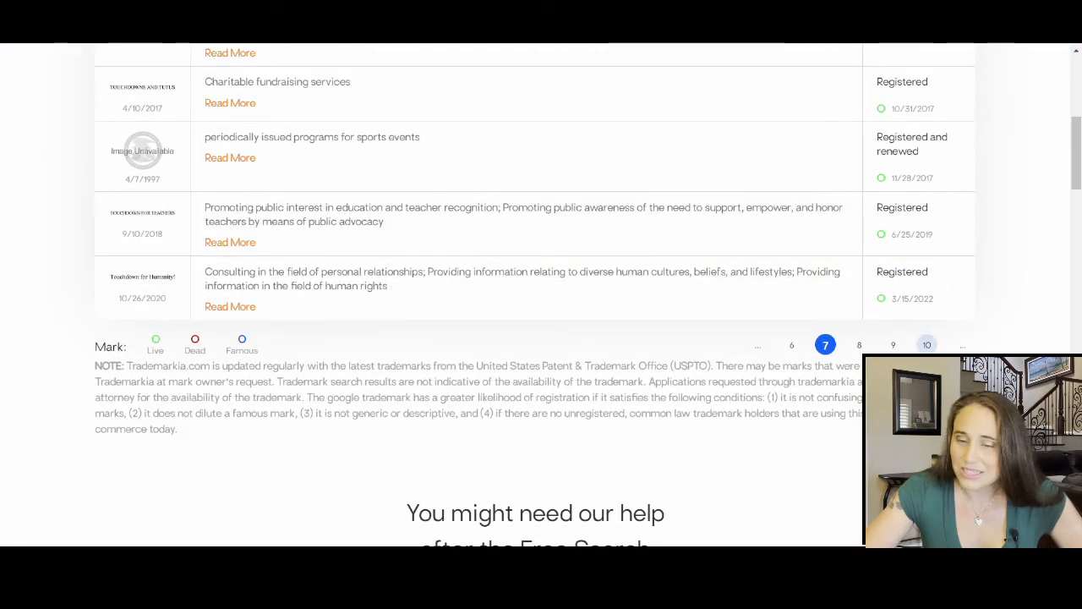
{"action": "scroll", "scroll_direction": "up", "scroll_amount": 3}
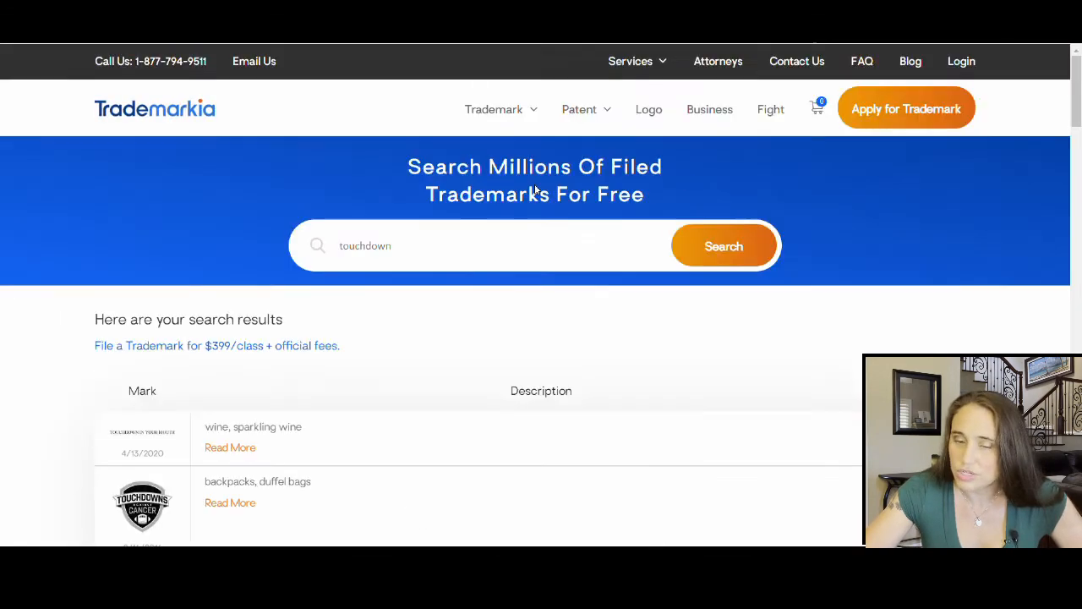
{"action": "scroll", "scroll_direction": "down", "scroll_amount": 3}
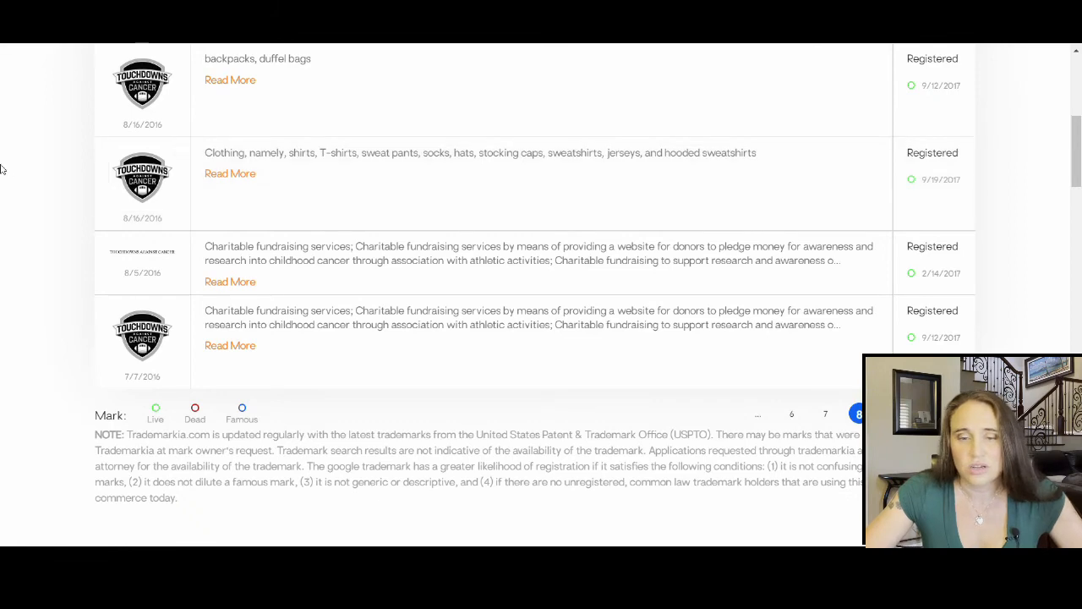
{"action": "scroll", "scroll_direction": "up", "scroll_amount": 3}
{"action": "type", "text": "s"}
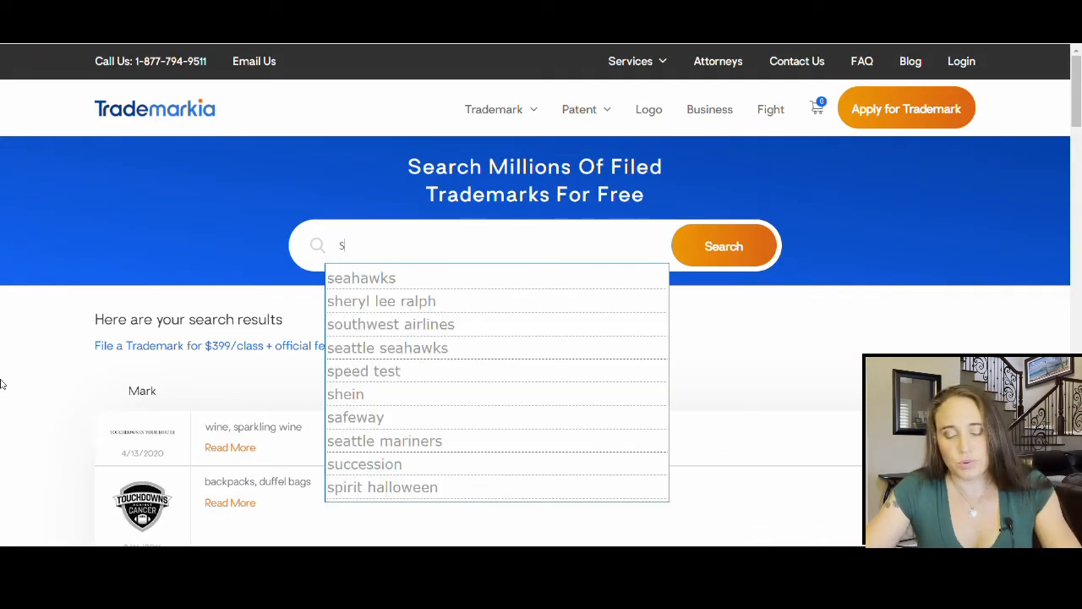
Search for SPORTSBALL and scroll through its clothing, beverage and toy marks.
{"action": "type", "text": "SPORTSBALL"}
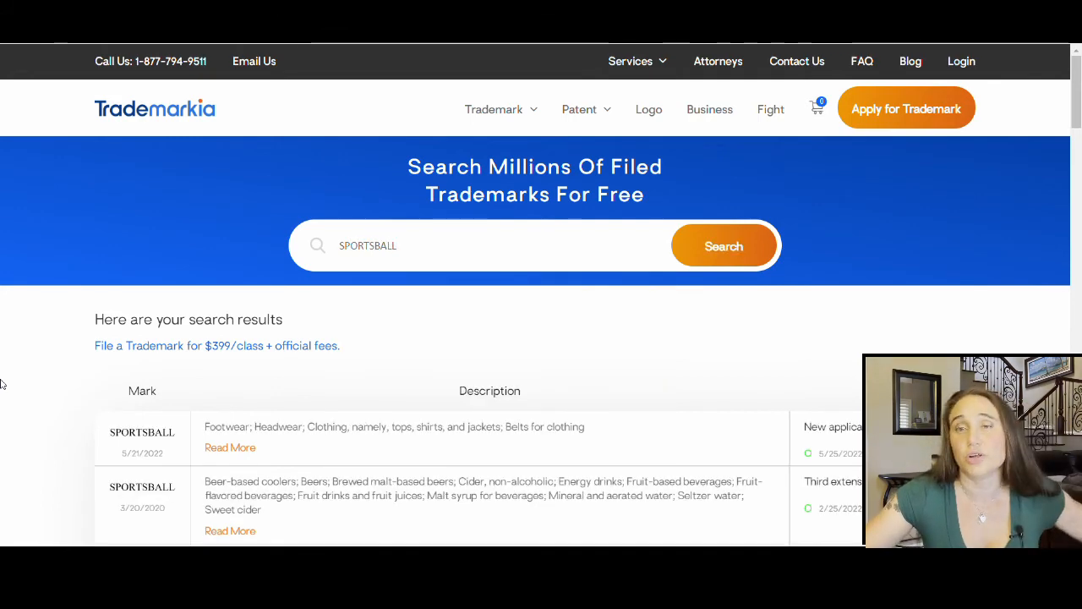
{"action": "scroll", "scroll_direction": "down", "scroll_amount": 3}
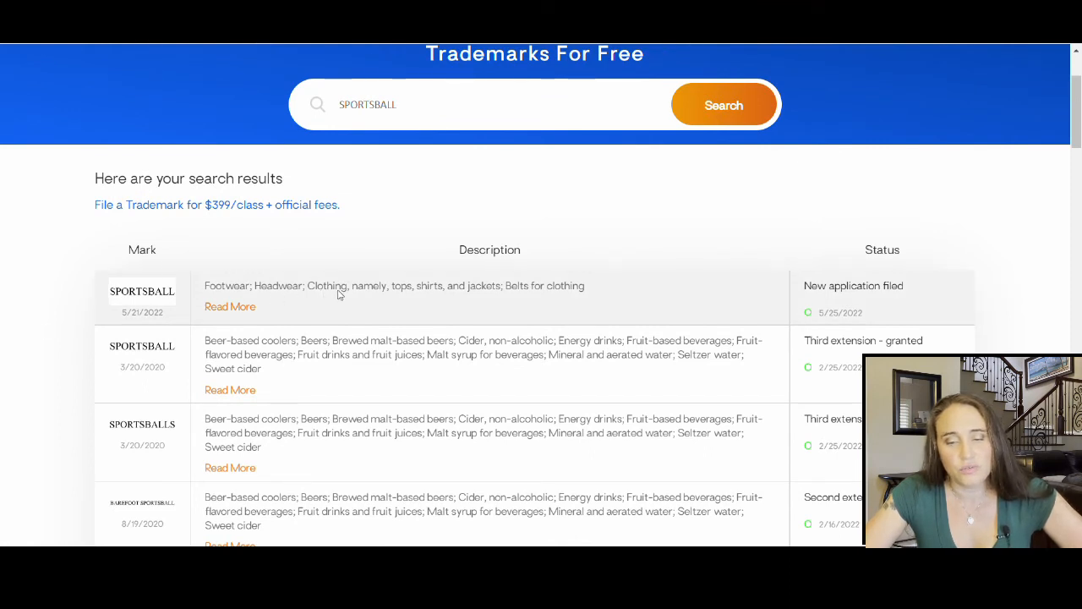
{"action": "mouse_move", "coordinate": [893, 306]}
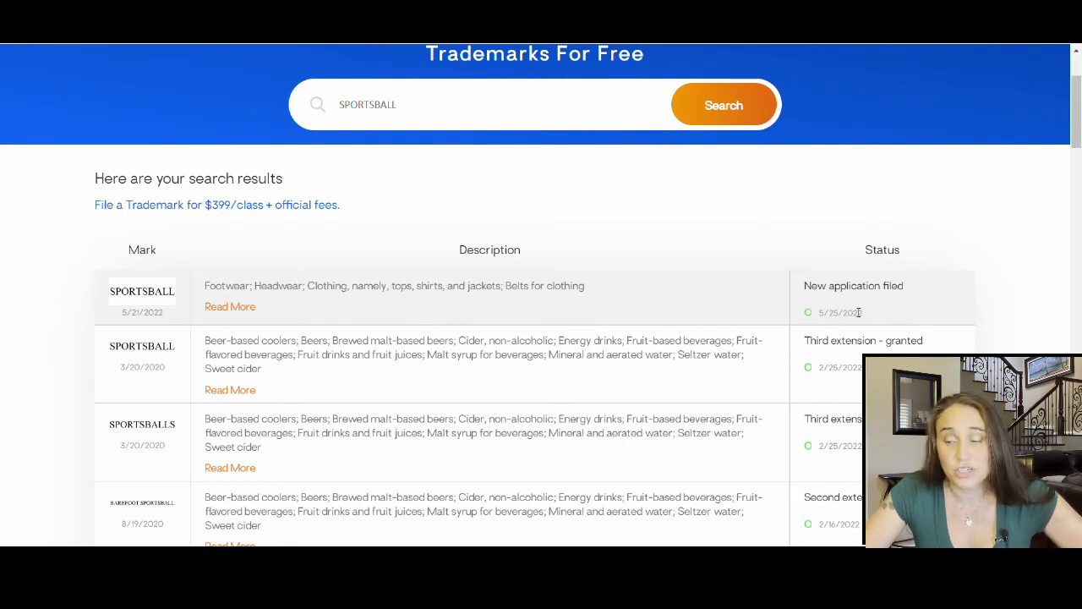
{"action": "mouse_move", "coordinate": [216, 315]}
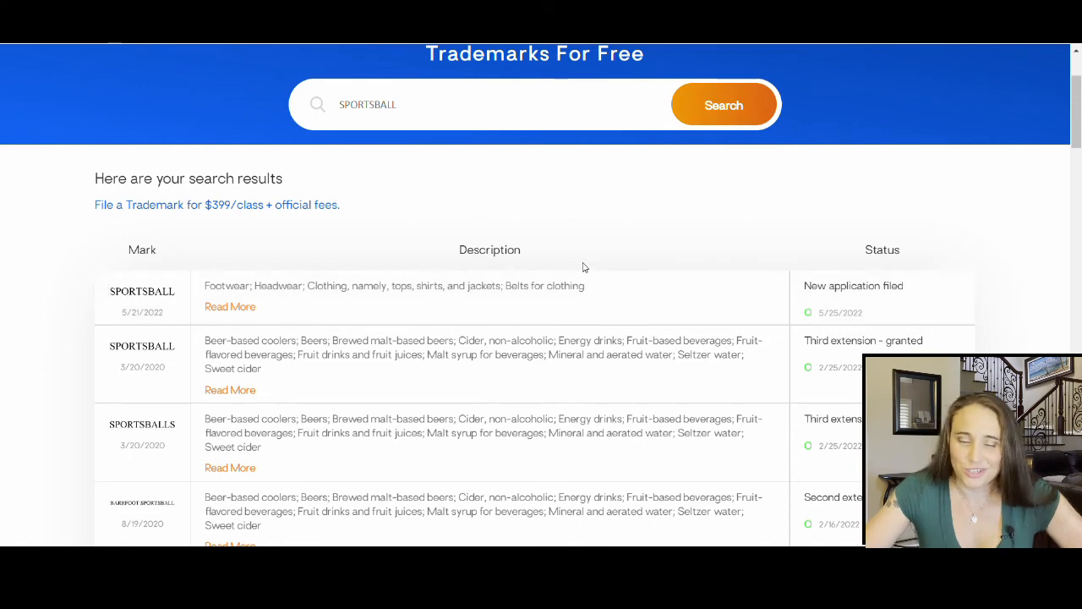
{"action": "scroll", "scroll_direction": "down", "scroll_amount": 3}
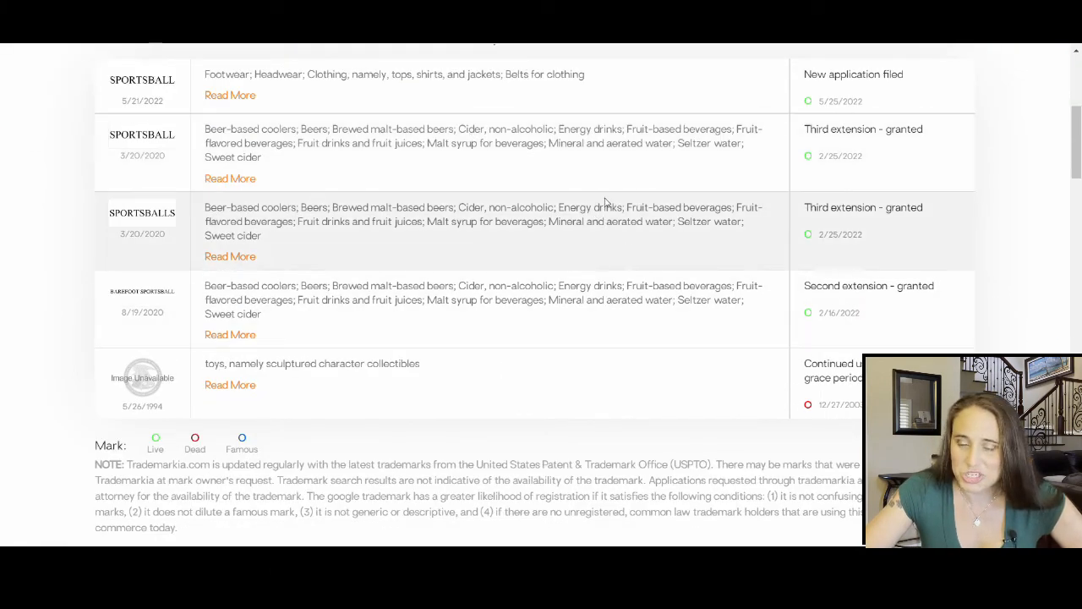
{"action": "mouse_move", "coordinate": [817, 409]}
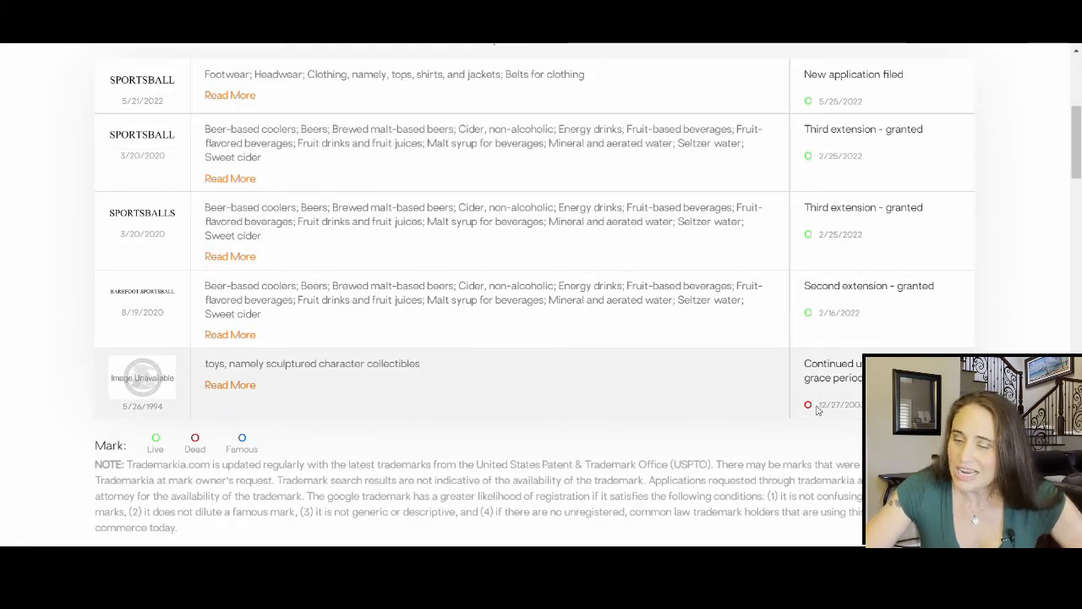
{"action": "mouse_move", "coordinate": [812, 400]}
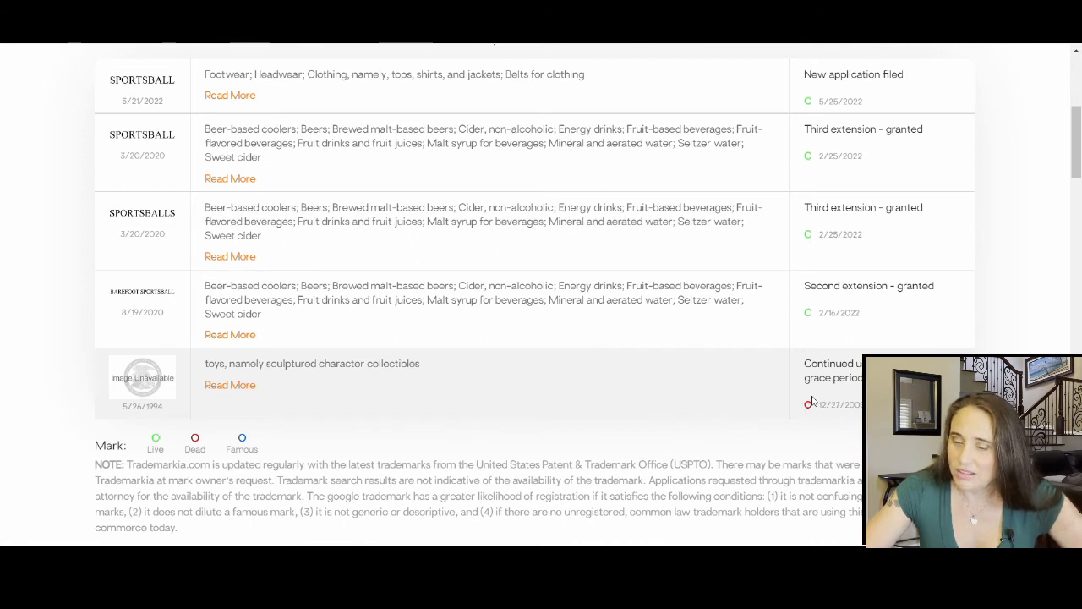
{"action": "mouse_move", "coordinate": [815, 417]}
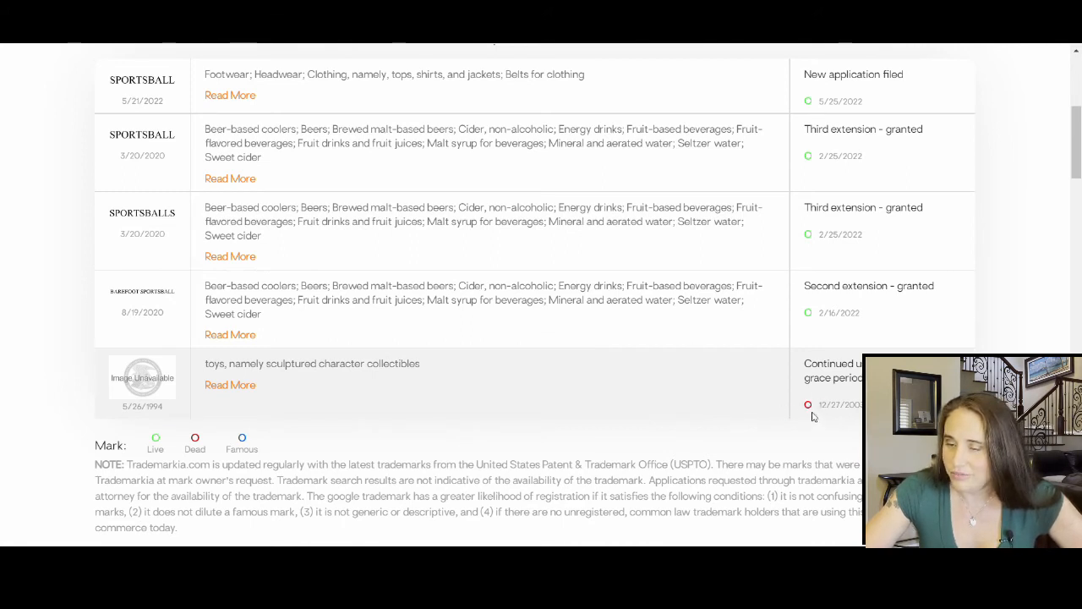
{"action": "mouse_move", "coordinate": [842, 387]}
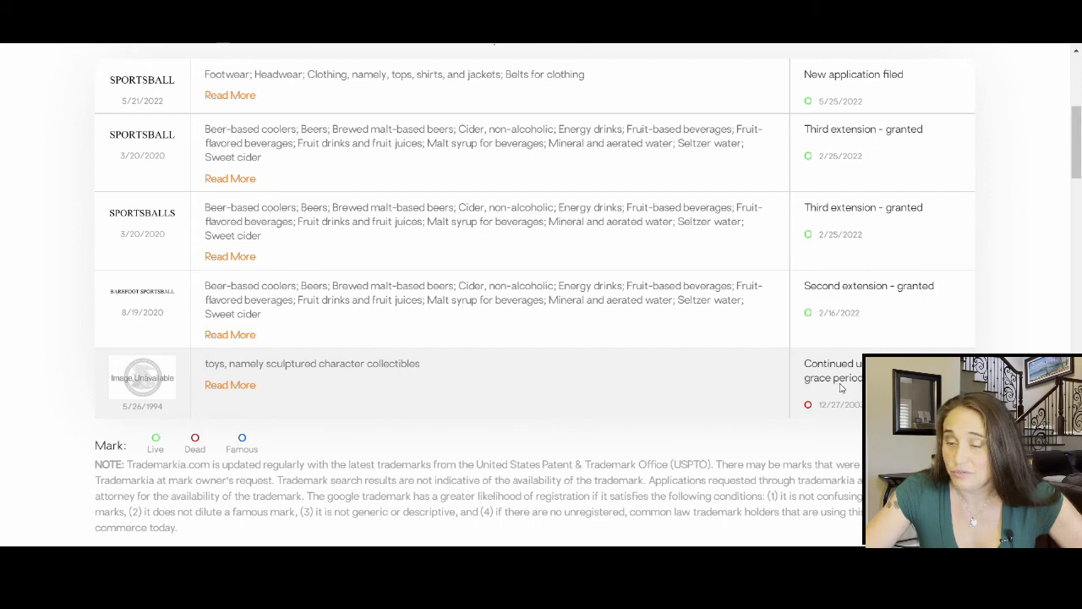
{"action": "mouse_move", "coordinate": [245, 414]}
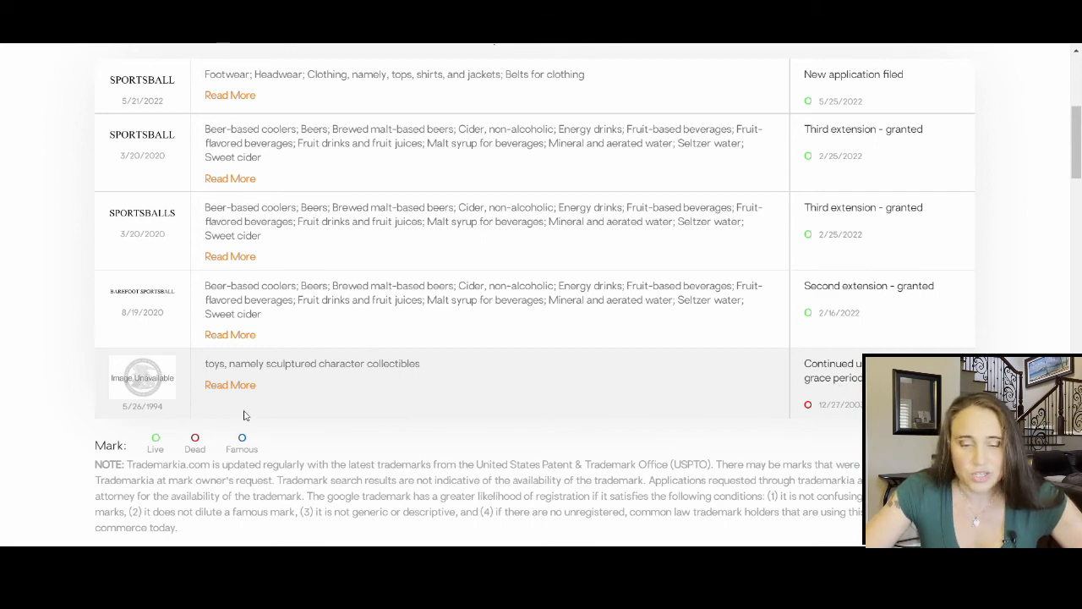
{"action": "mouse_move", "coordinate": [558, 364]}
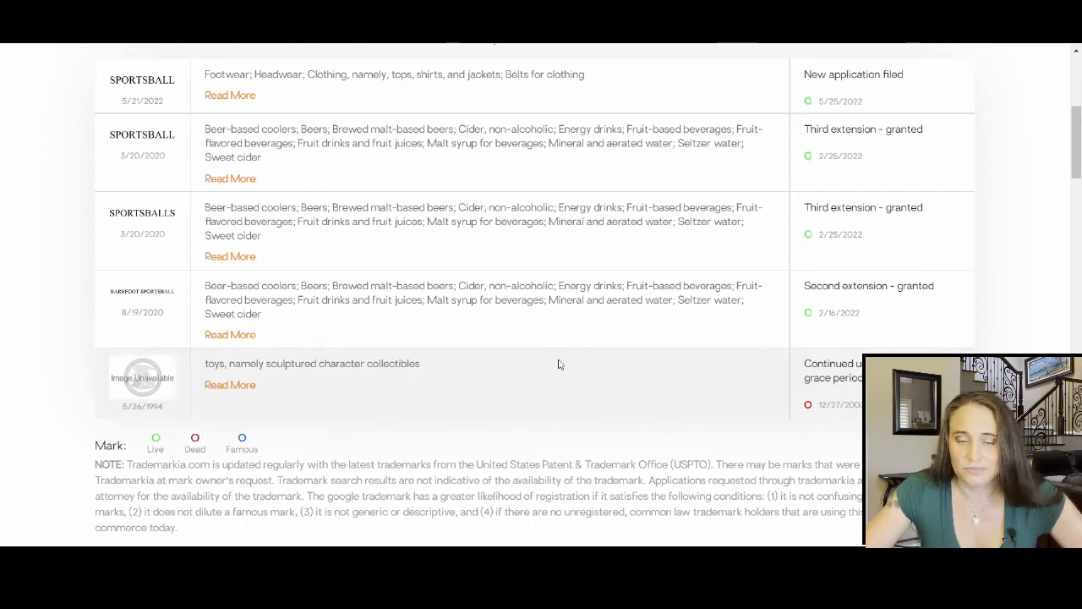
{"action": "scroll", "scroll_direction": "up", "scroll_amount": 3}
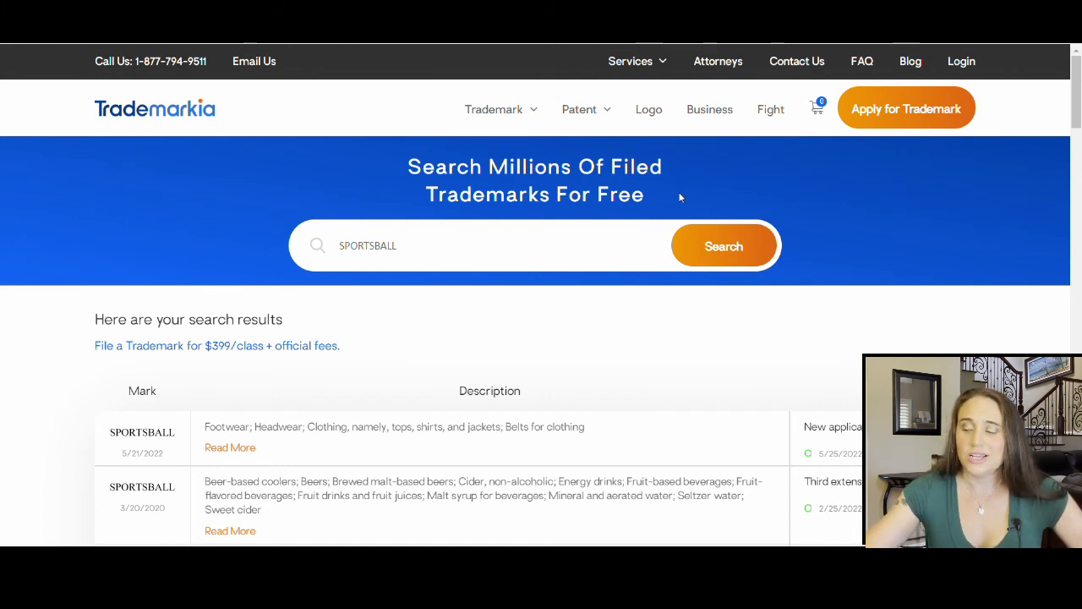
{"action": "mouse_move", "coordinate": [624, 119]}
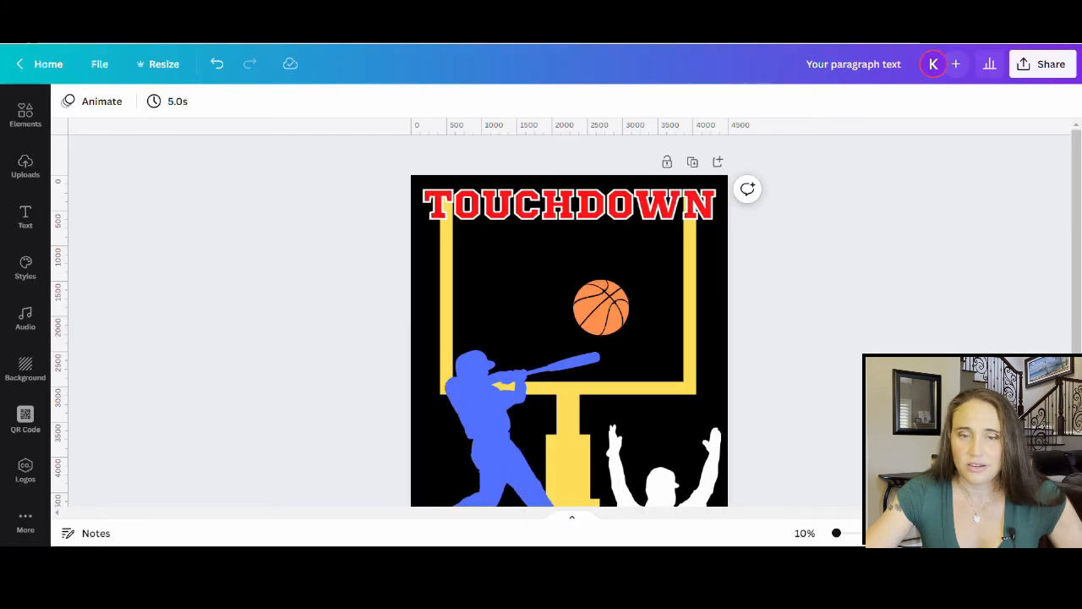
{"action": "mouse_move", "coordinate": [710, 60]}
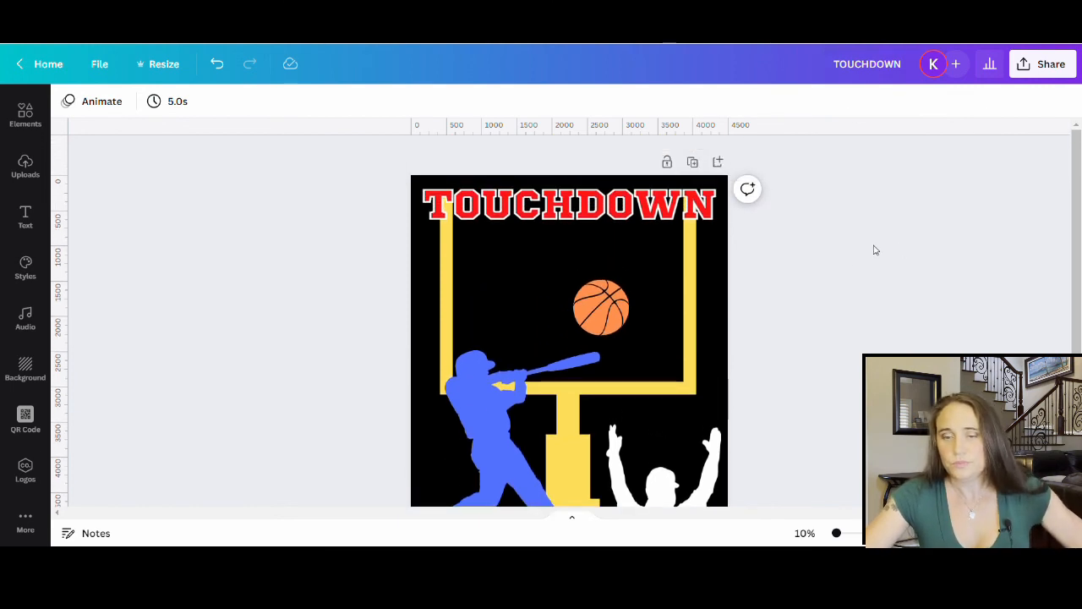
Scroll the view of the finished goalpost design while titling it TOUCHDOWN.
{"action": "scroll", "scroll_direction": "down", "scroll_amount": 3}
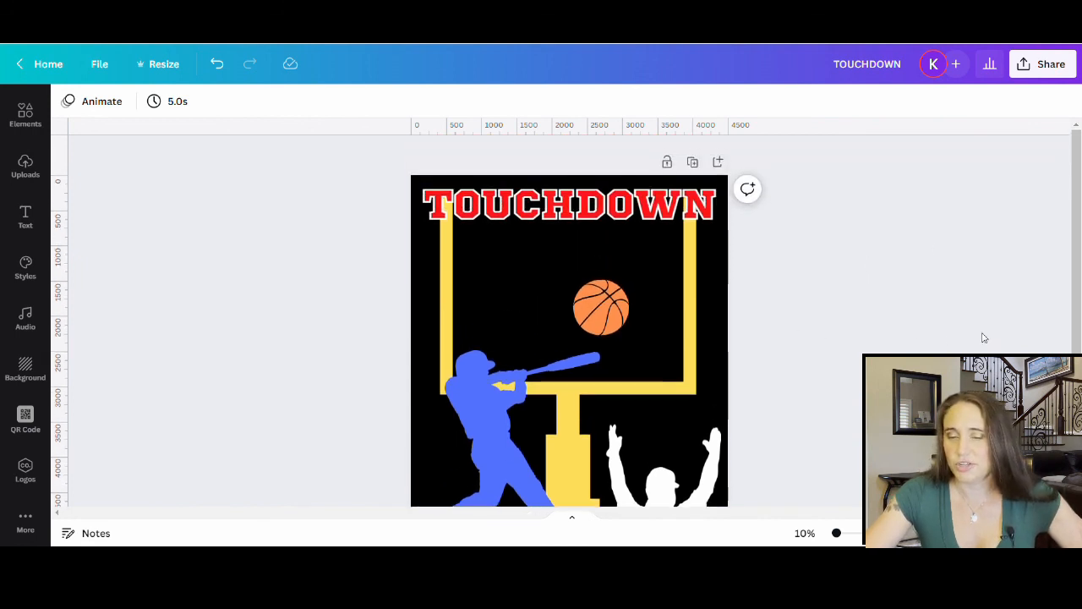
{"action": "mouse_move", "coordinate": [887, 255]}
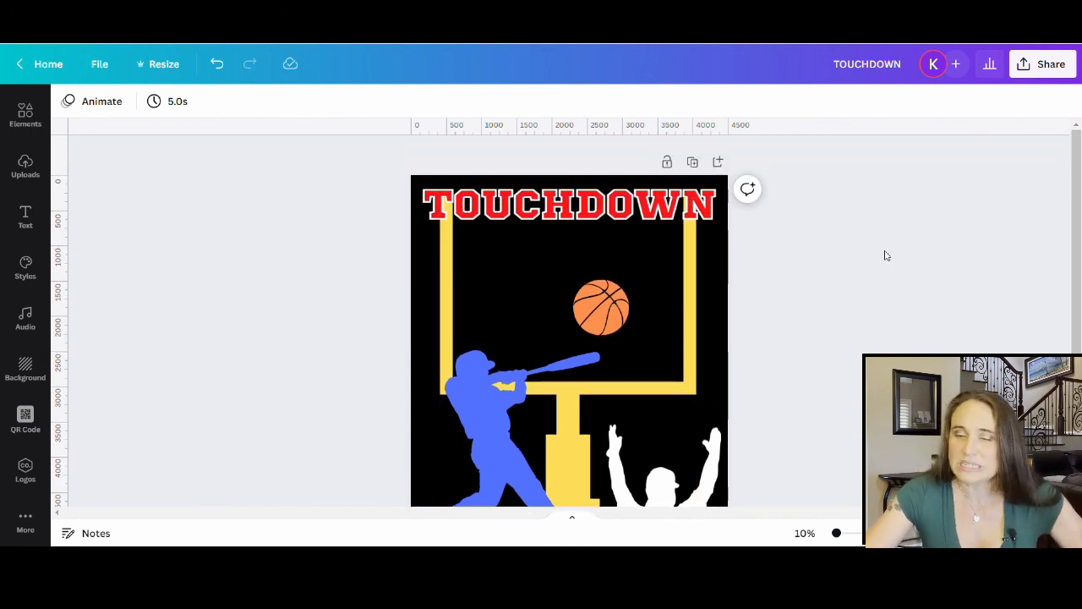
Download the TOUCHDOWN design as a PNG from the Share menu.
{"action": "left_click", "coordinate": [1051, 64]}
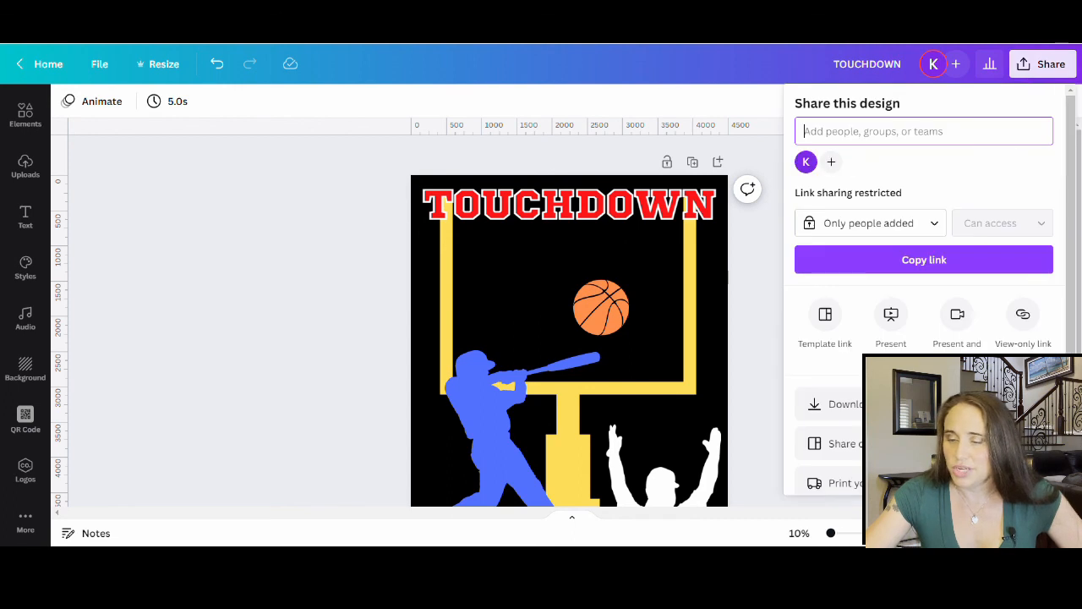
{"action": "left_click", "coordinate": [845, 403]}
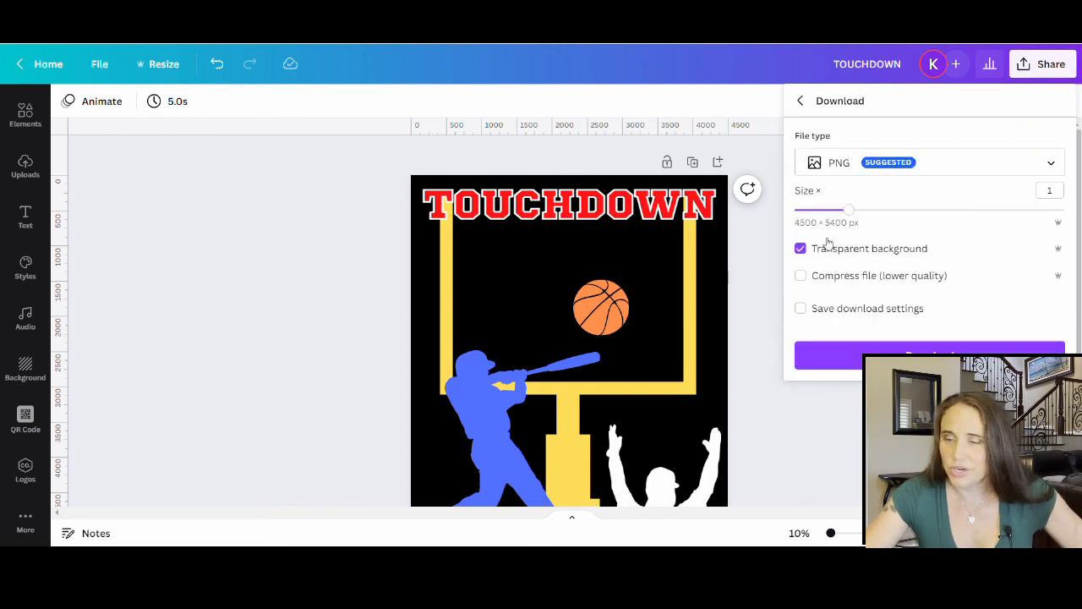
{"action": "left_click", "coordinate": [929, 355]}
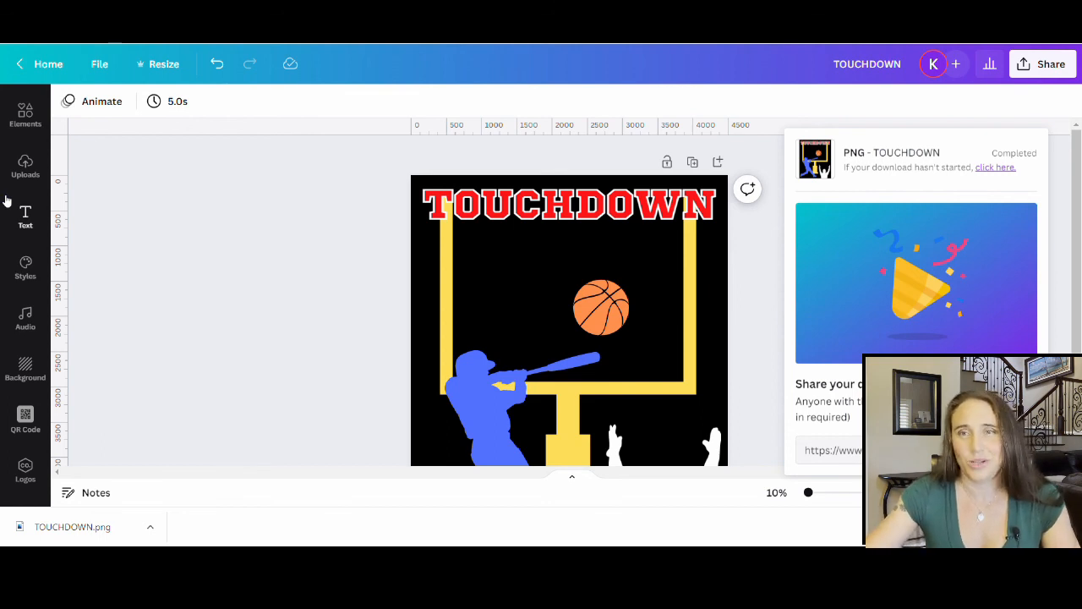
{"action": "mouse_move", "coordinate": [314, 362]}
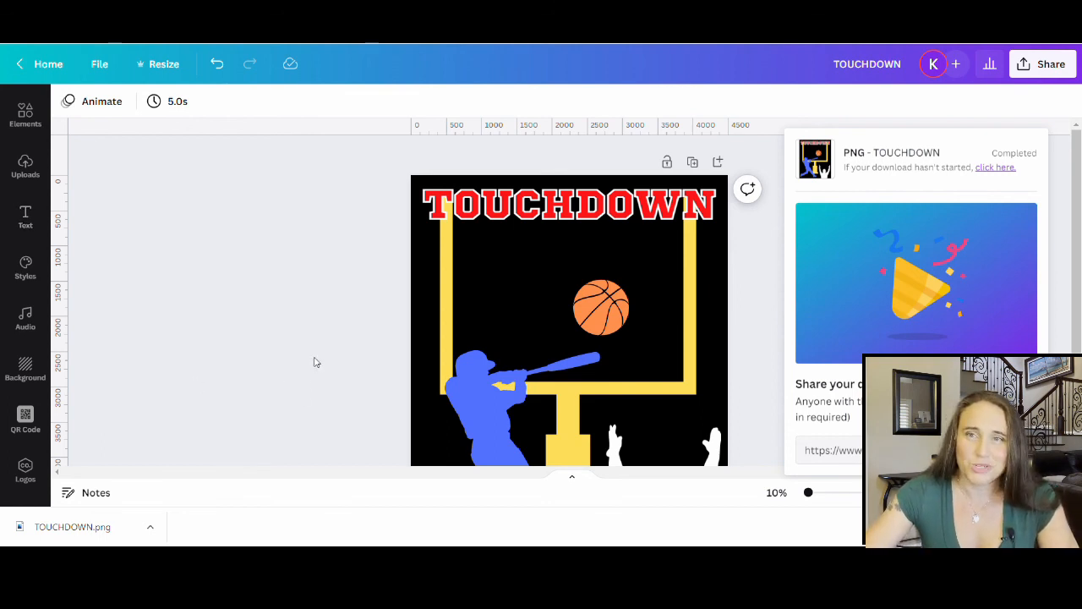